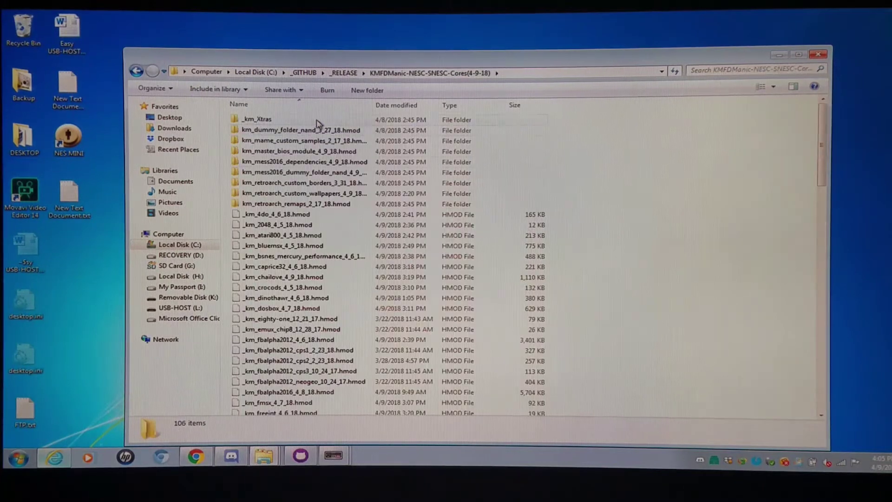
mouse_move(625, 197)
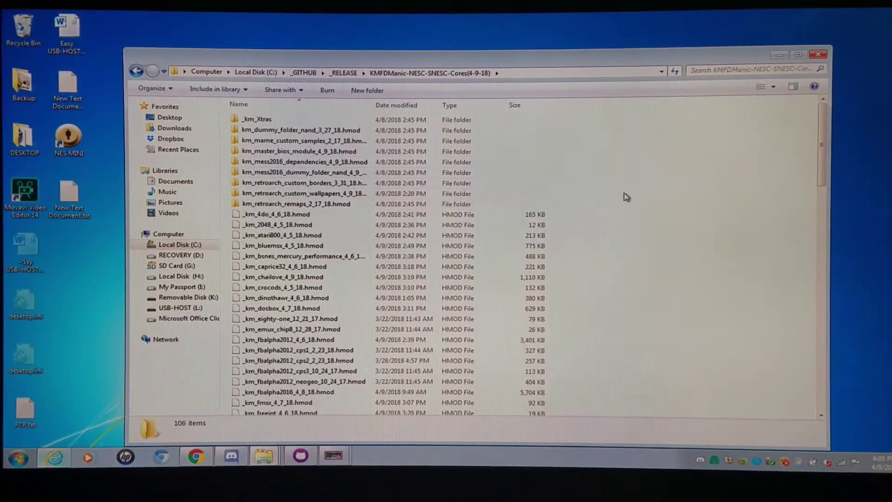
- Pick out the _km_mess2016_4_9_18.hmod module and the mess2016 dummy nand folder among the KMFDManic cores
scroll("down", 3)
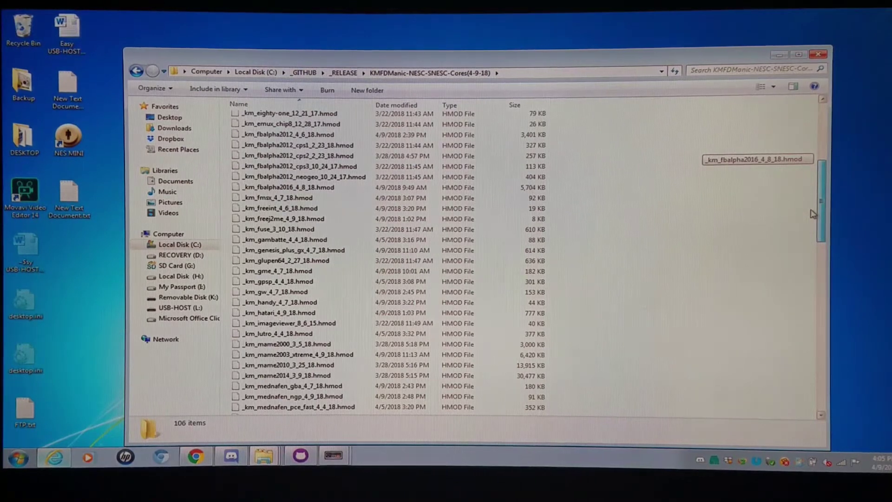
scroll("down", 3)
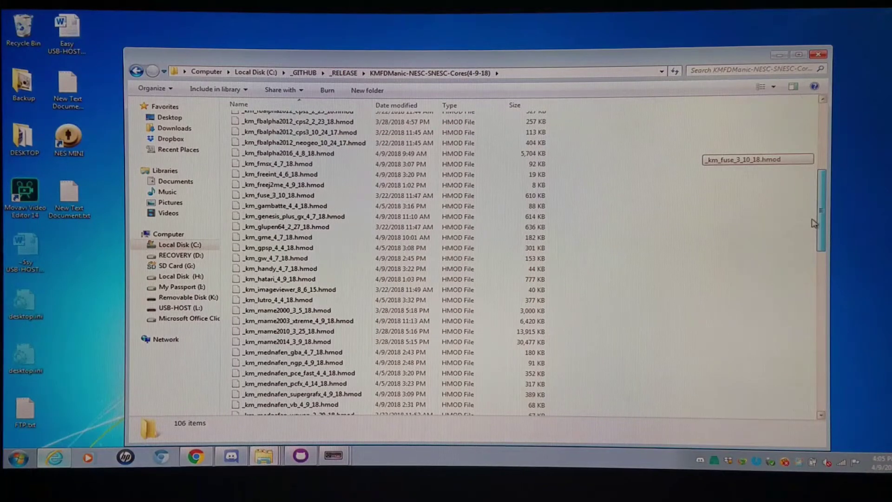
scroll("down", 3)
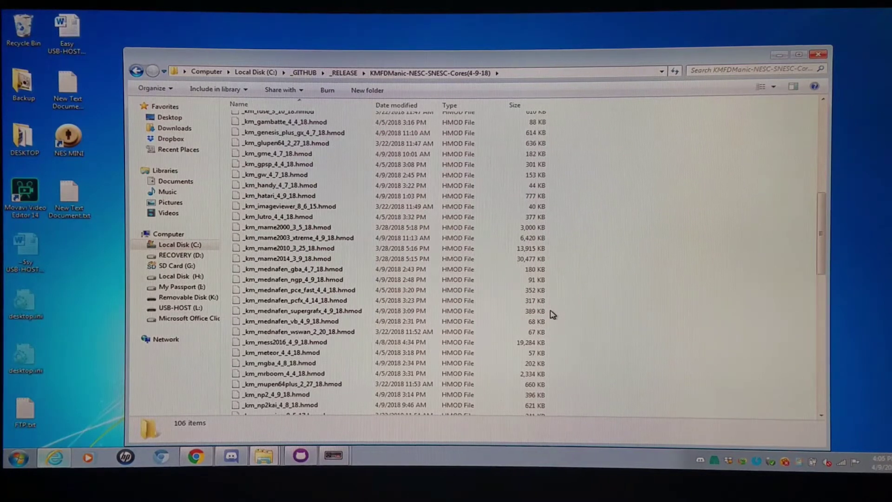
mouse_move(566, 323)
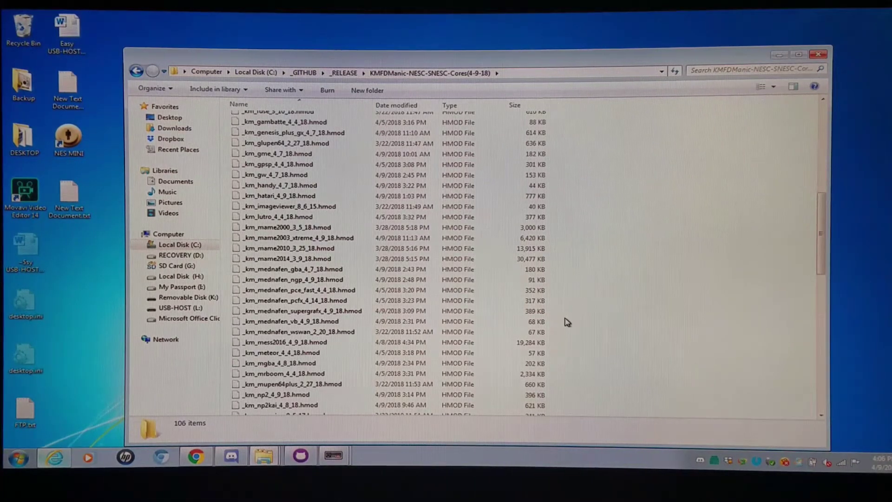
mouse_move(333, 354)
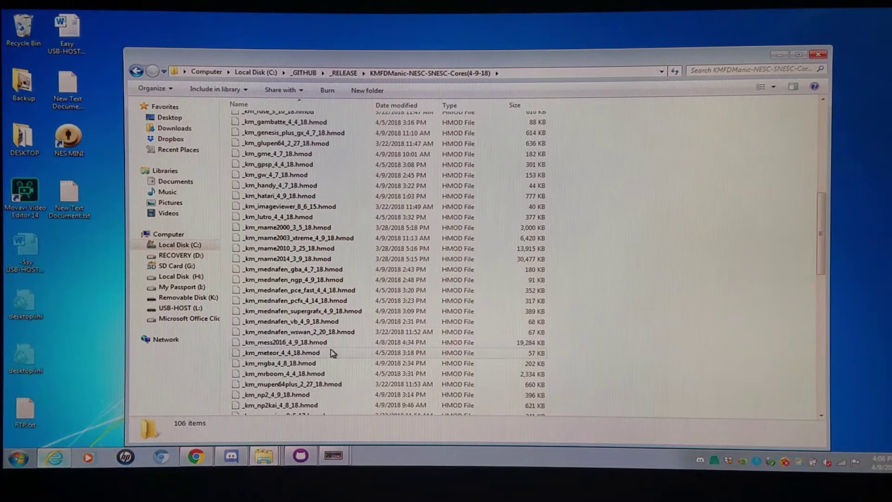
mouse_move(336, 350)
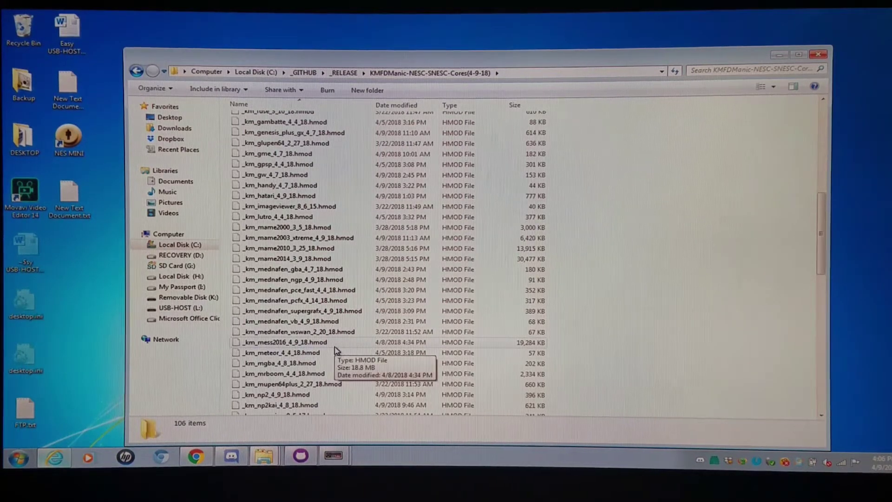
mouse_move(315, 353)
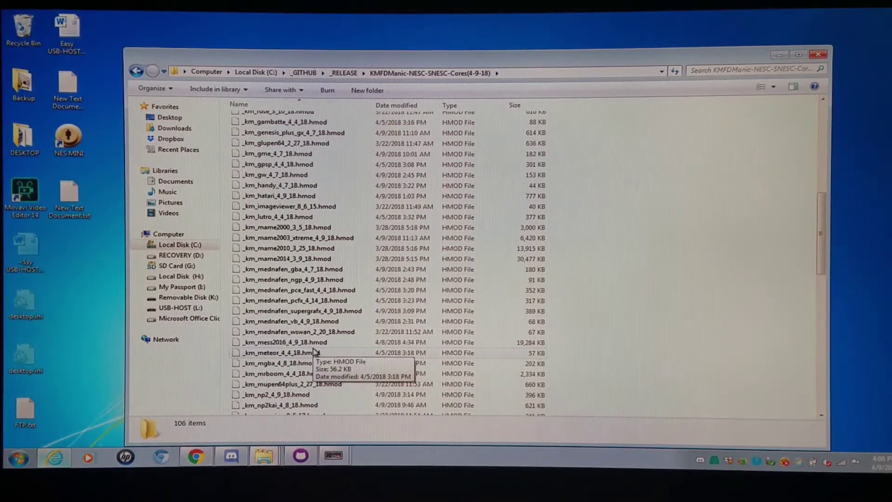
left_click(284, 342)
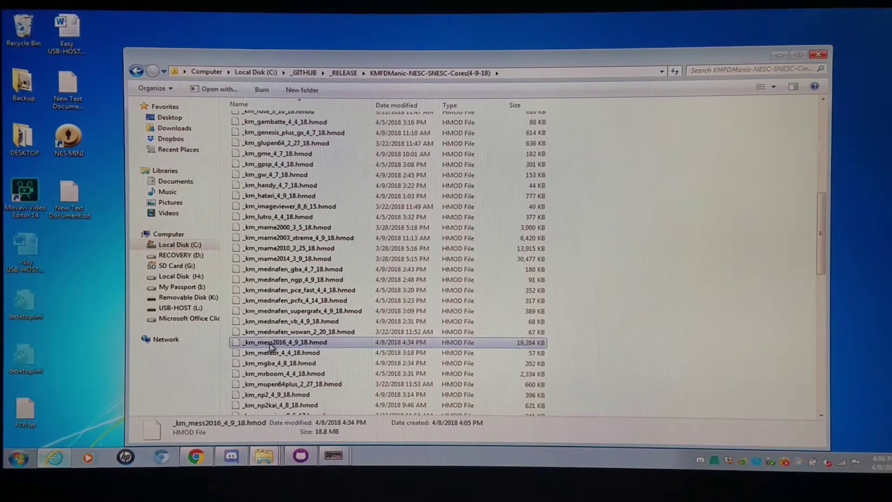
mouse_move(311, 346)
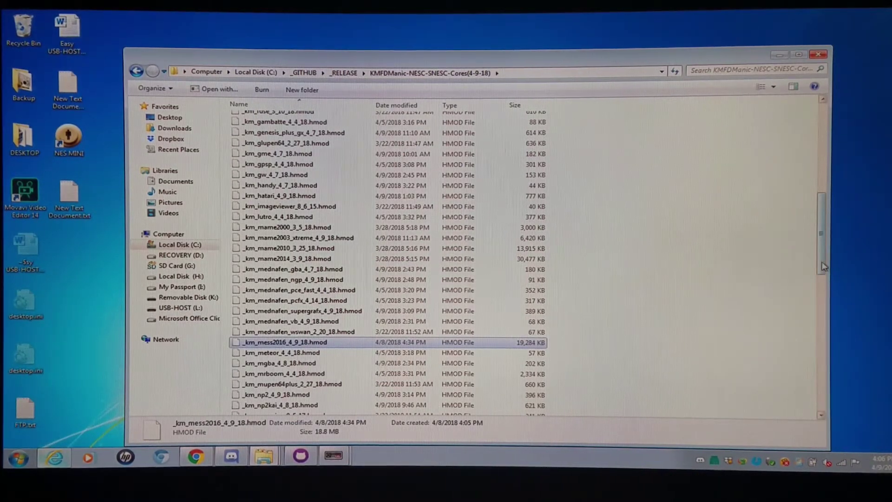
scroll("up", 3)
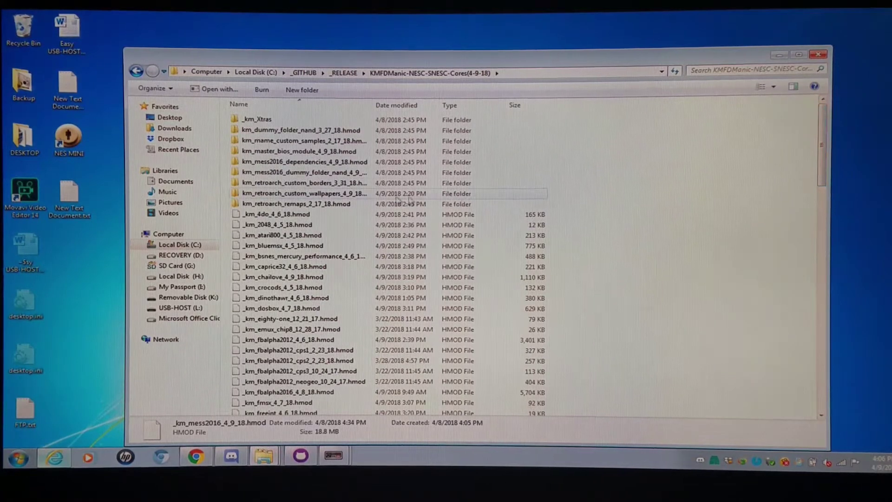
mouse_move(296, 173)
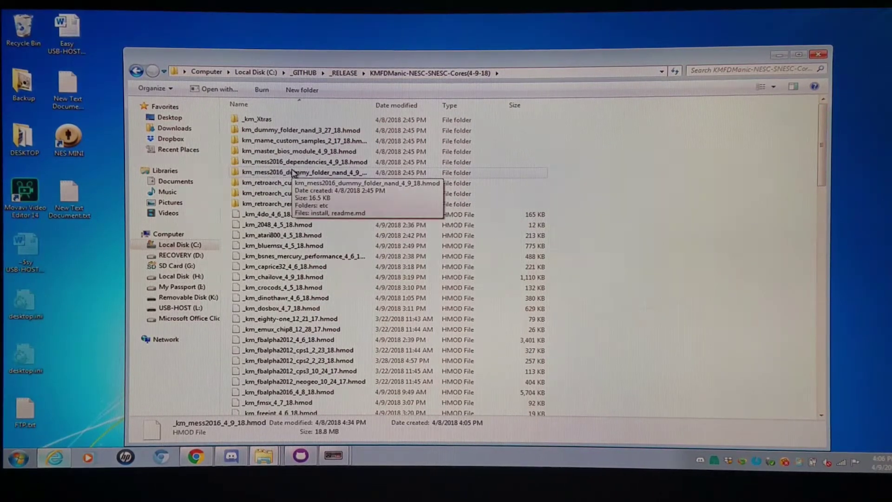
left_click(305, 162)
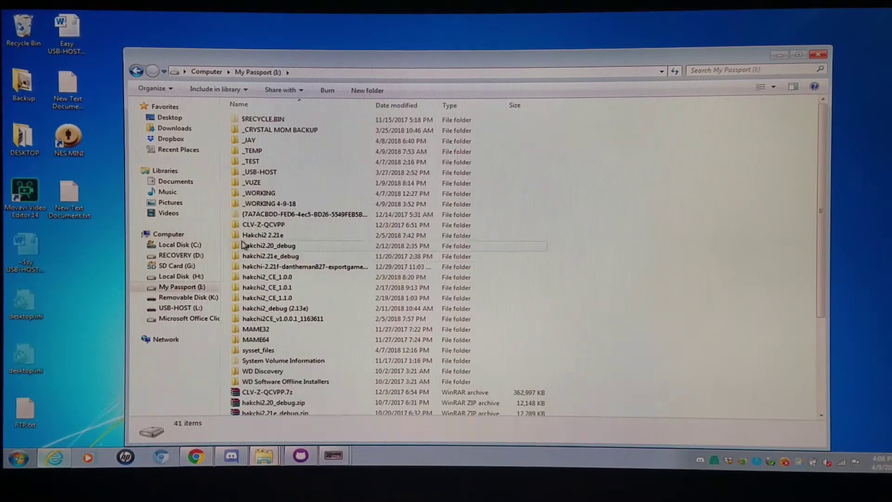
- Paste the core files into hakchi2_CE_1.1.0\user_mods, merging existing folders, and check the copied MESS 2016 module
double_click(267, 297)
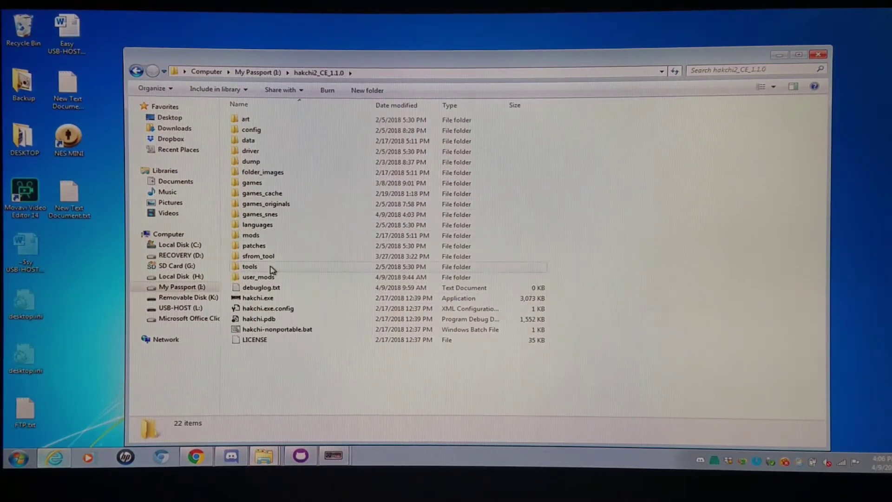
double_click(260, 277)
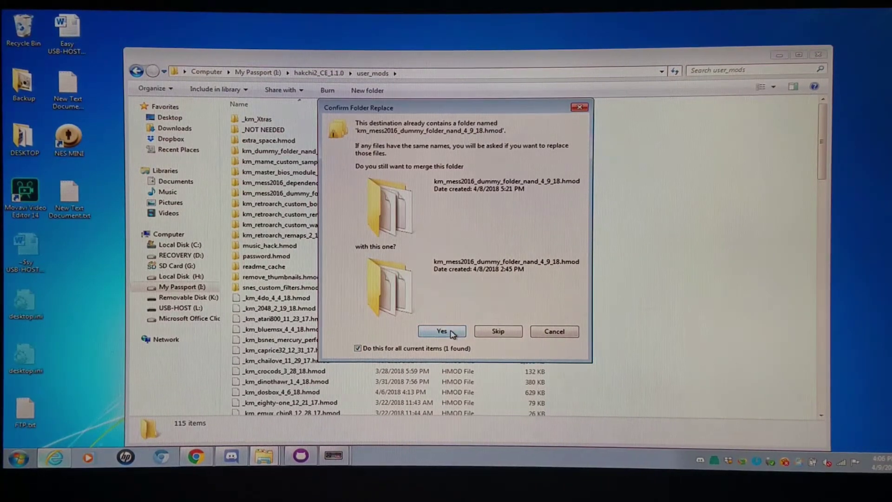
left_click(442, 331)
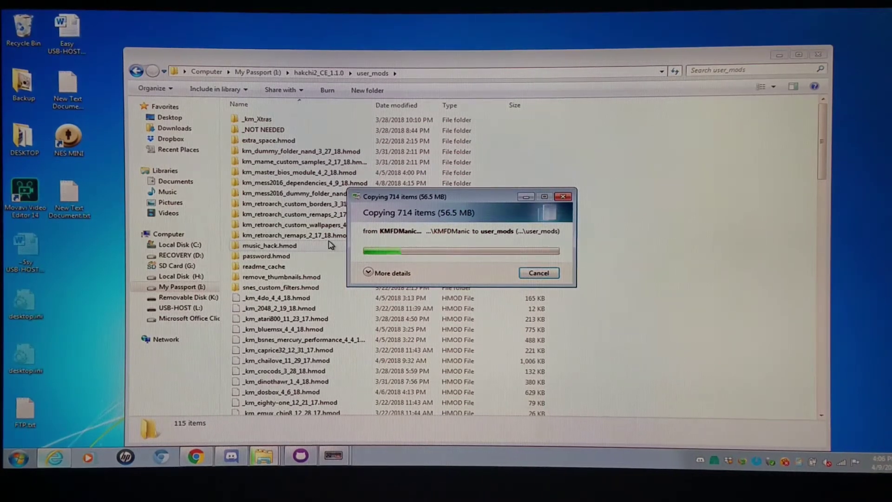
mouse_move(816, 169)
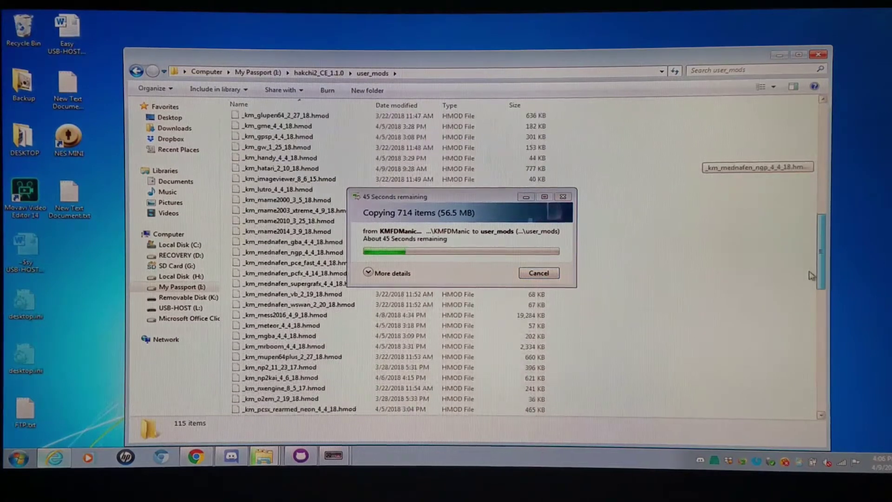
left_click(284, 295)
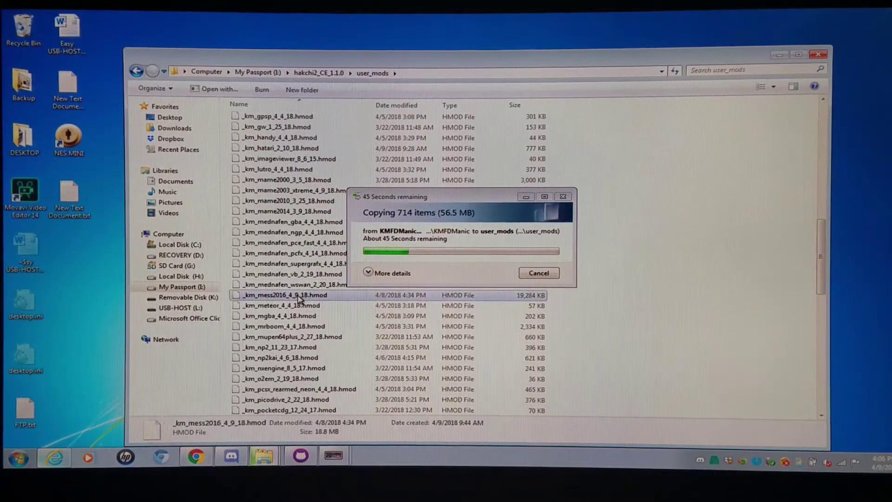
mouse_move(307, 294)
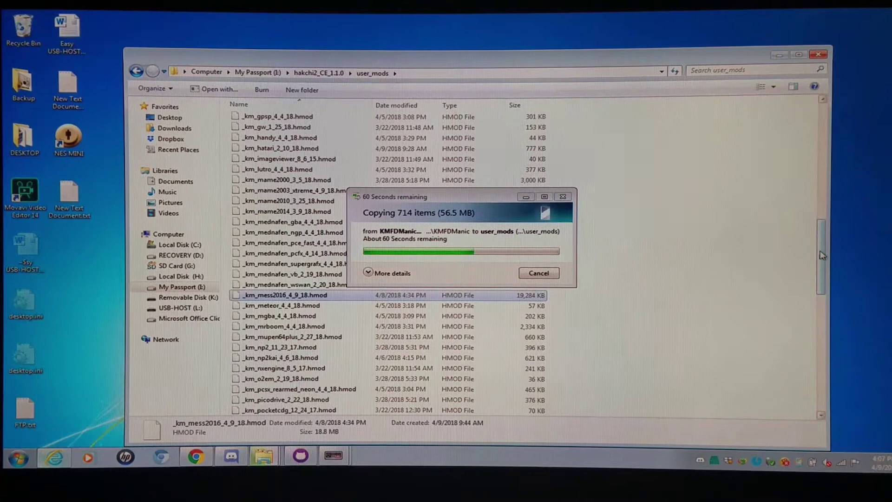
scroll("up", 3)
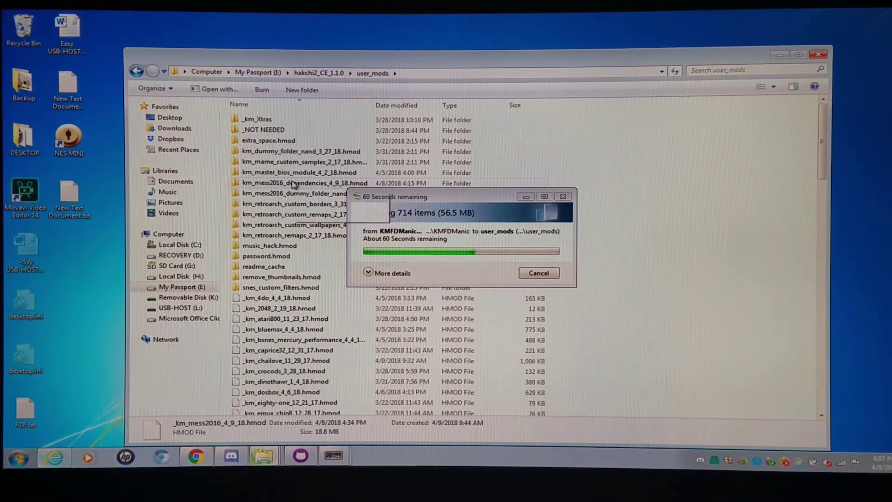
- Resolve the duplicate-file conflict and reach the mame hash folder inside km_mess2016_dependencies, selecting 3do_m2.xml
double_click(303, 184)
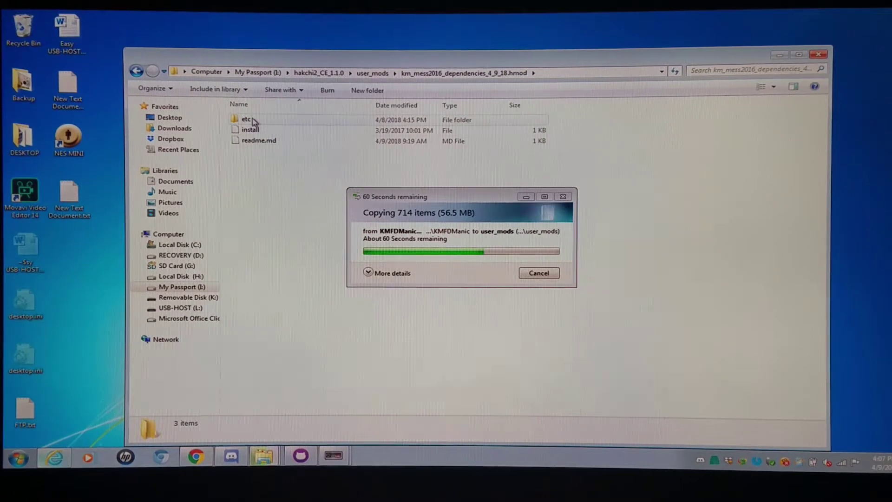
double_click(245, 119)
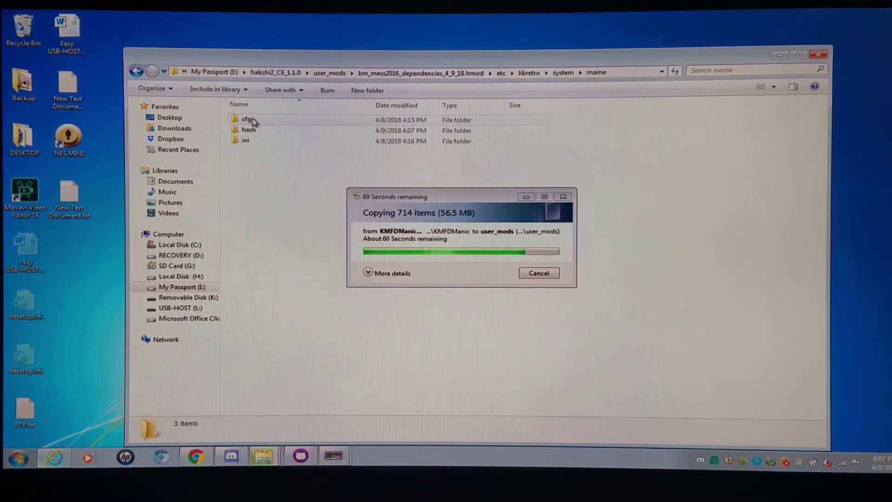
mouse_move(249, 129)
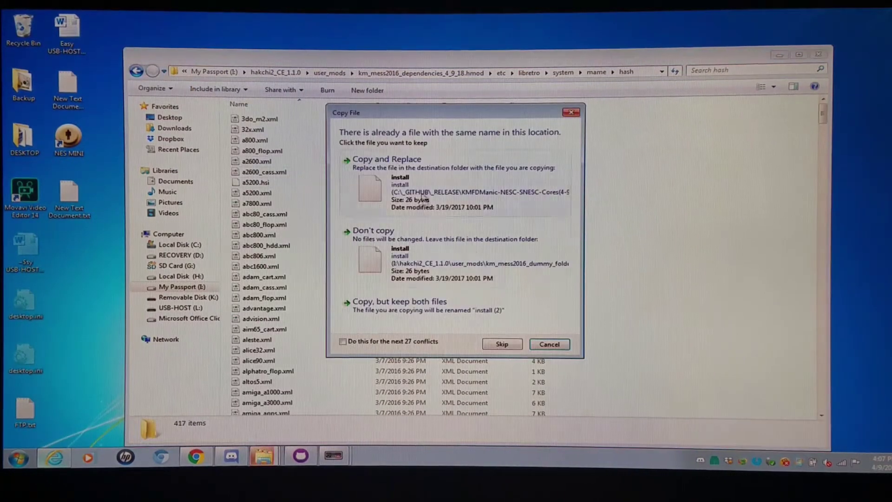
left_click(386, 159)
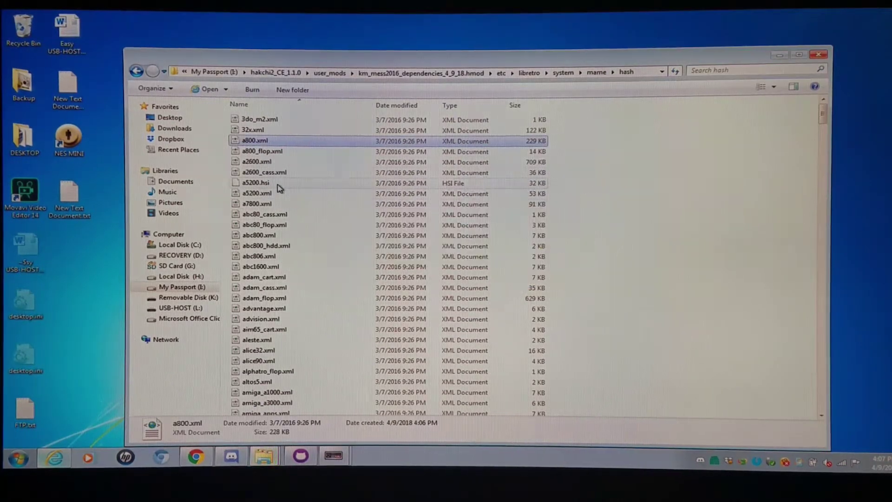
mouse_move(338, 137)
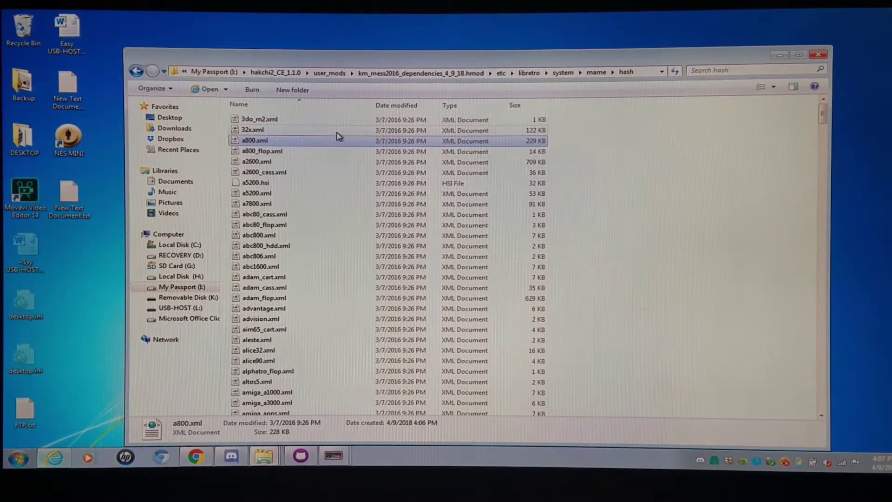
mouse_move(532, 87)
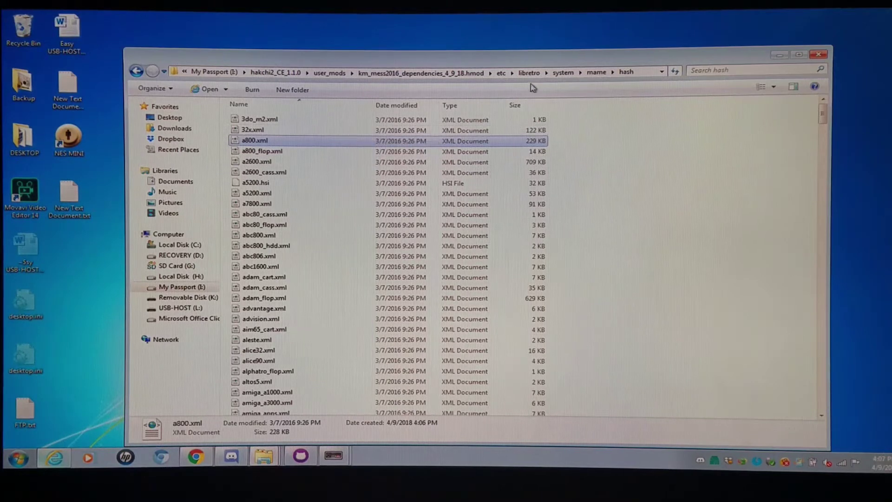
left_click(259, 119)
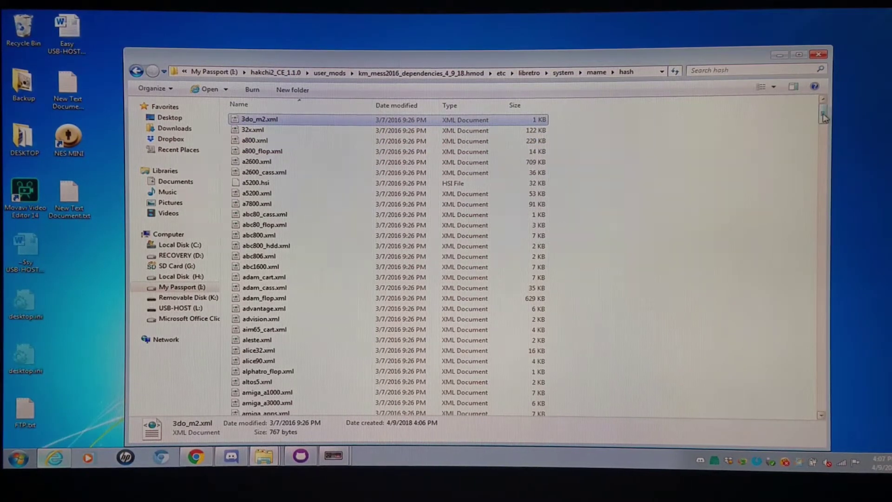
- Select nearly all hash definition files, leaving out a few such as the msx, nes, a5200 and a7800 ones
scroll("down", 3)
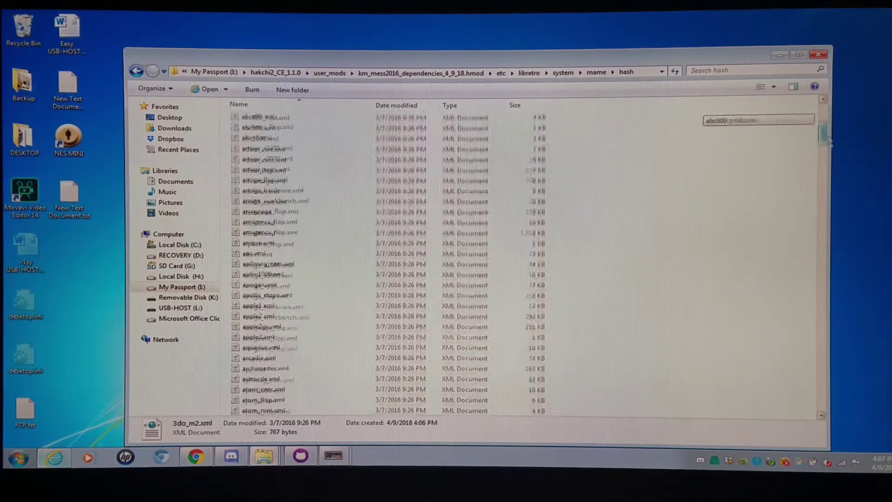
scroll("down", 3)
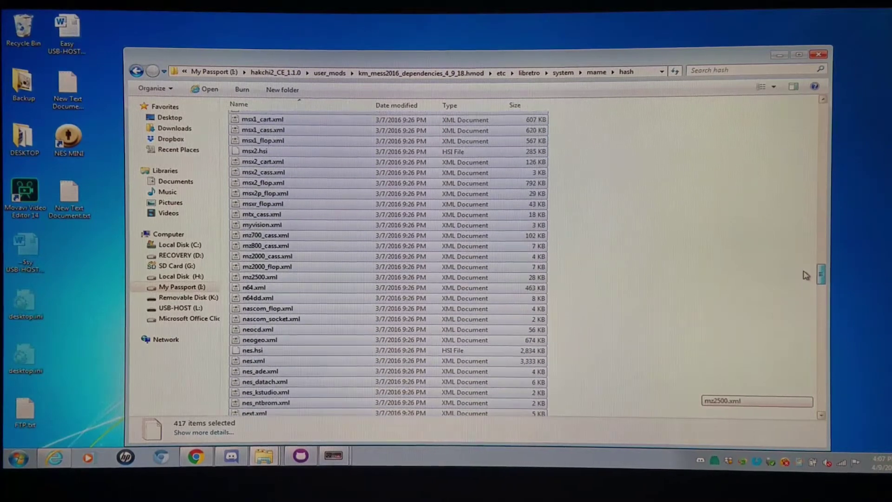
scroll("up", 3)
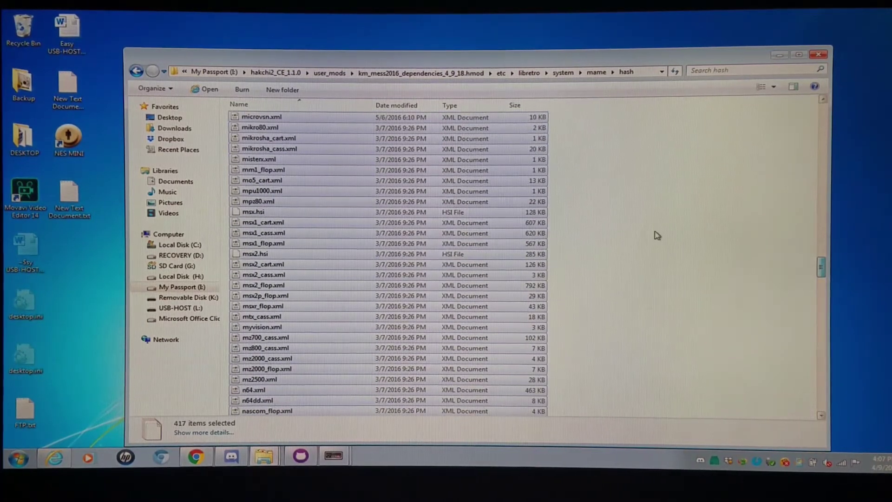
left_click(263, 222)
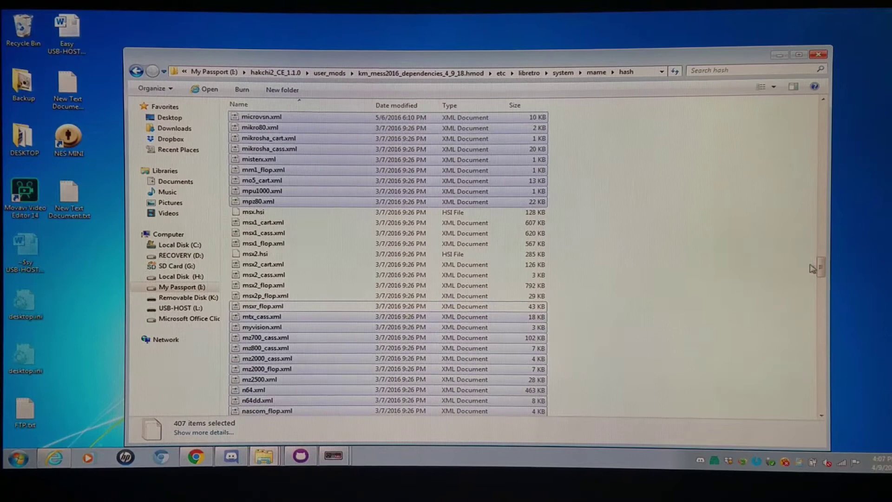
scroll("down", 3)
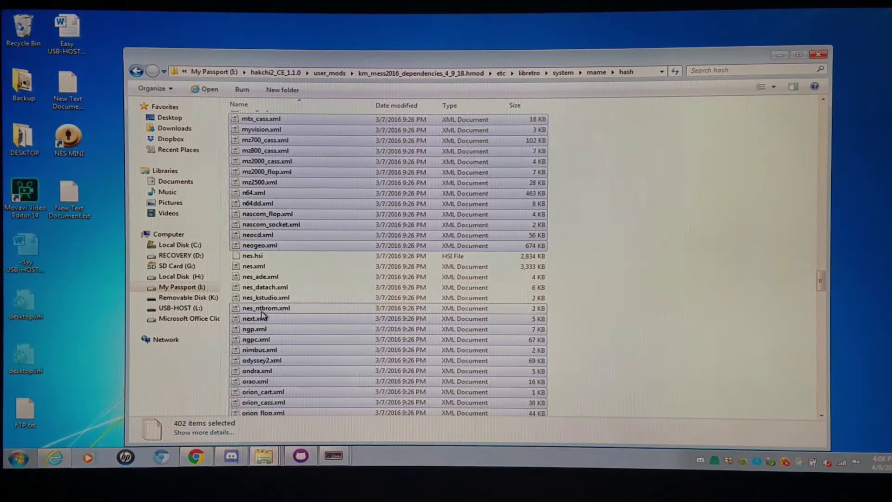
scroll("up", 3)
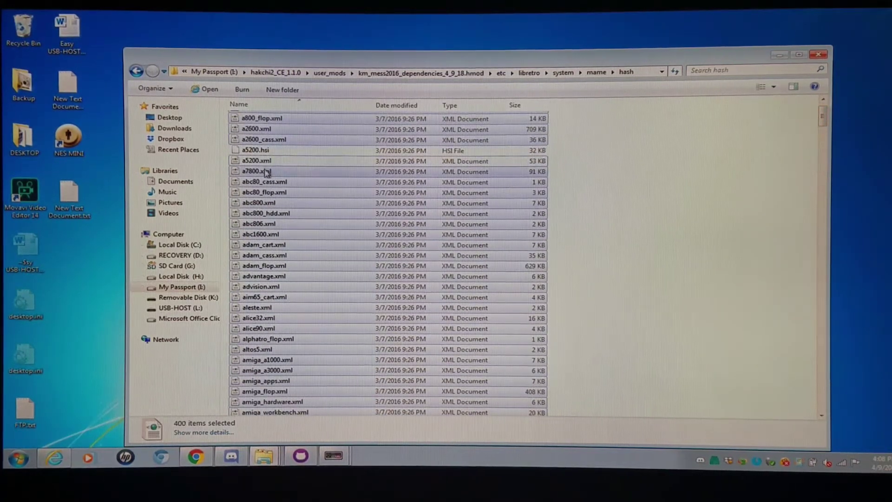
left_click(267, 171)
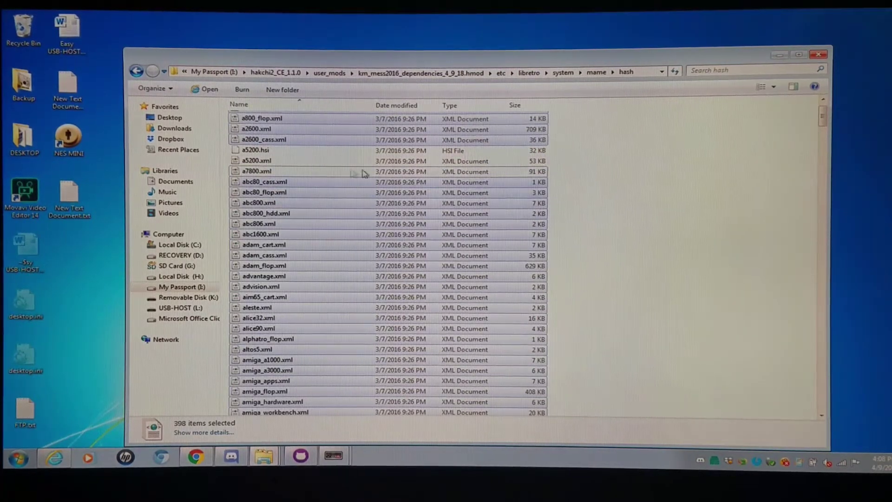
- Copy the selected hash files via the context menu, then delete them from the folder
right_click(313, 128)
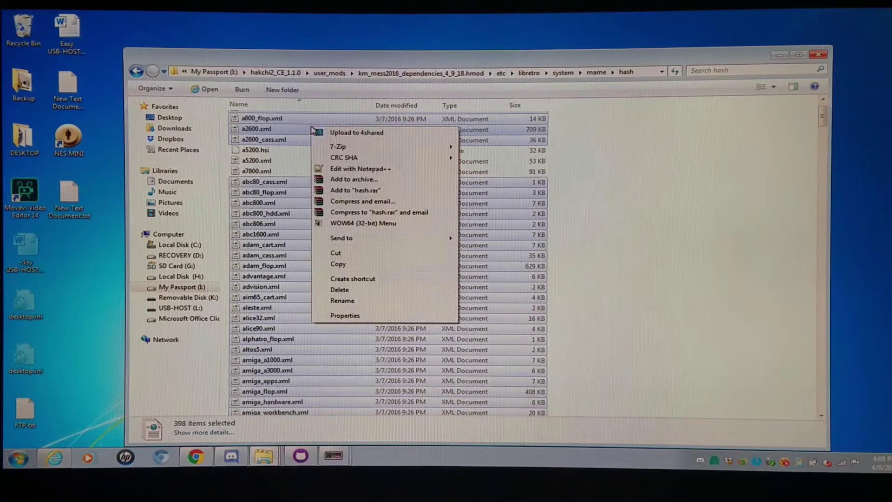
left_click(340, 291)
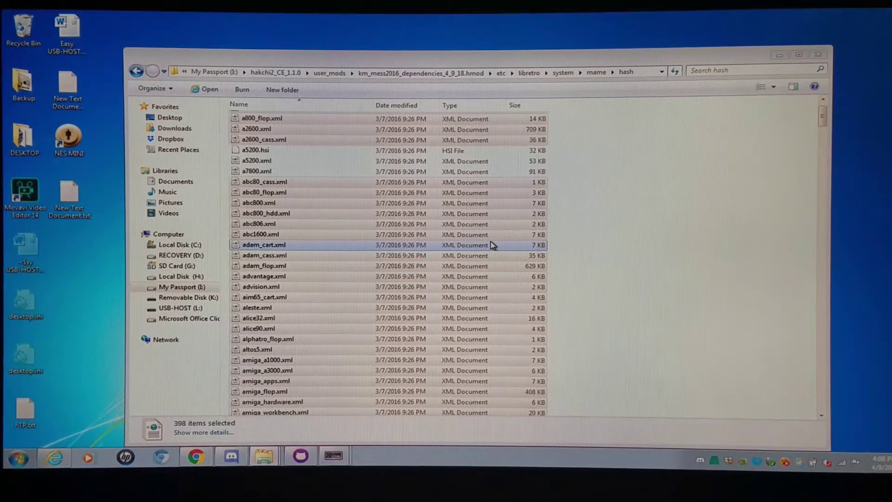
key("Delete")
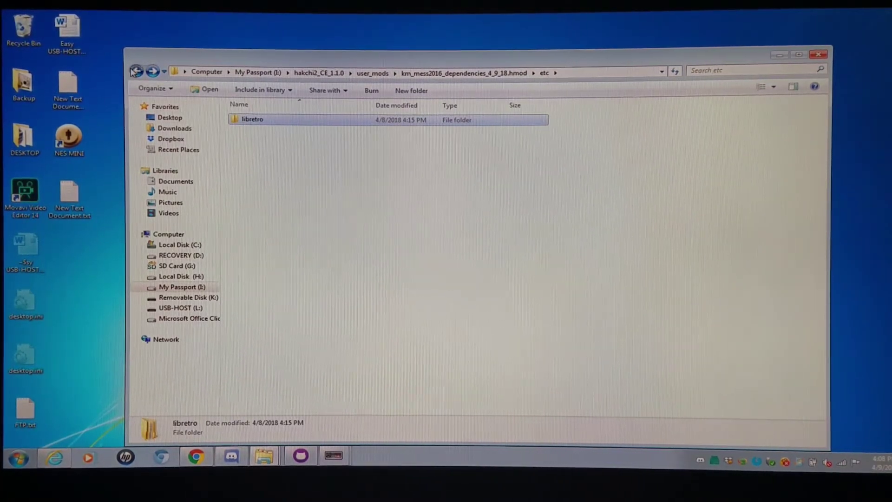
- Back in user_mods, check the combined size of the MESS items including km_mess2016_4_9_18.hmod
left_click(137, 71)
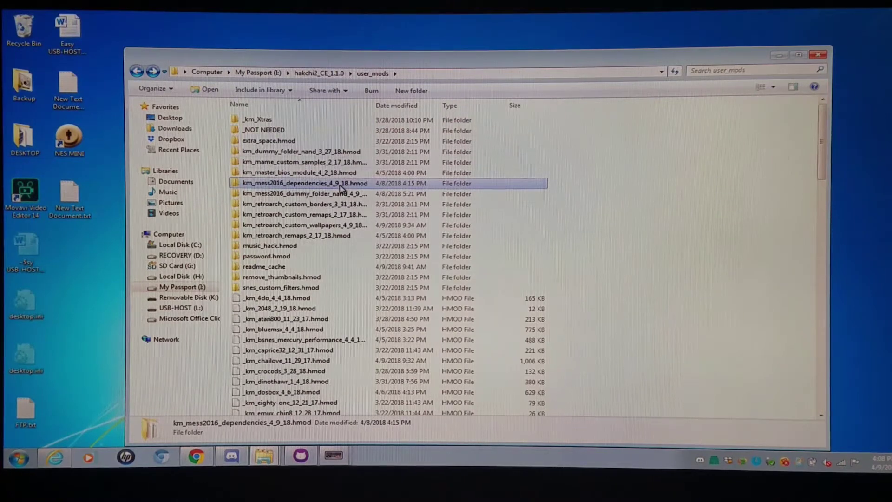
scroll("down", 3)
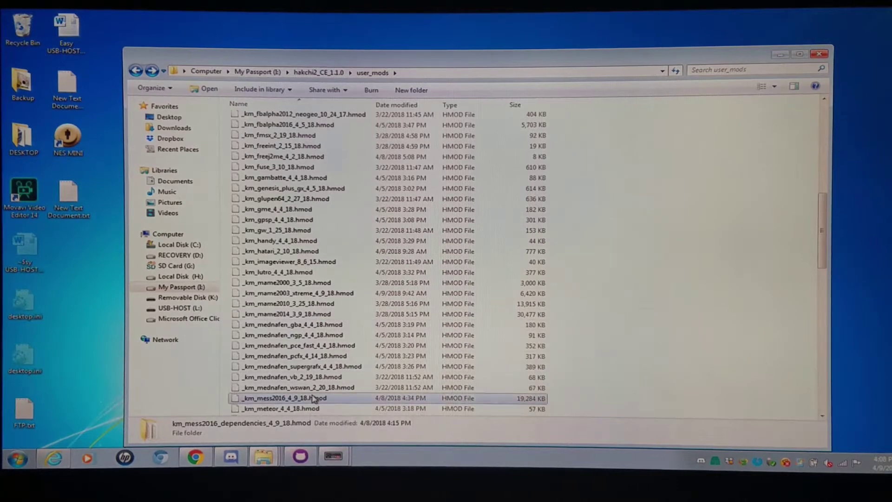
left_click(282, 398)
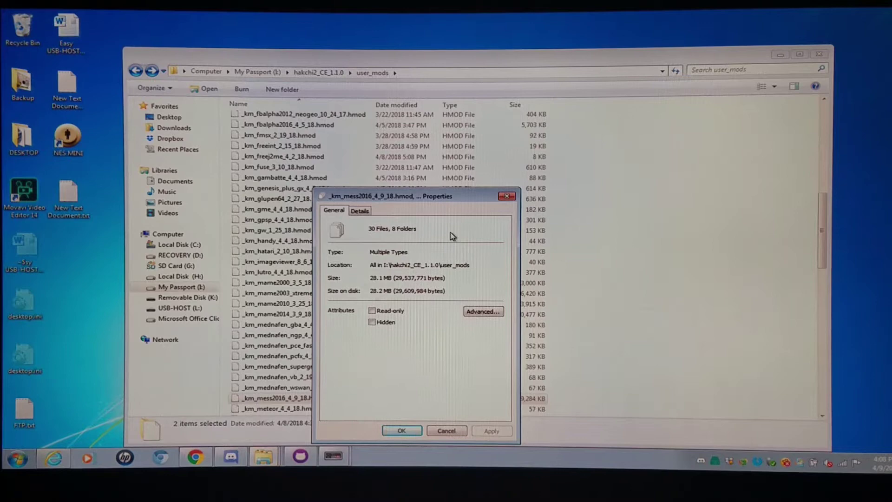
left_click(447, 431)
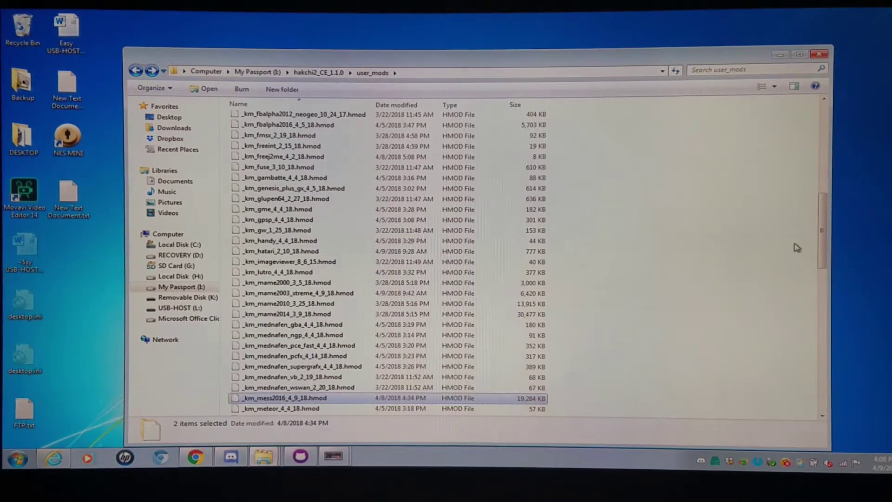
scroll("up", 3)
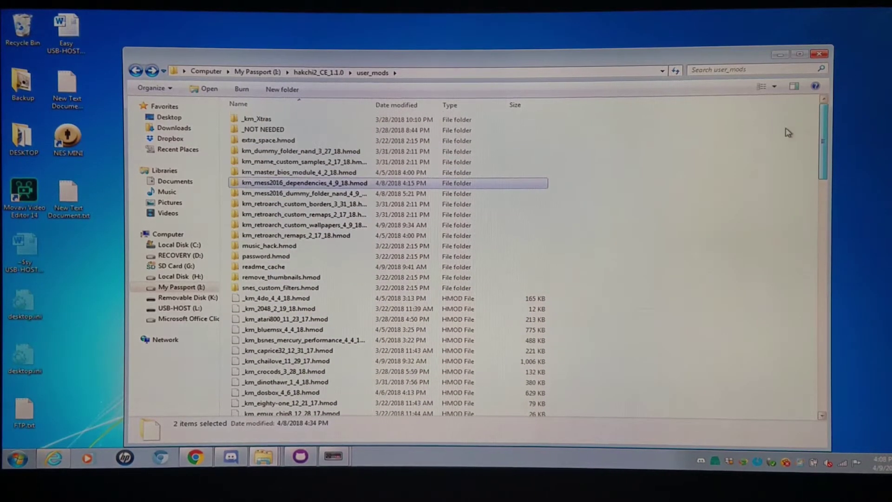
mouse_move(301, 194)
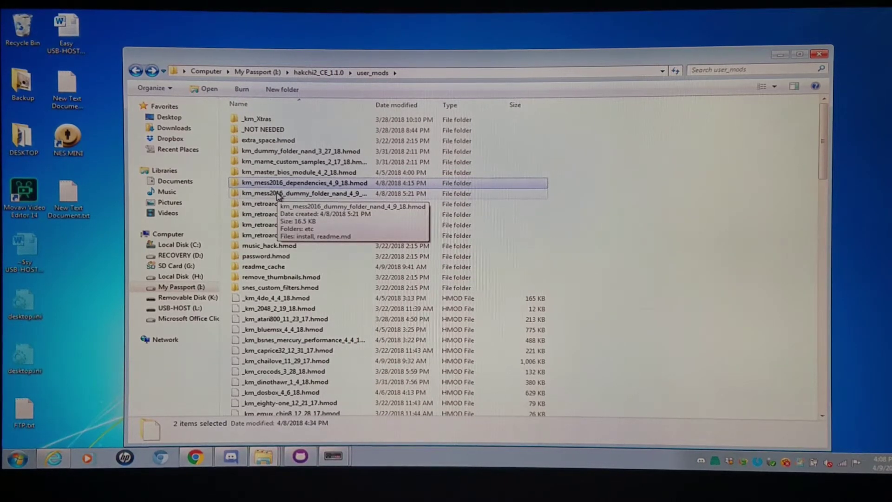
- Copy _Dummy from km_mess2016_dummy_folder_nand\etc to Removable Disk\hakchi\games, declining the _DUMMY merge
double_click(301, 193)
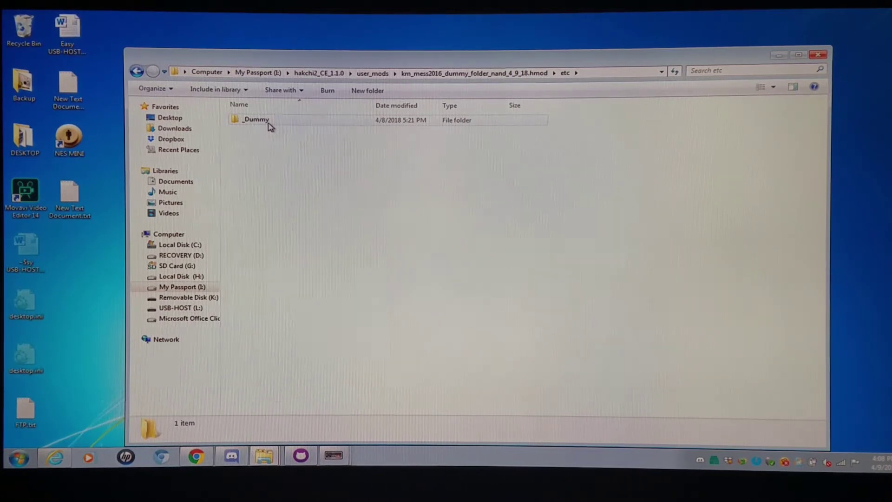
left_click(257, 120)
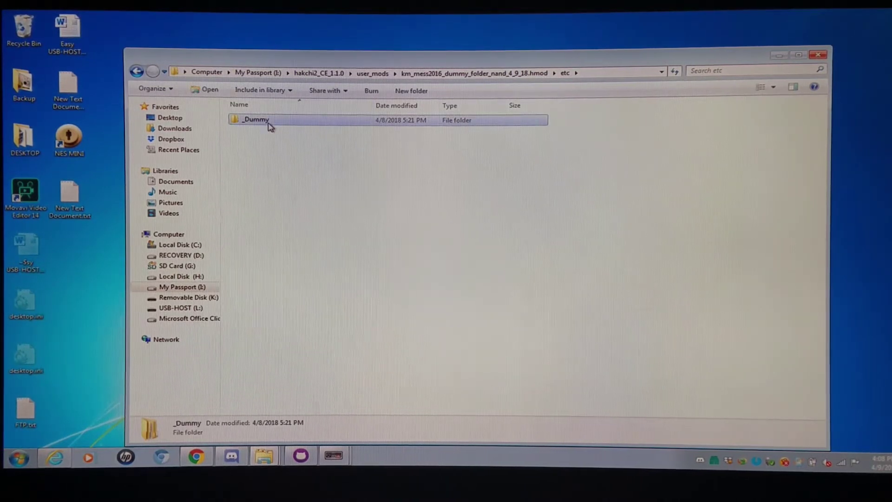
right_click(257, 120)
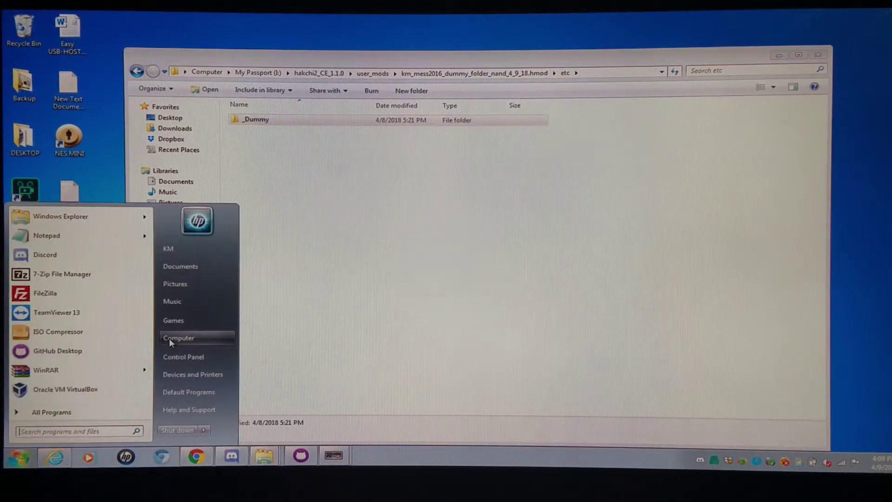
left_click(179, 338)
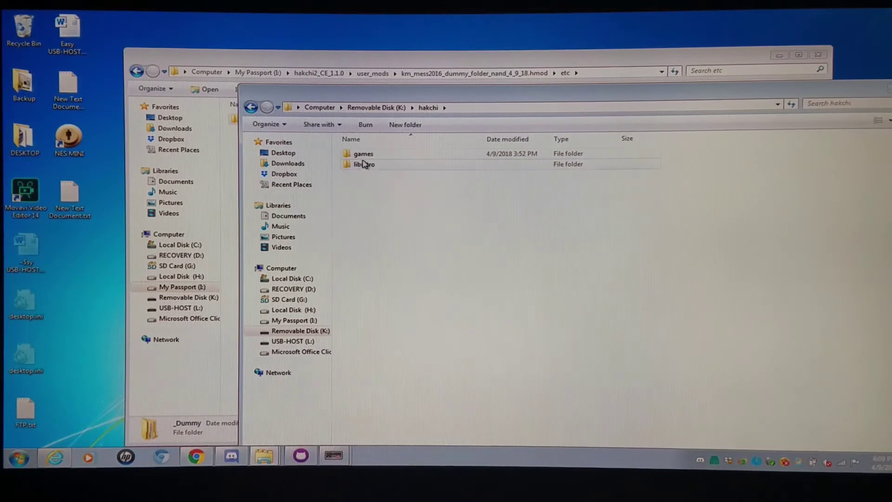
double_click(364, 154)
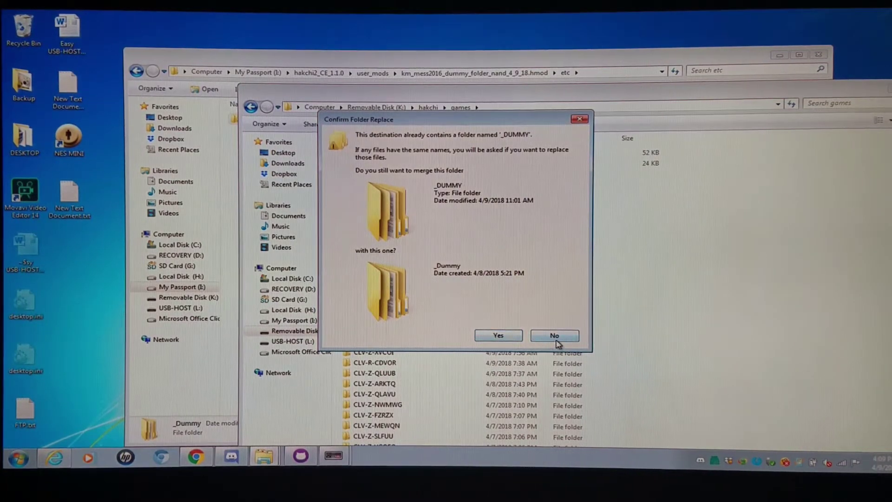
left_click(553, 335)
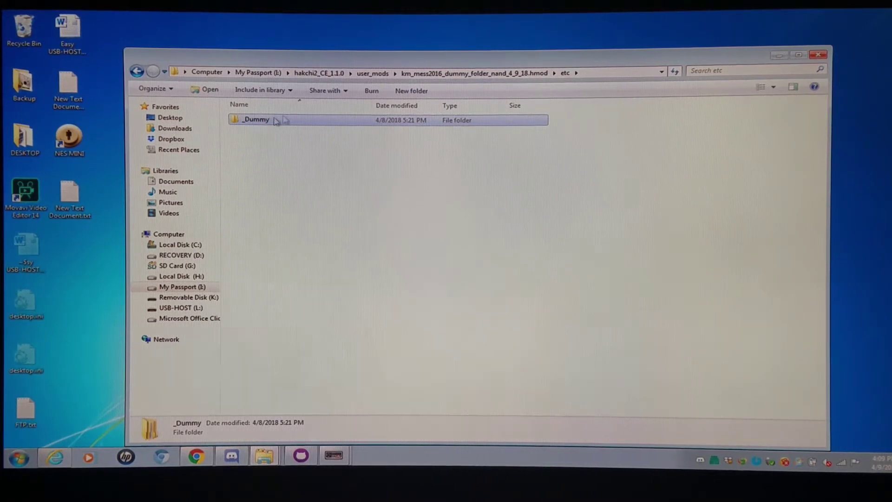
- Browse into _Dummy\MESS to show its per-system folders such as 32x, a2600 and abc800
double_click(256, 120)
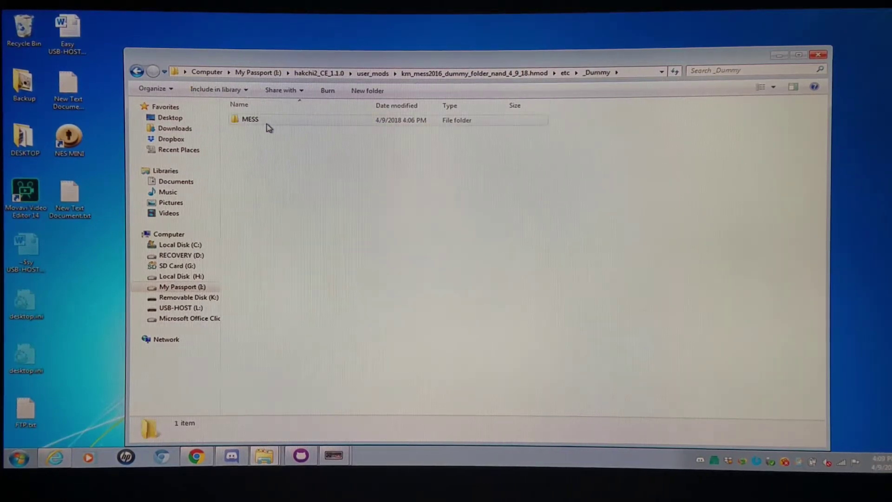
double_click(250, 119)
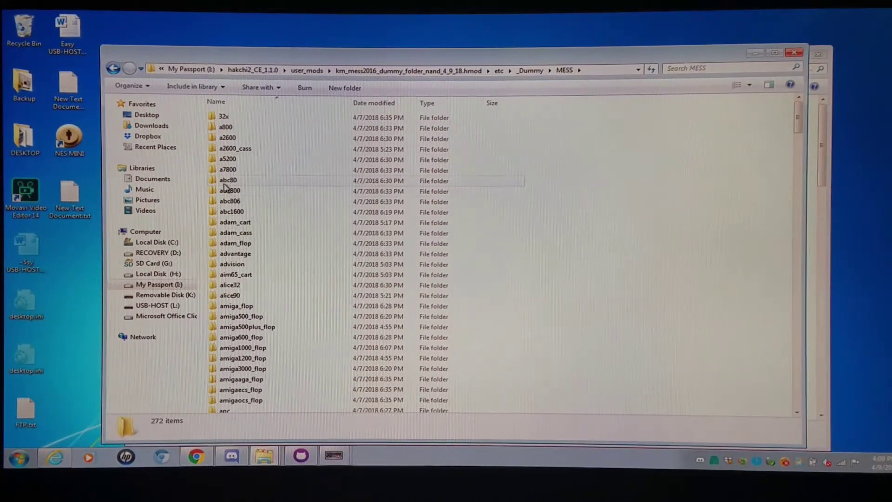
left_click(229, 190)
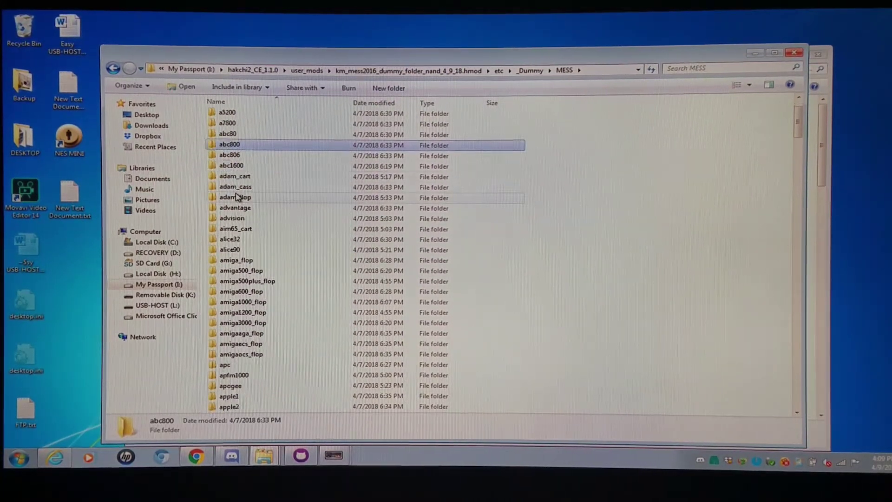
scroll("down", 3)
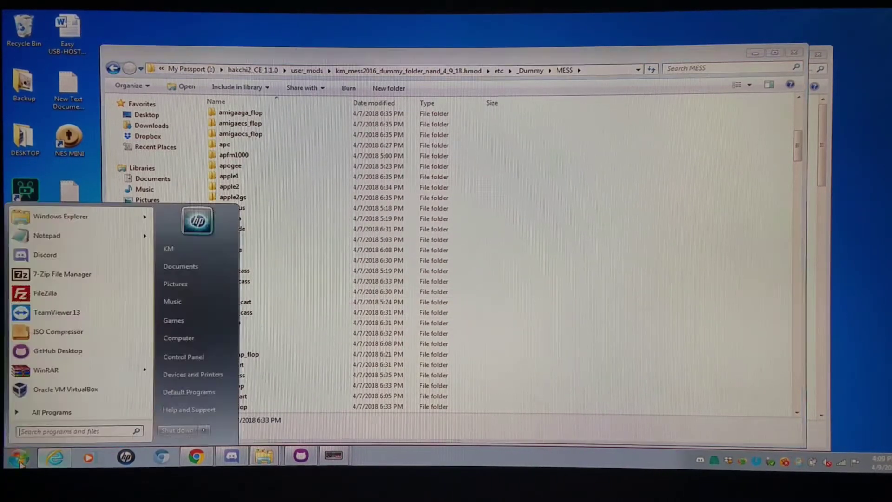
- In a second Explorer window, locate coleco.zip inside the _WORKING 4-9-18 folder
left_click(178, 338)
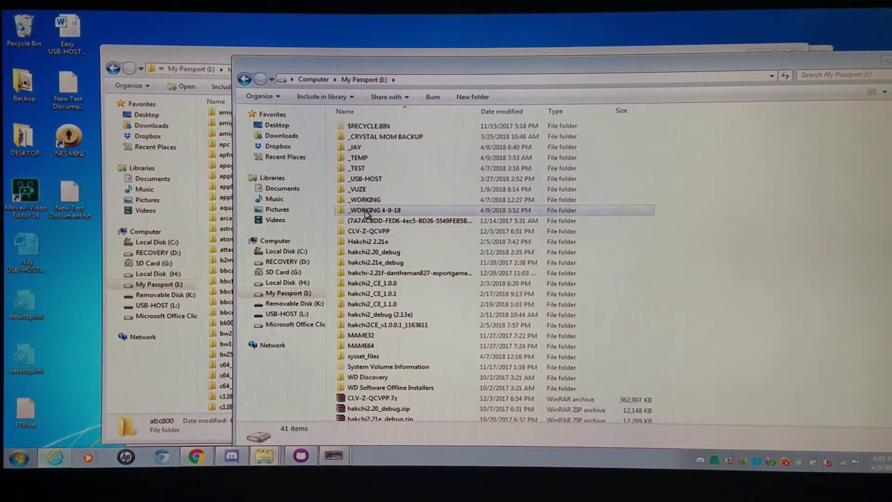
double_click(375, 210)
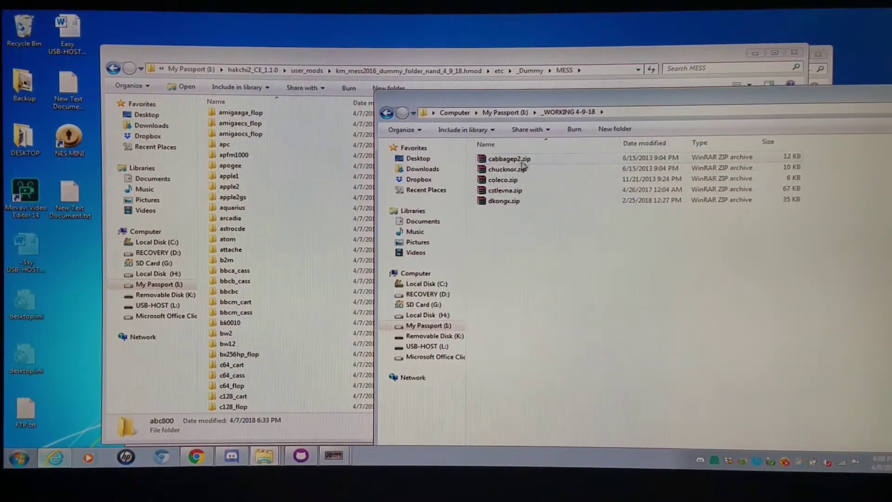
right_click(506, 170)
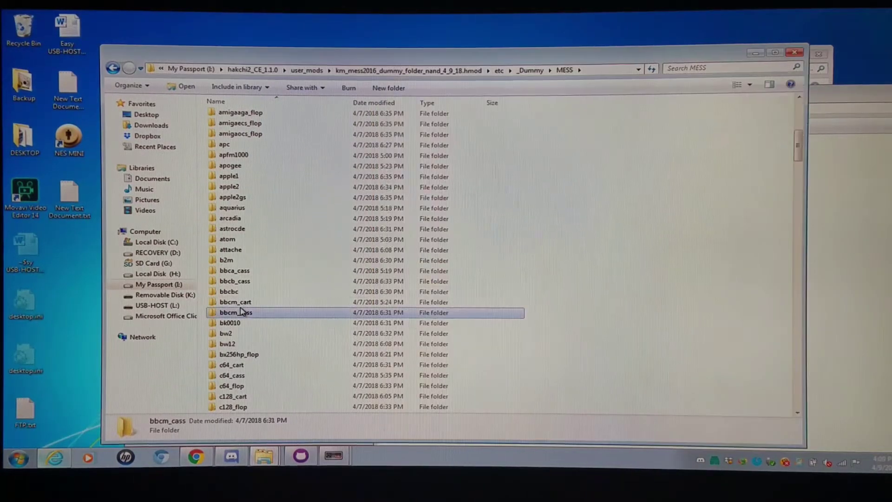
scroll("down", 3)
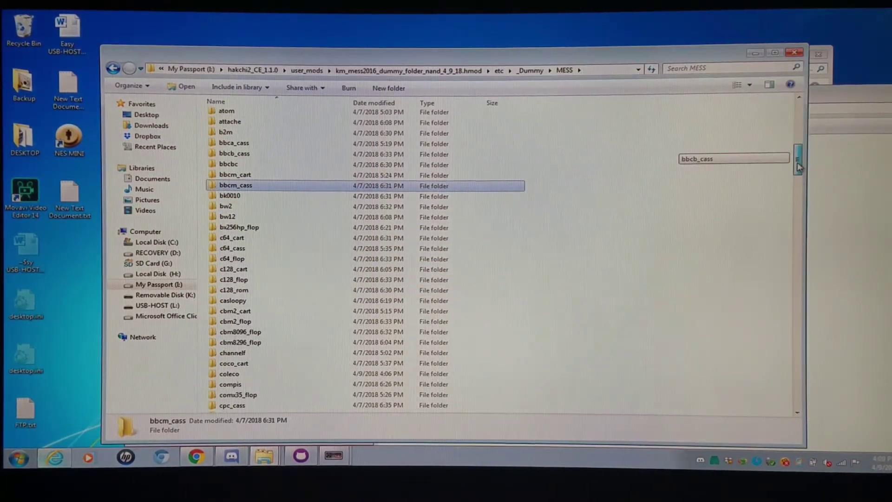
double_click(229, 374)
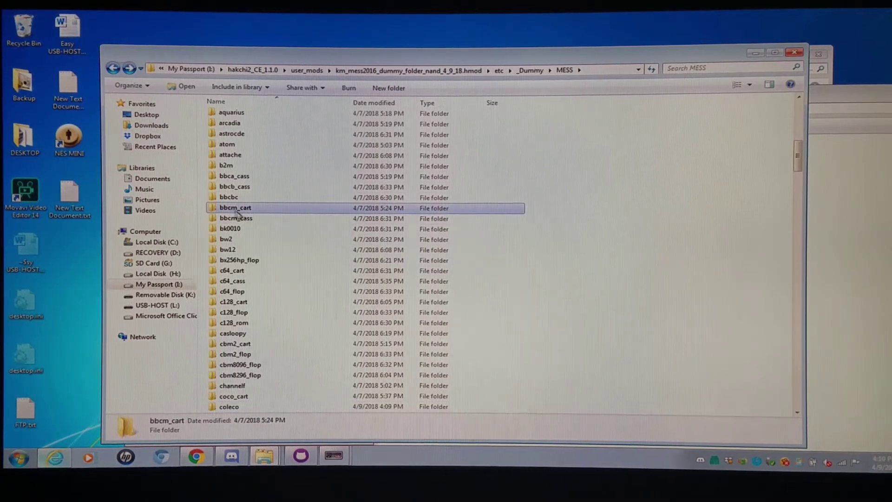
scroll("down", 3)
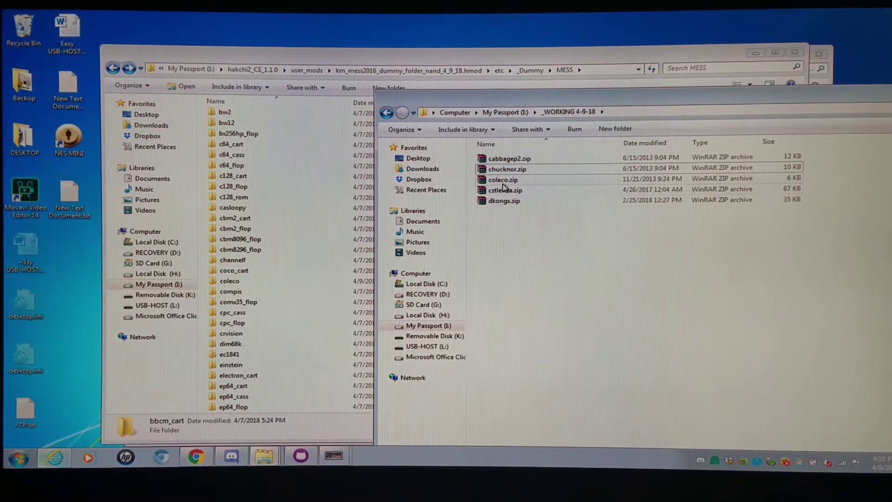
- Copy coleco.zip and paste it into the _Dummy\MESS folder of the km_mess2016 dummy module
right_click(503, 180)
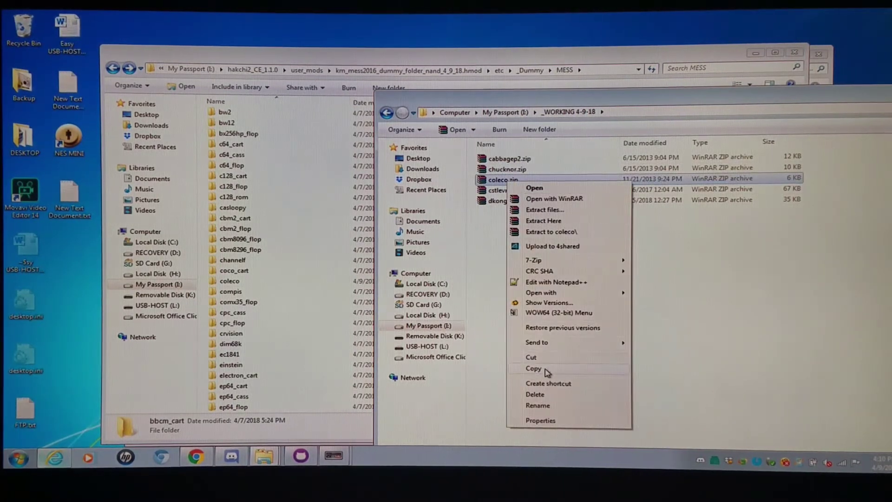
left_click(533, 368)
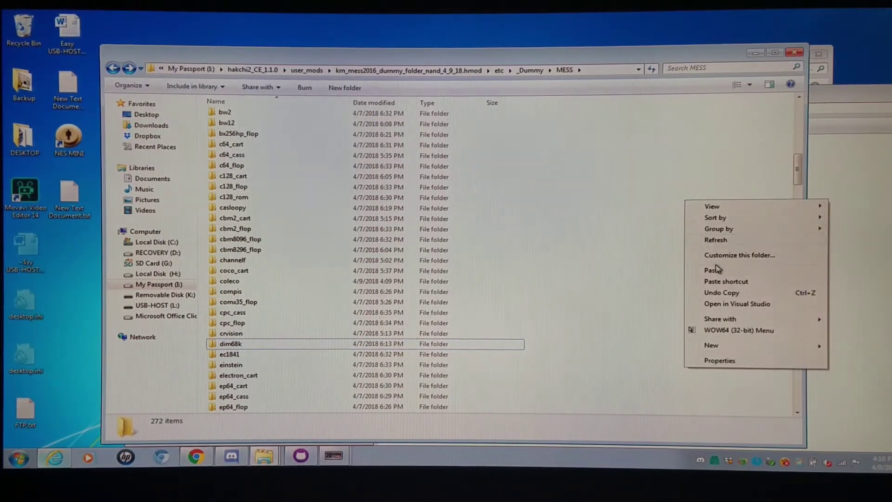
left_click(713, 269)
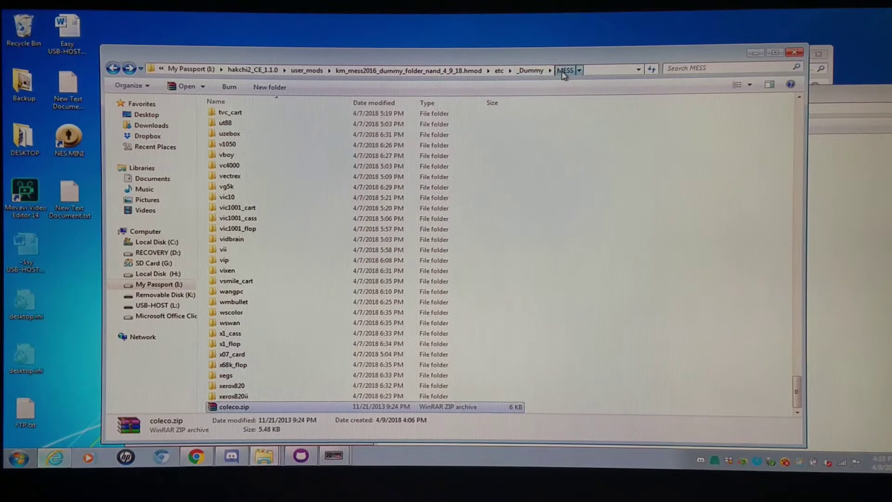
mouse_move(273, 410)
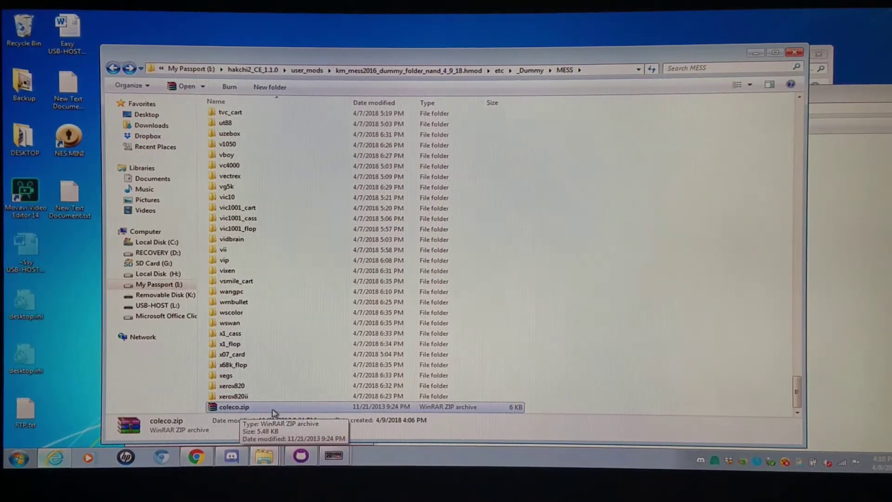
mouse_move(282, 248)
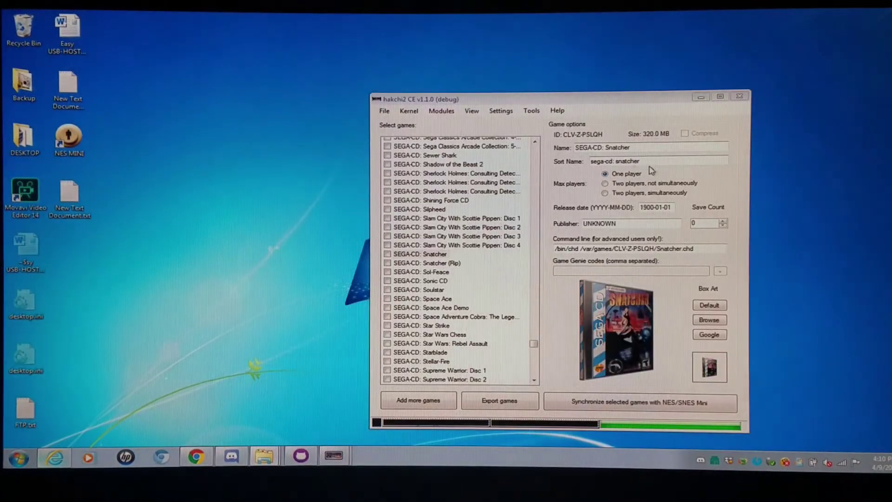
- Add cstlevna.zip from _WORKING 4-9-18 via File > Add more games, creating the new app mds-cv
left_click(420, 252)
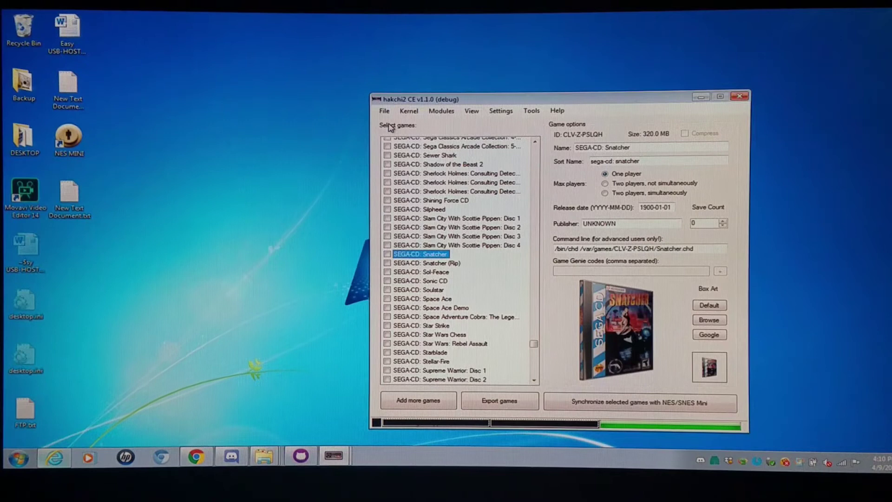
left_click(384, 111)
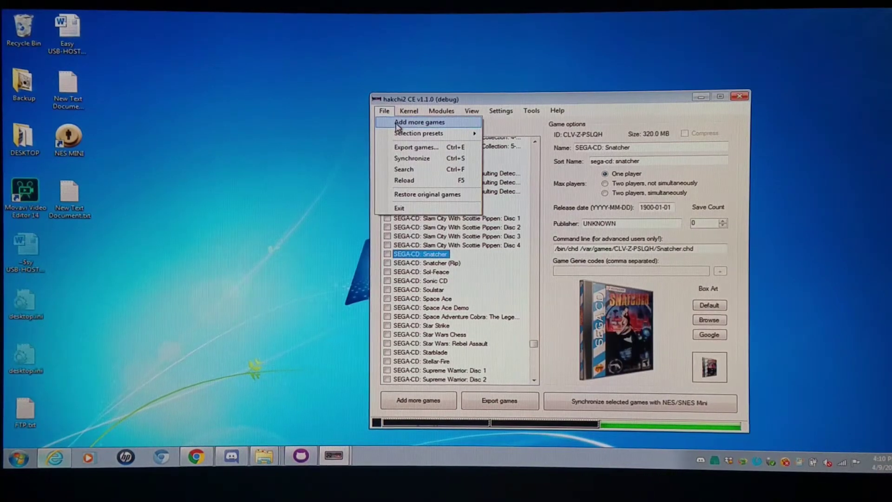
left_click(419, 121)
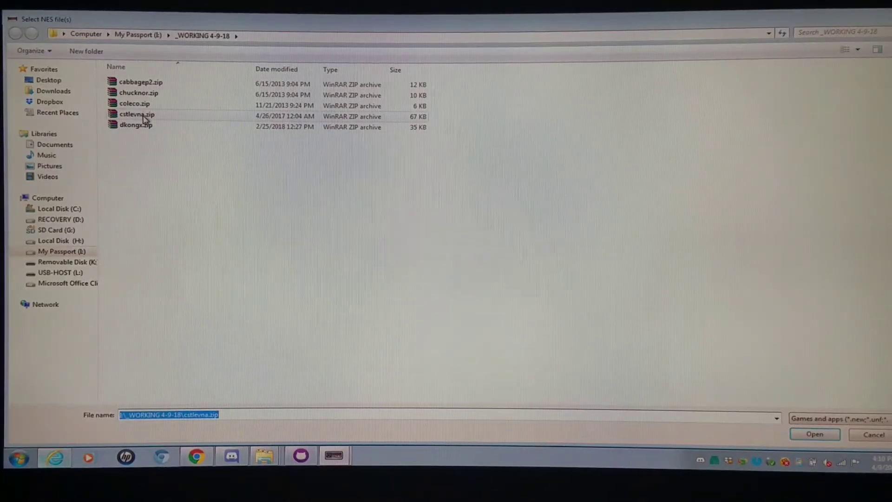
mouse_move(137, 114)
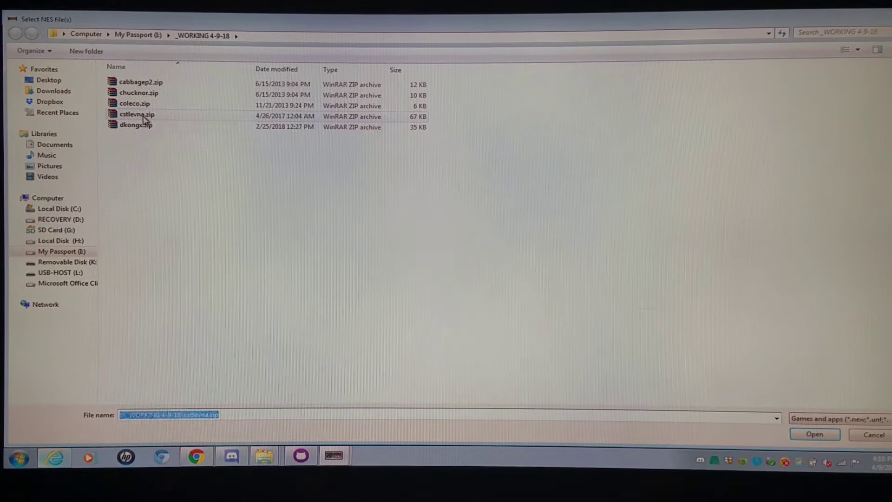
left_click(814, 434)
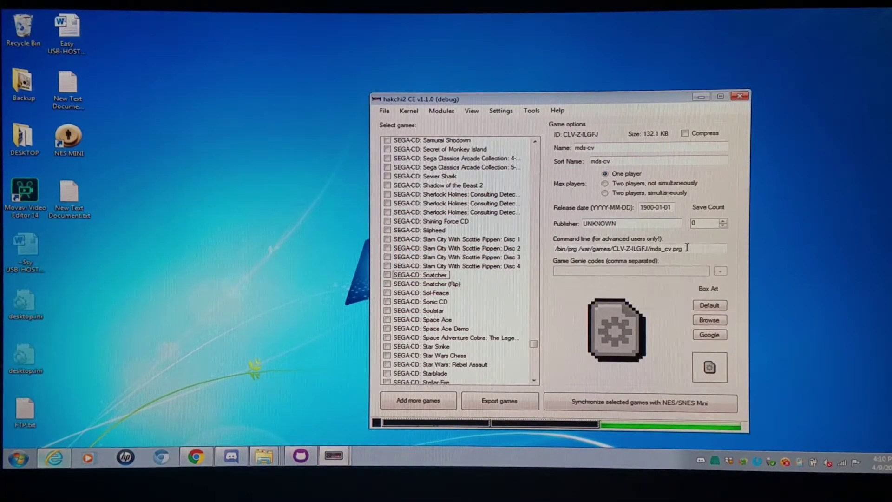
mouse_move(524, 228)
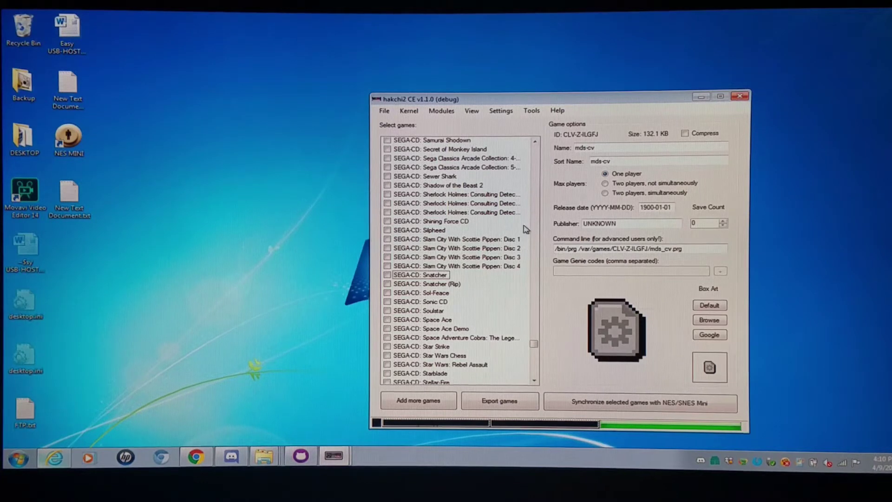
scroll("up", 3)
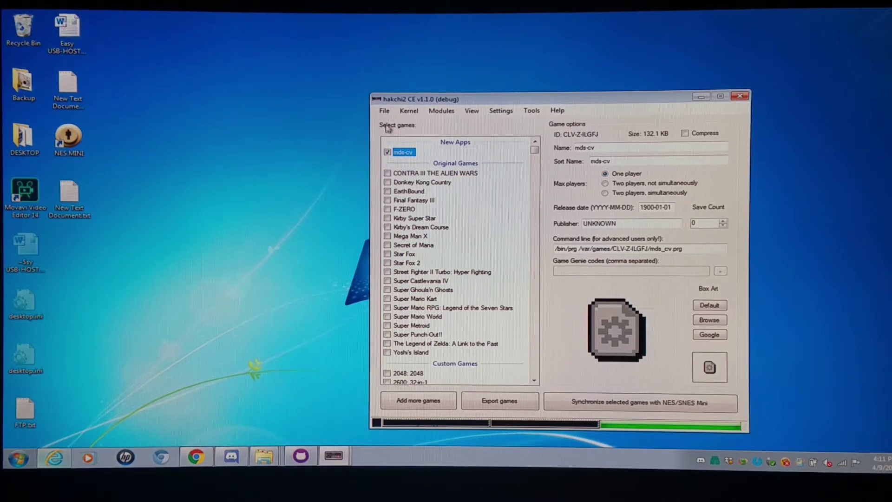
- Import dkongx.zip as a game, then cancel the chucknor.zip import
left_click(418, 399)
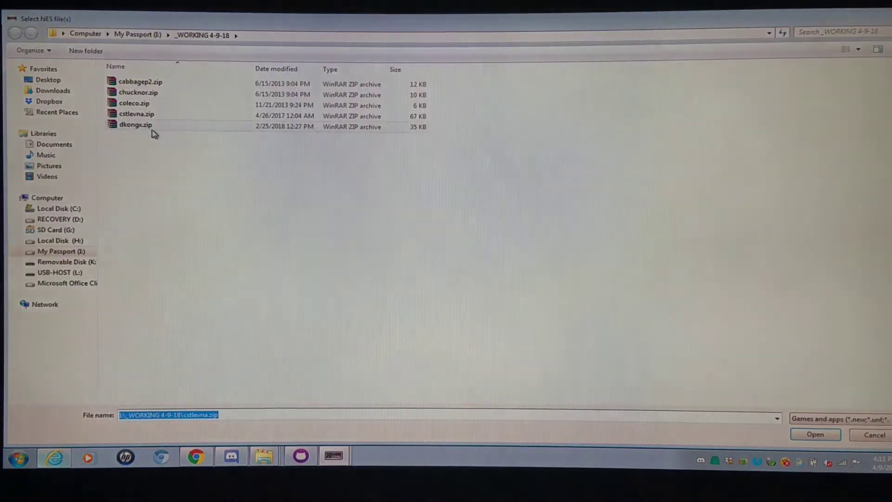
mouse_move(135, 125)
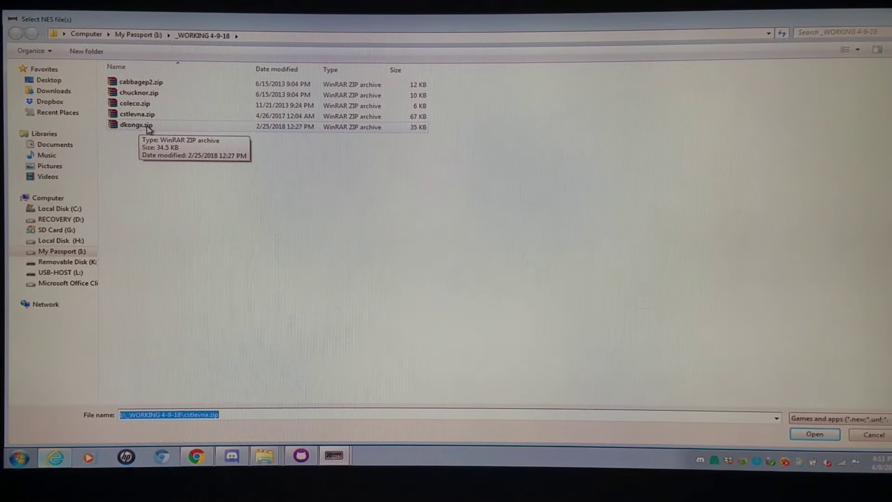
left_click(815, 434)
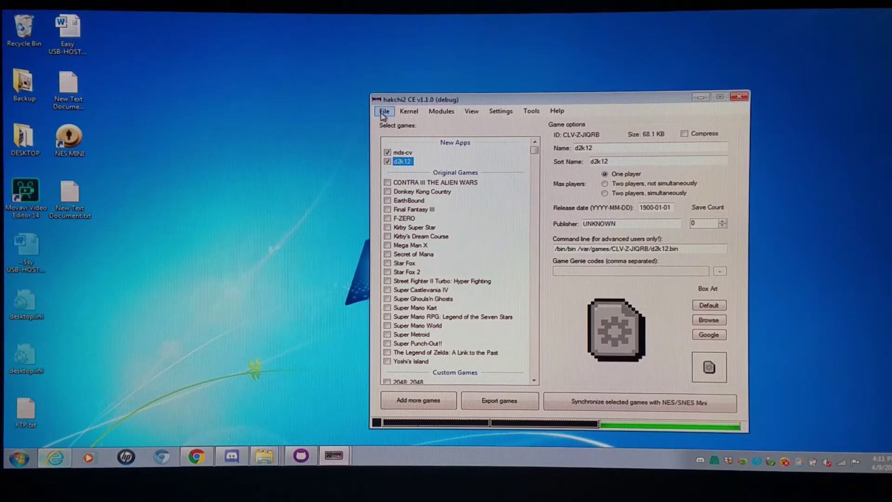
left_click(417, 401)
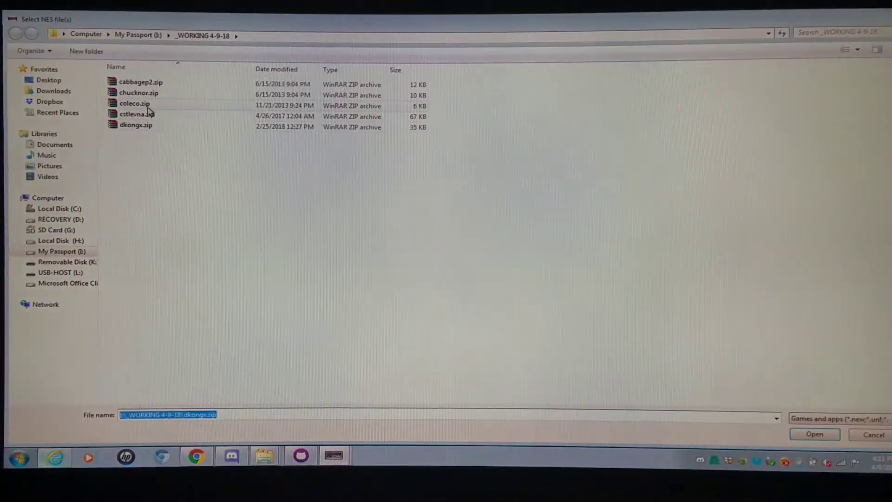
left_click(138, 94)
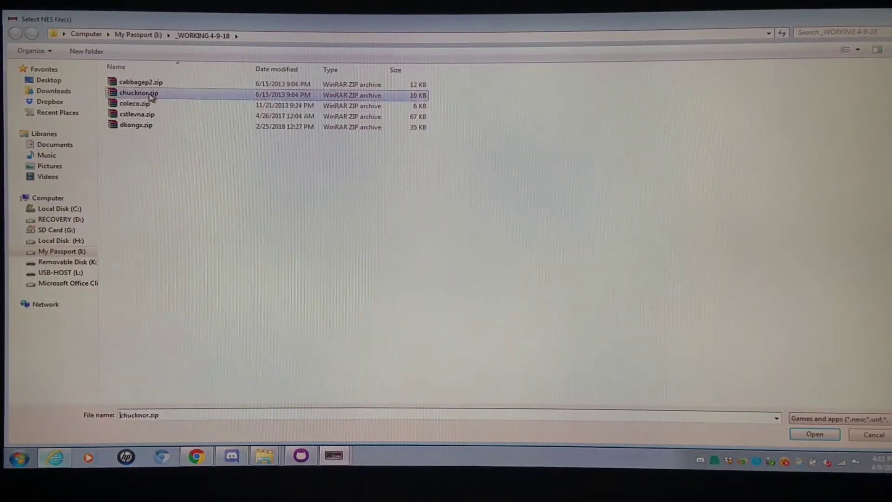
left_click(813, 434)
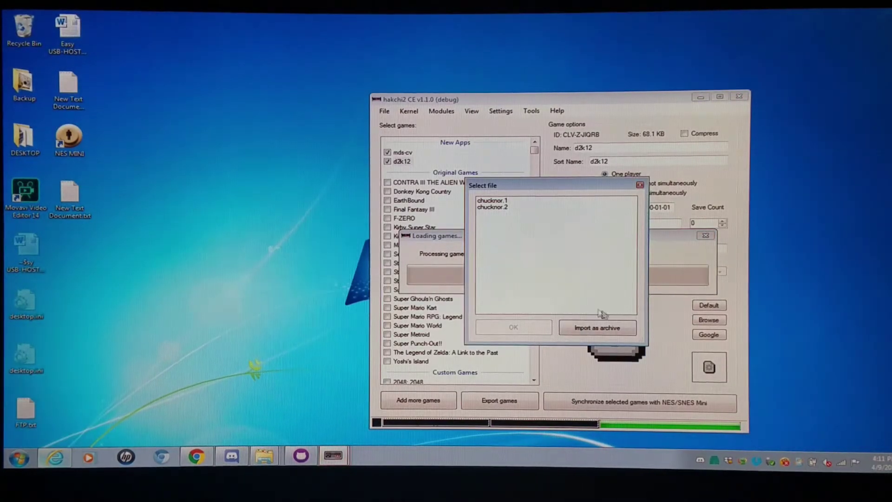
mouse_move(602, 260)
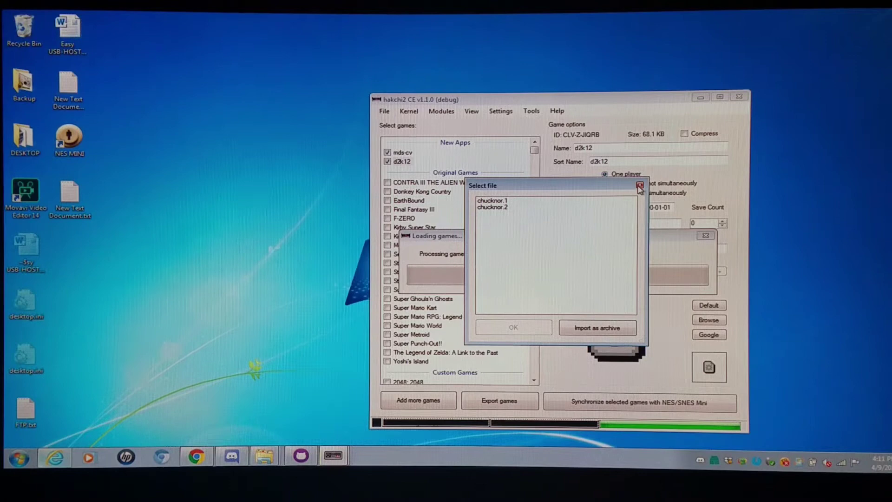
left_click(640, 186)
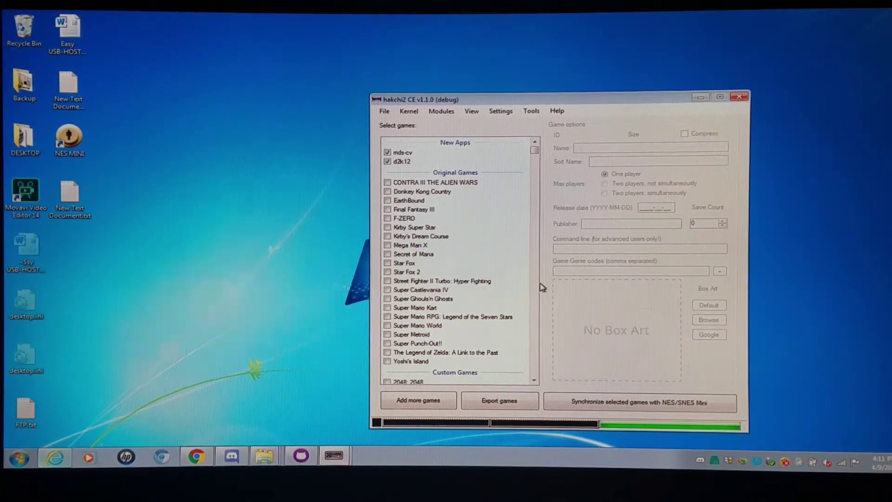
- Delete the mds-cv and d2k12 entries so no new apps remain in the list
left_click(403, 152)
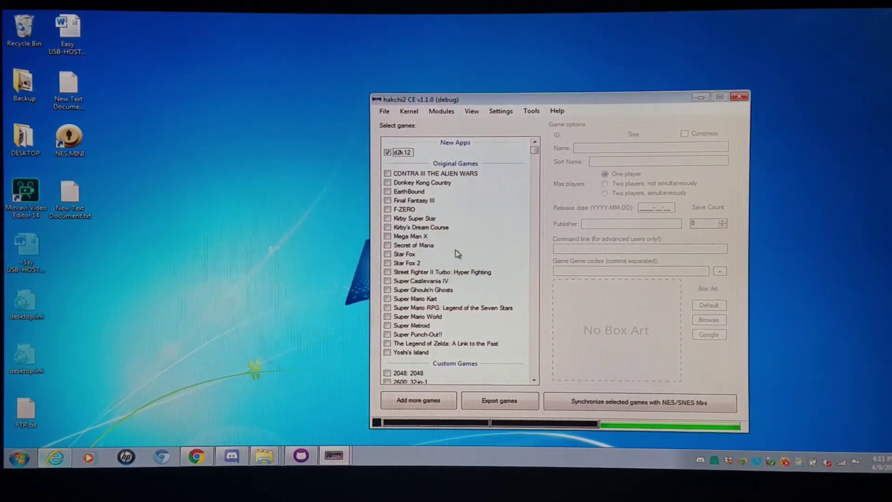
left_click(403, 152)
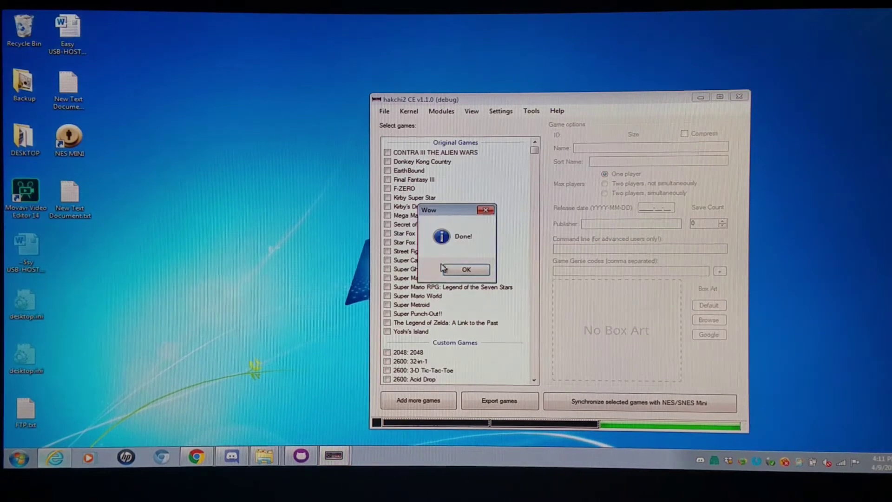
left_click(465, 270)
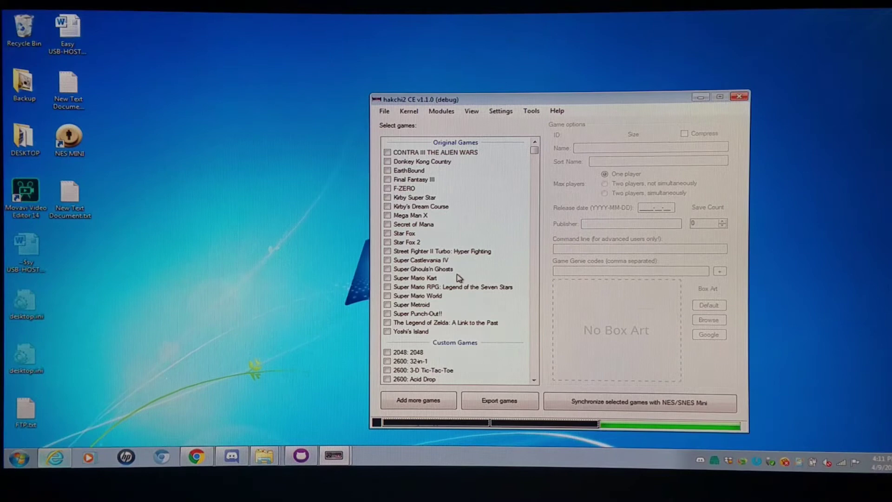
- In the Add more games picker, compress cstlevna.zip and dkongx.zip to 7z with 7-Zip, then import the Castlevania archive
left_click(384, 110)
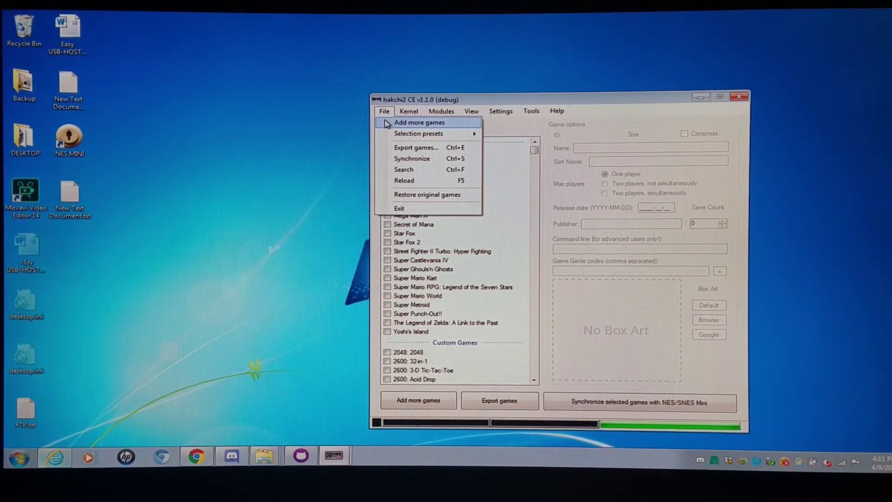
left_click(419, 122)
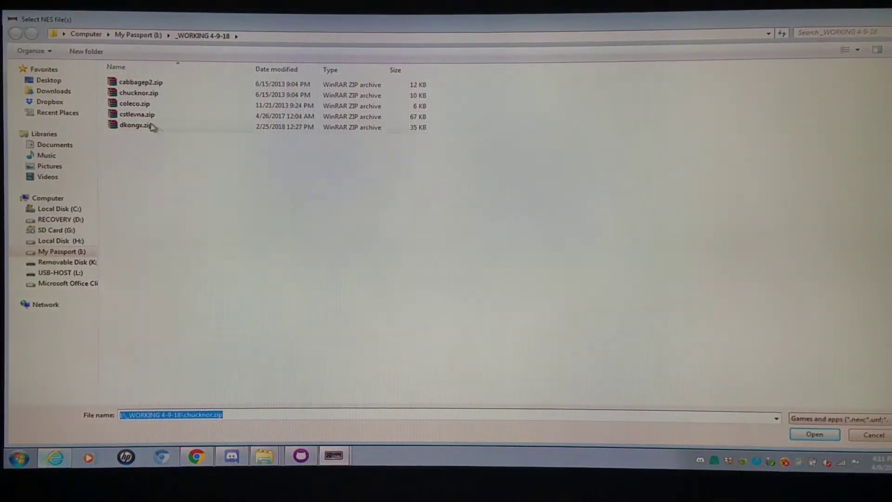
left_click(136, 116)
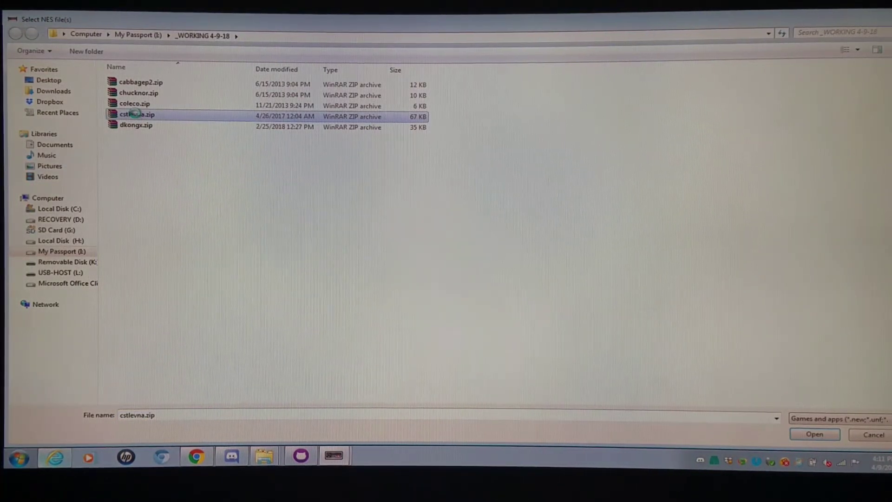
right_click(136, 113)
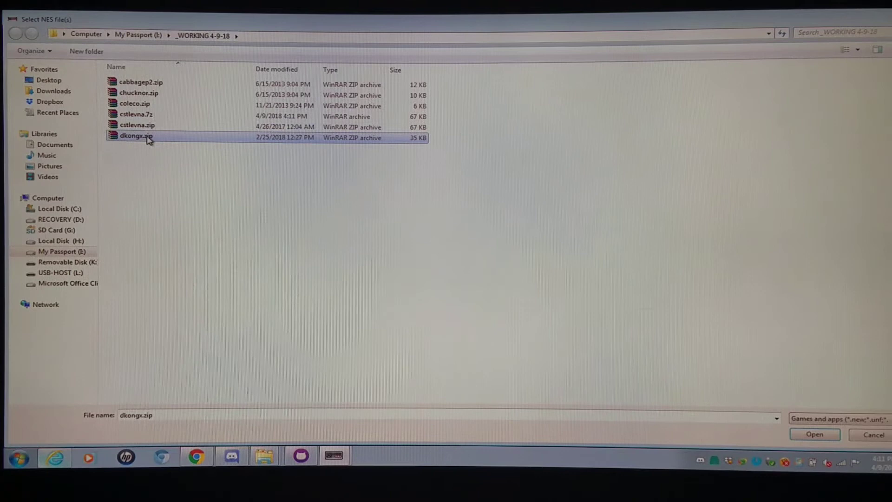
right_click(135, 137)
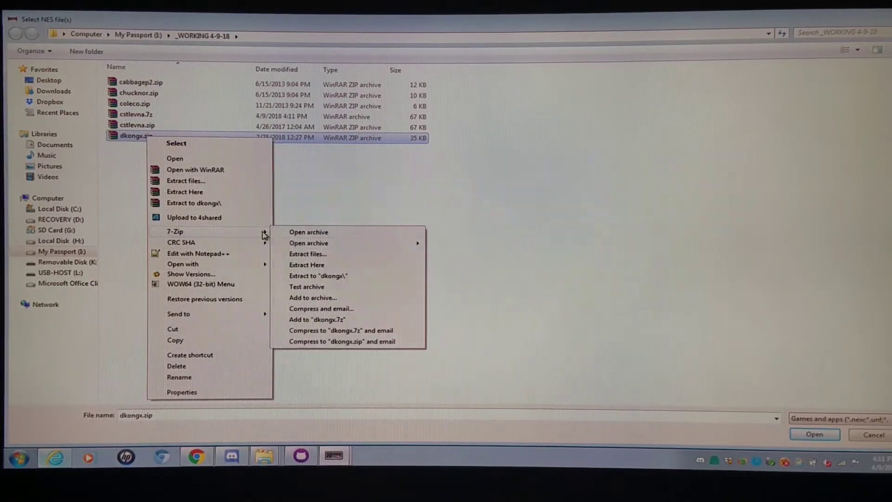
left_click(344, 311)
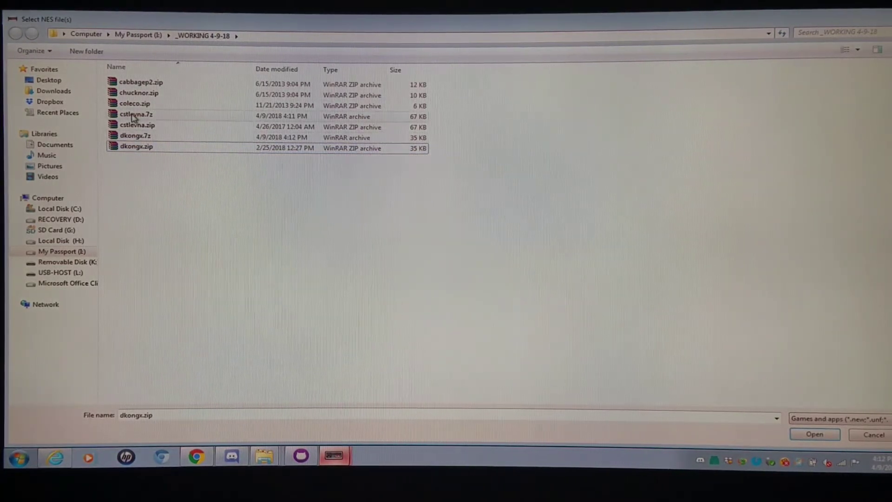
left_click(814, 434)
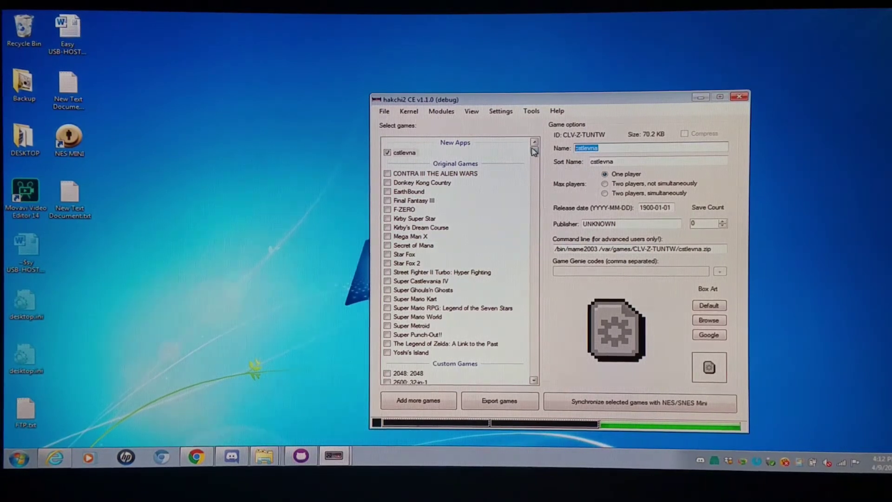
- Replace the name cstlevna with 'ARC: VS. Castlevania' and apply it
type("ARC:")
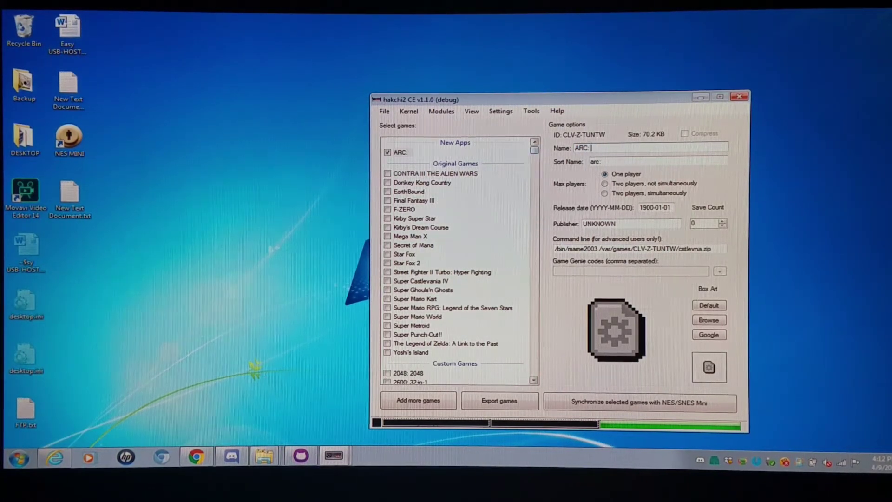
type("VS. Ca")
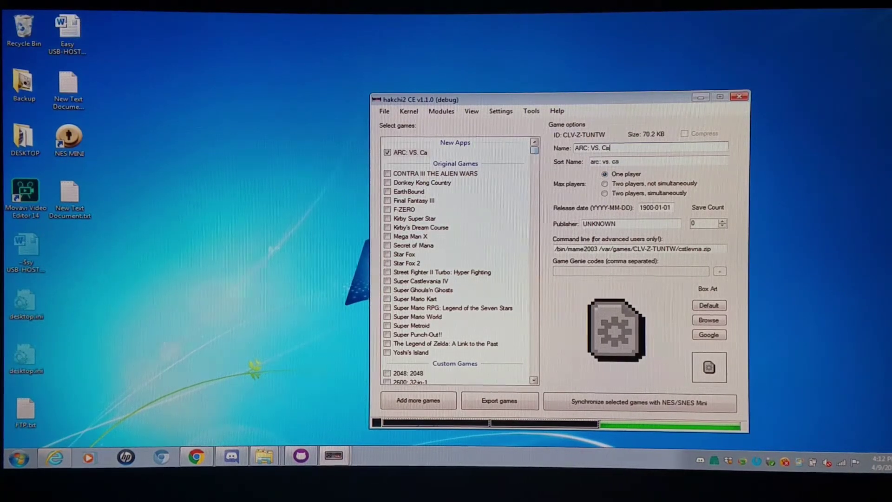
type("stlevania")
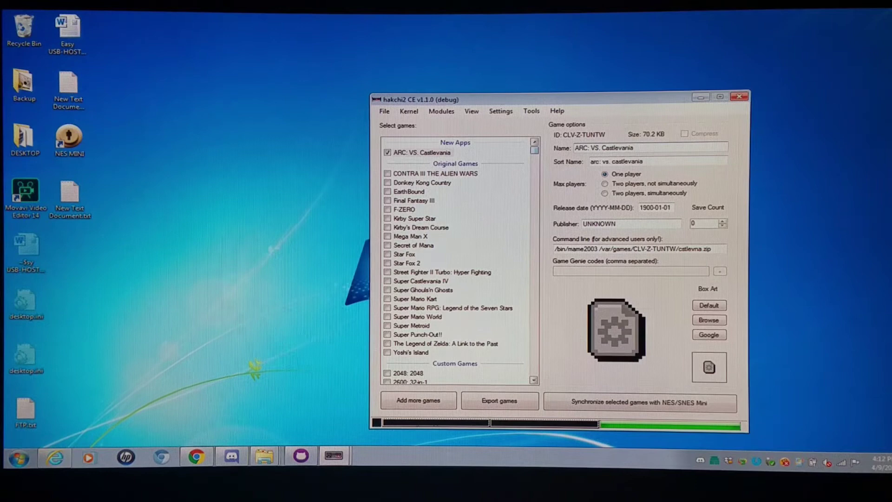
left_click(709, 335)
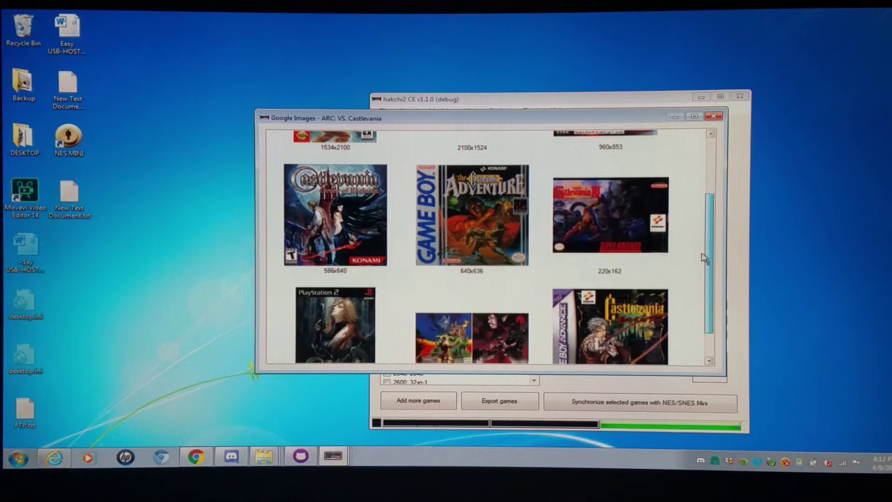
- Temporarily rename to 'vs system castlevania arcade' and search Google for its box art
scroll("down", 3)
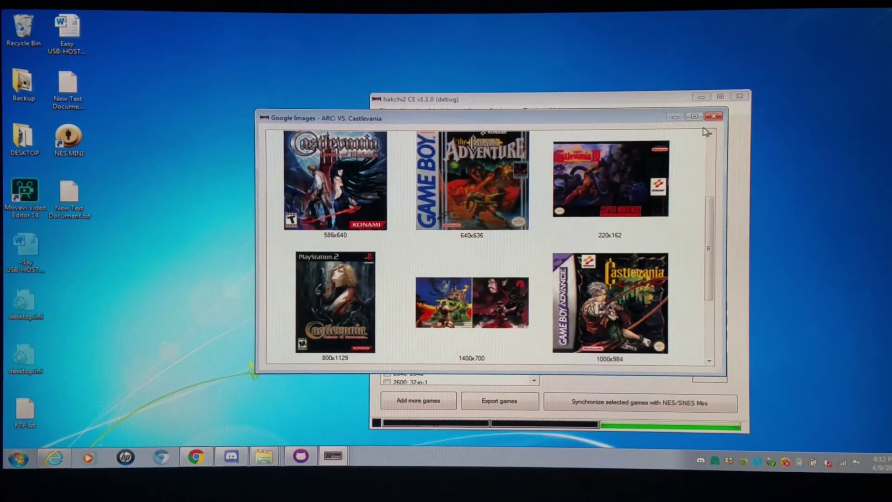
left_click(715, 117)
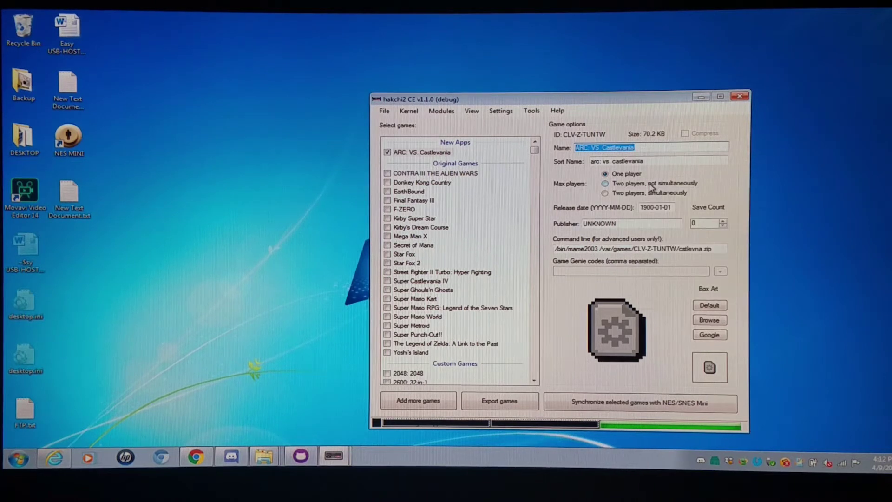
type("vs castl")
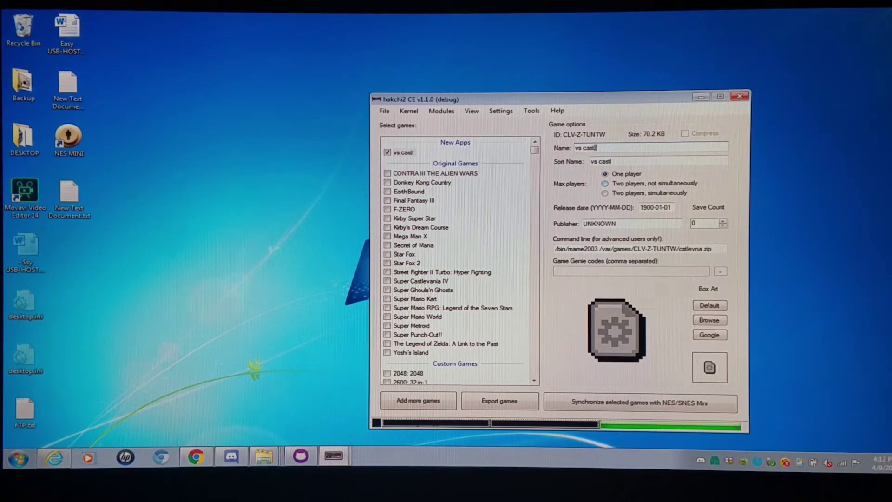
type("evania arcade")
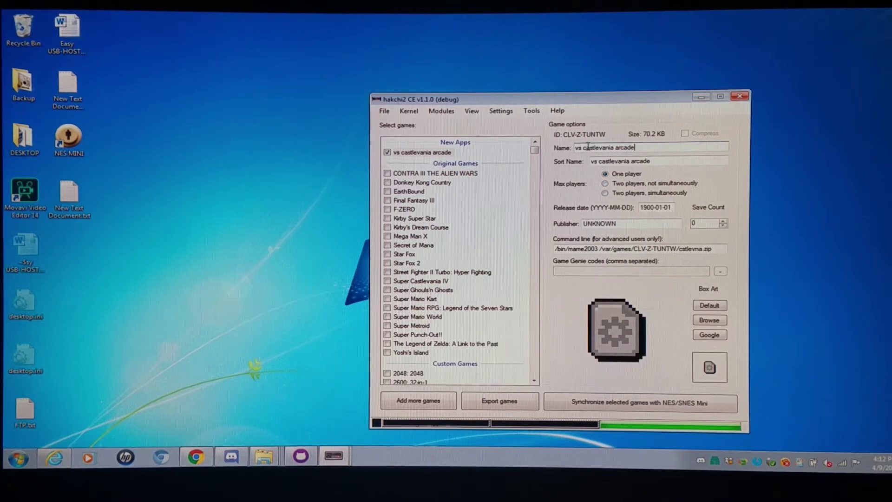
type("system")
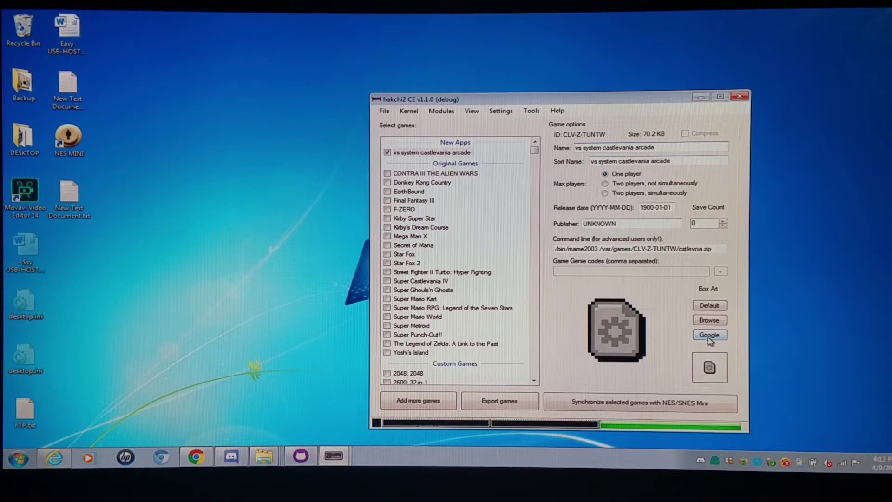
left_click(709, 335)
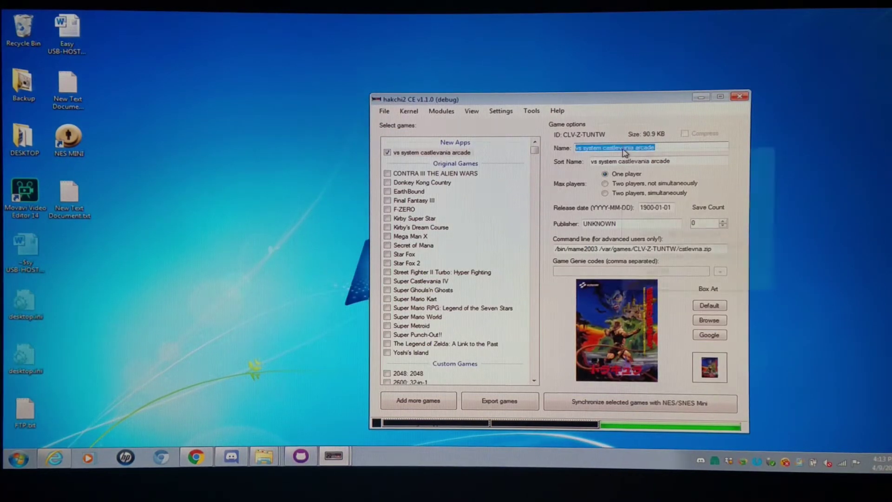
- Restore the name 'ARC: VS. Castlevania' after picking the Castlevania cover
type("ARC: VS. Castlevania")
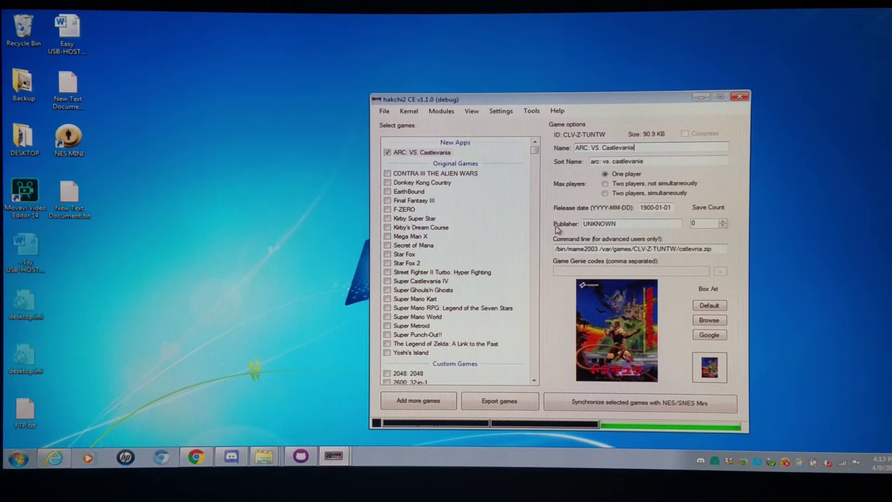
left_click(384, 111)
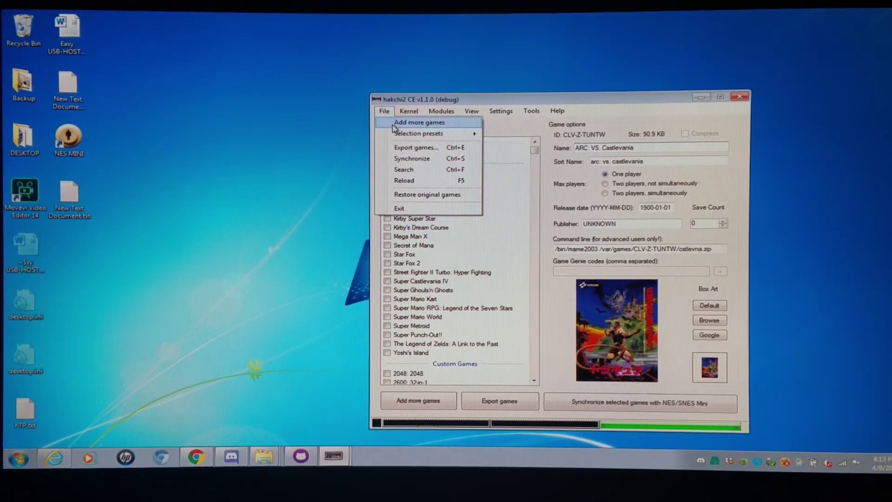
- Add the dkongx.7z archive as a new game; dismiss the unhelpful box-art results
left_click(418, 122)
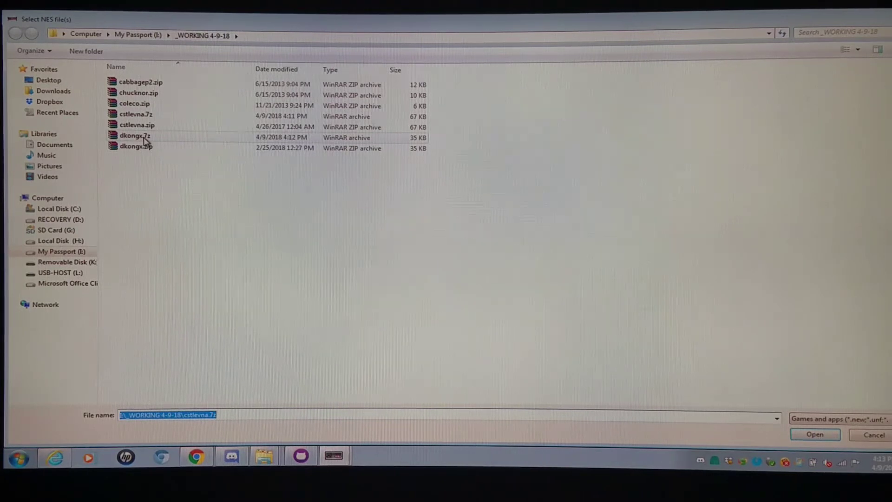
left_click(815, 434)
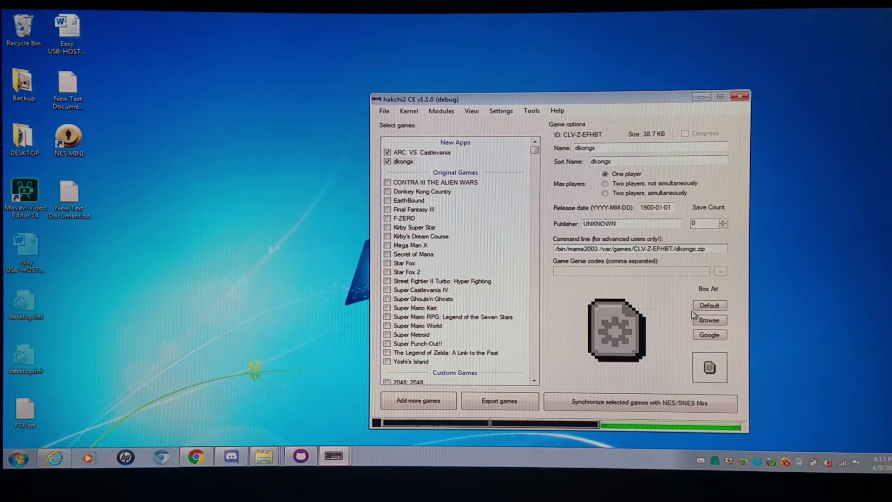
left_click(708, 335)
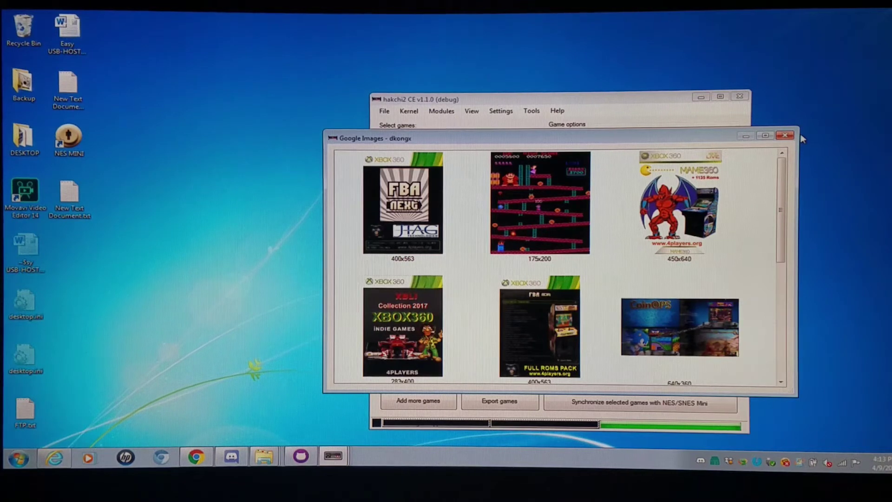
mouse_move(617, 150)
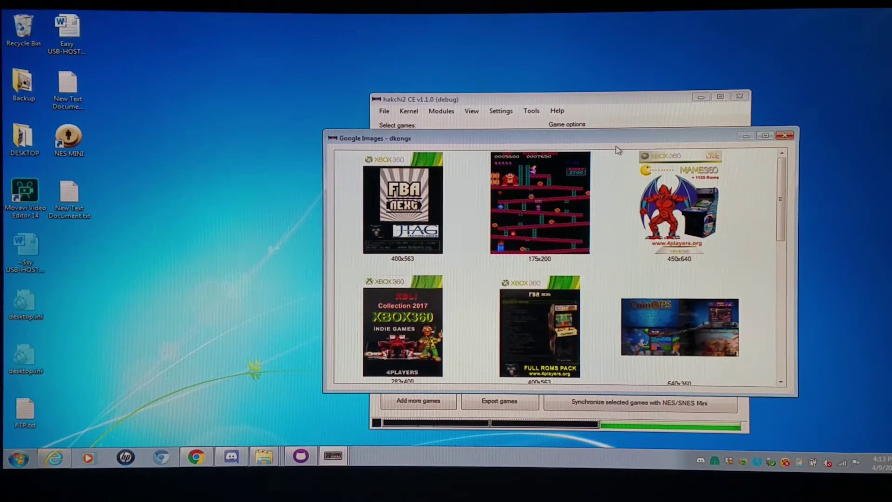
left_click(785, 136)
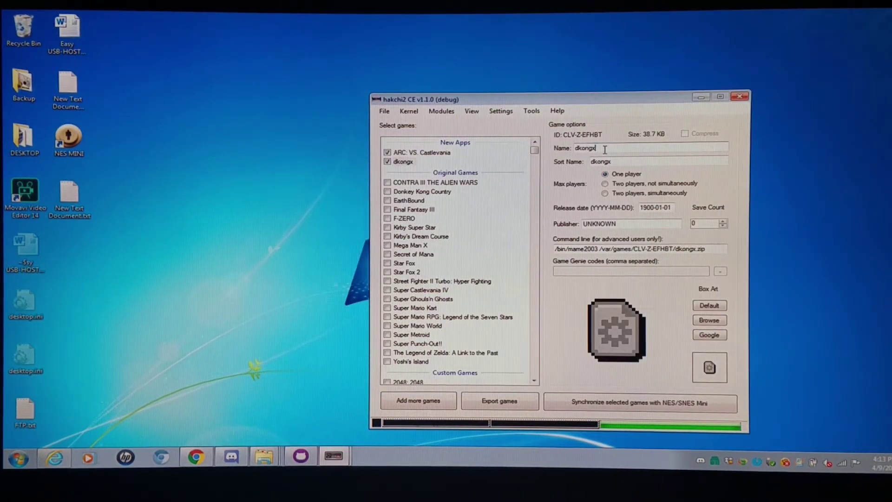
- Rename the dkongx game to 'donkey 2 jumpman returns'
triple_click(592, 147)
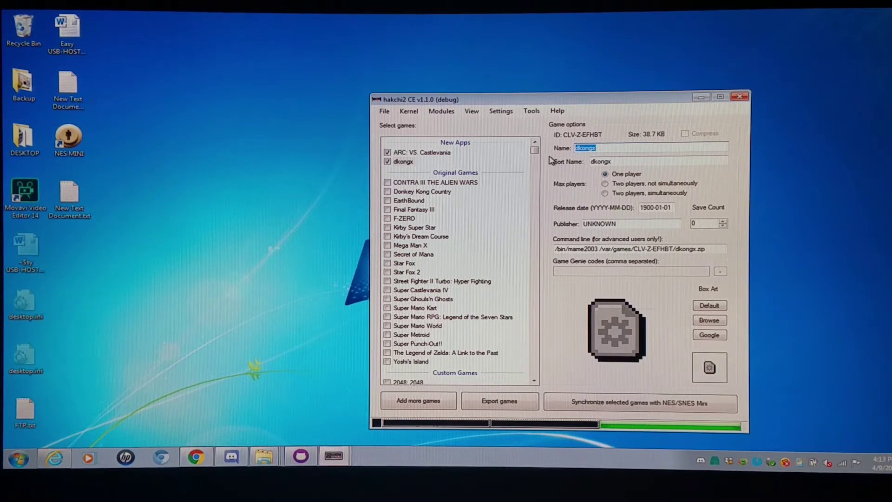
type("don")
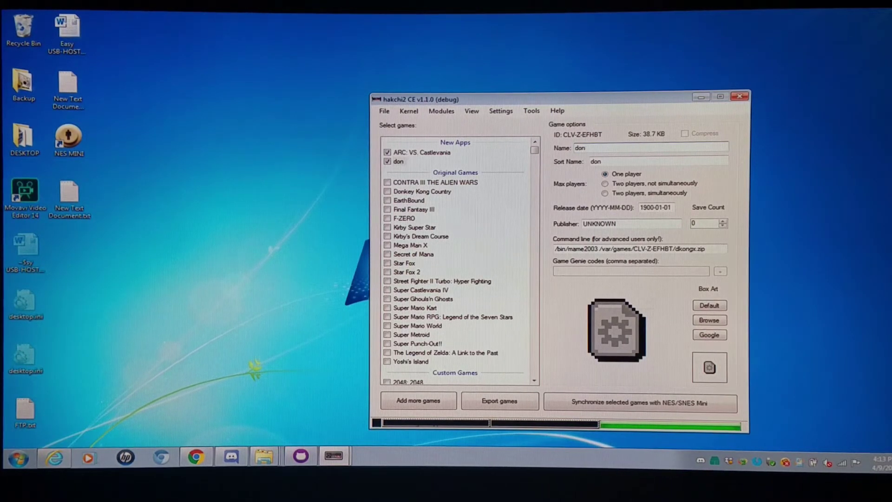
type("donkey 2")
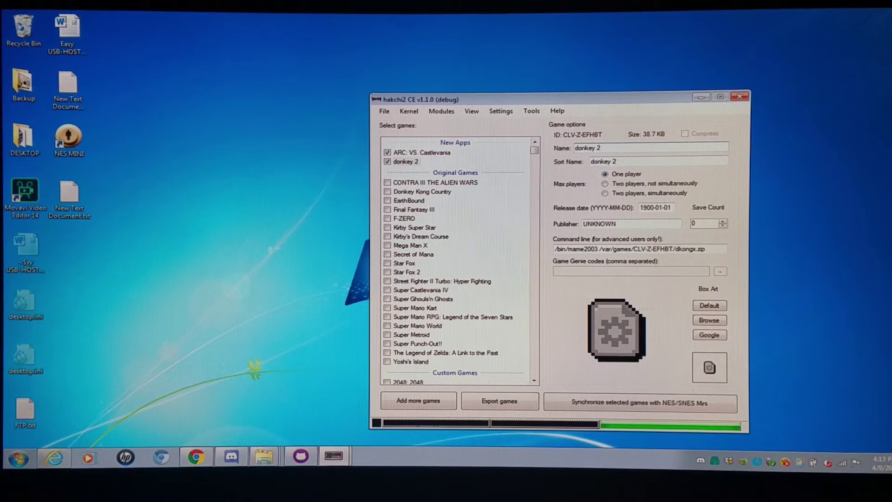
type("jumpman returns")
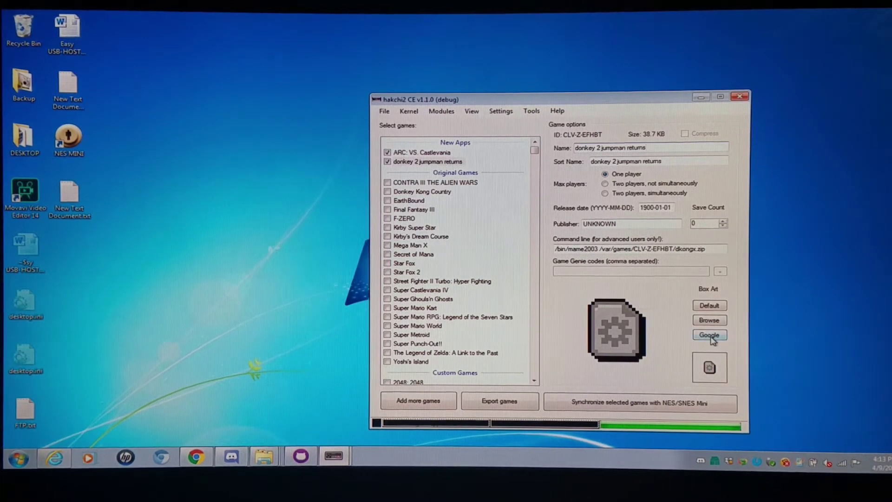
- Search Google for box art and pick a Donkey Kong cover image
left_click(710, 335)
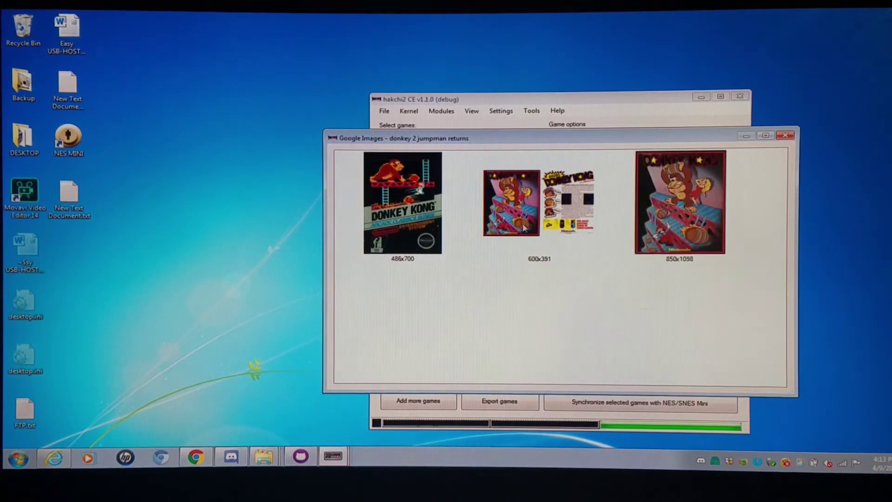
scroll("down", 3)
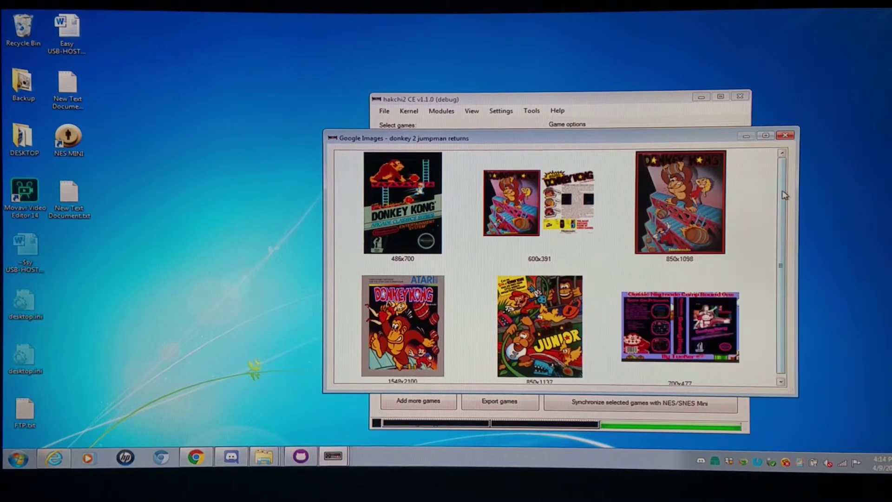
scroll("down", 3)
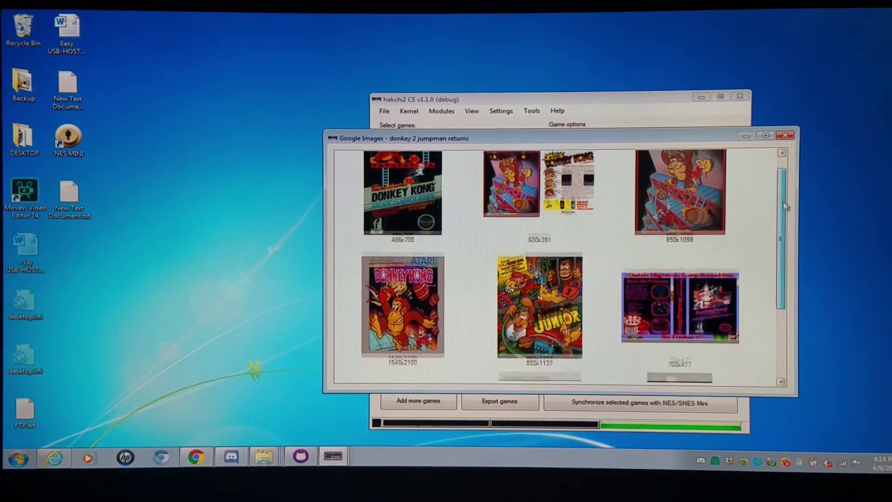
scroll("down", 3)
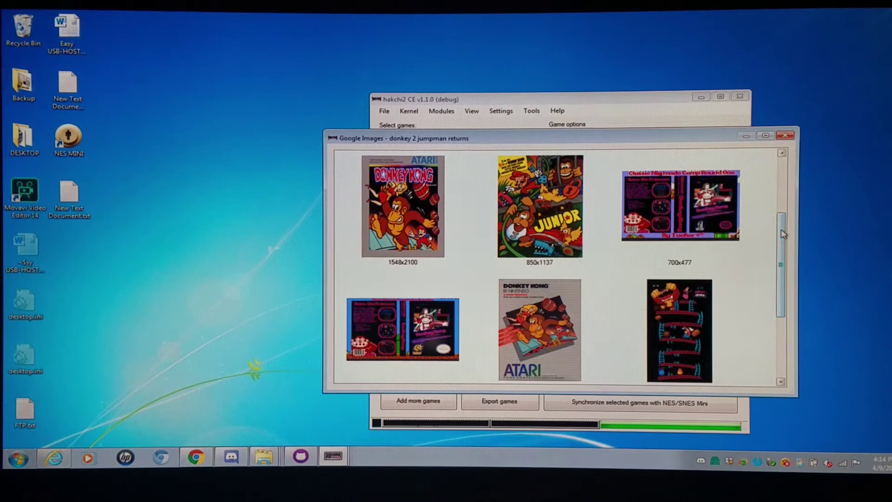
scroll("down", 3)
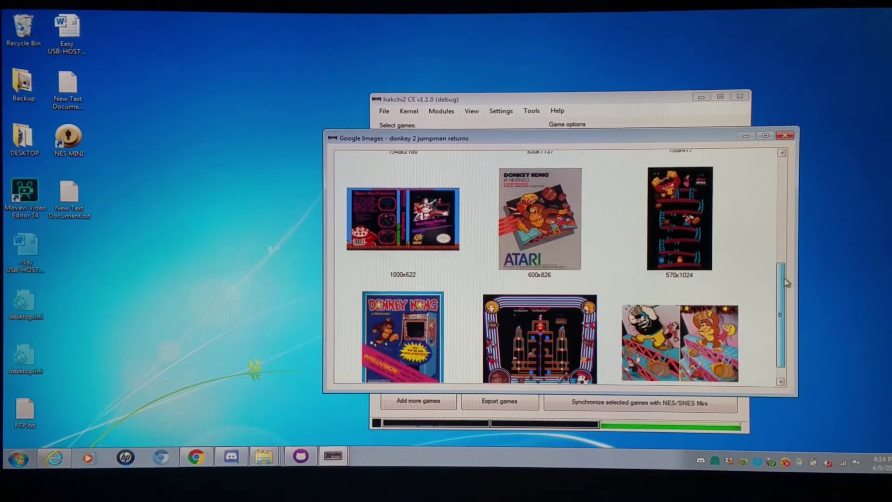
scroll("down", 3)
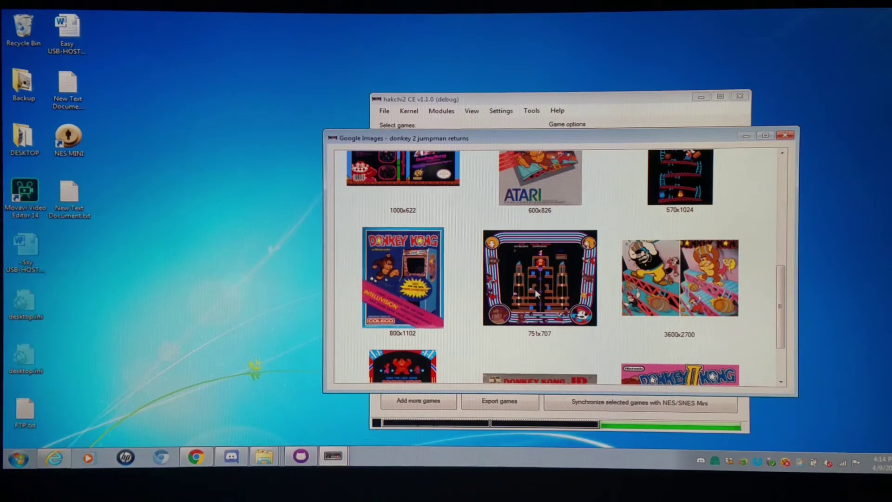
left_click(785, 135)
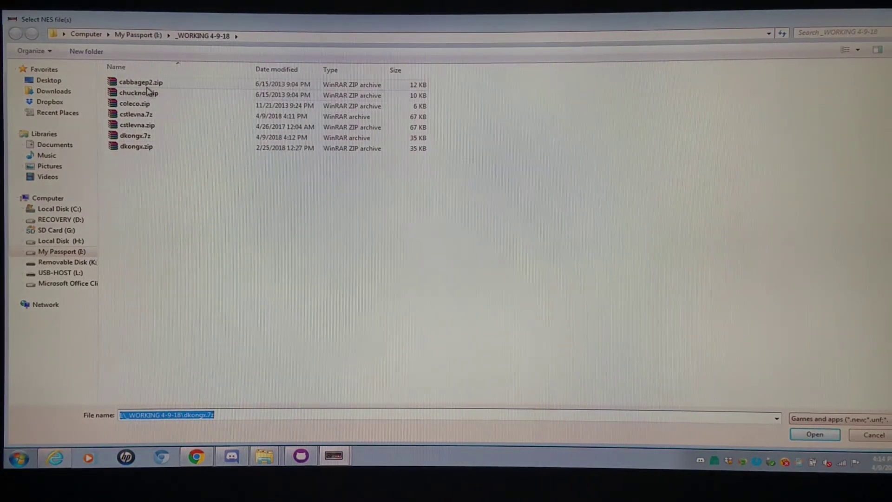
- Compress cabbagep2.zip to cabbagep2.7z, add it as a game, and show the computer's drives
right_click(140, 82)
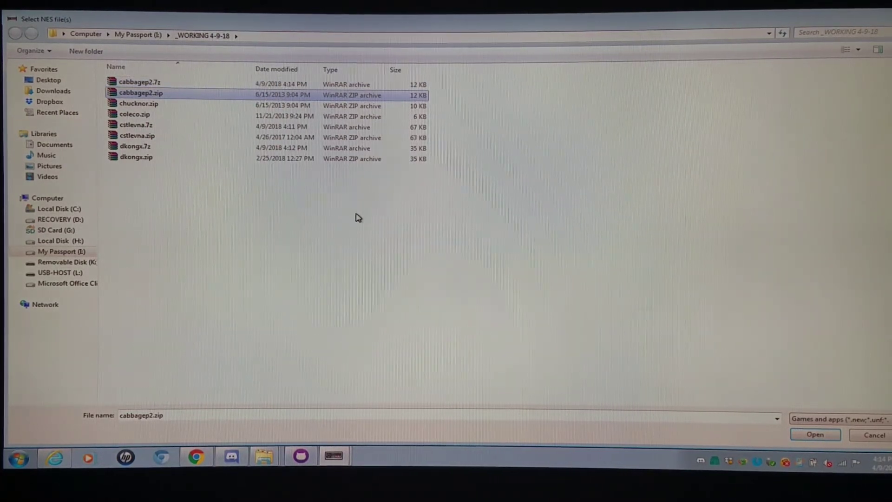
mouse_move(198, 132)
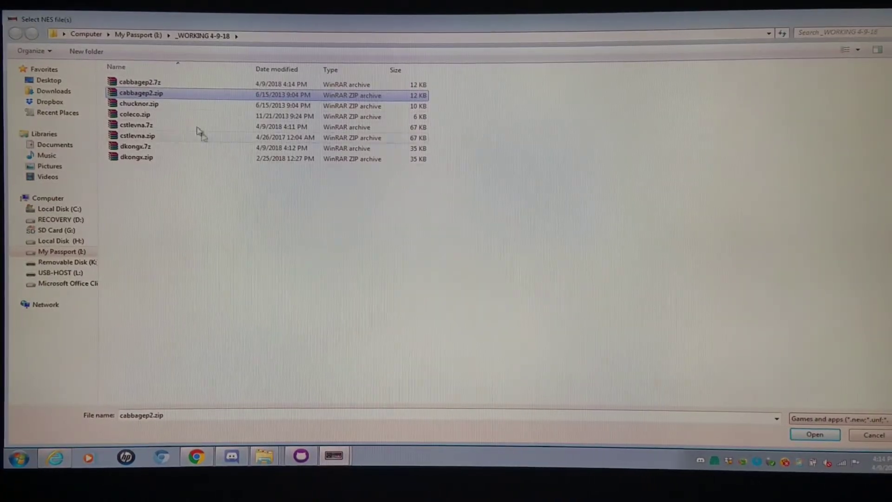
mouse_move(159, 86)
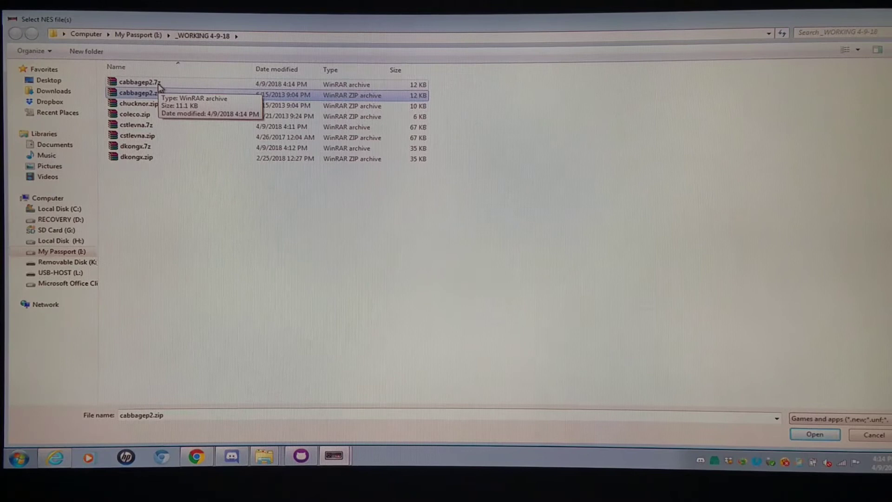
left_click(814, 434)
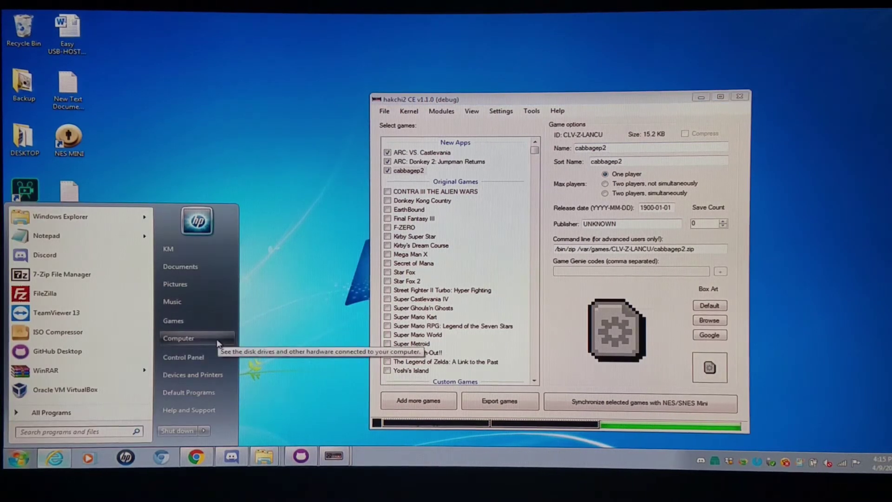
left_click(179, 337)
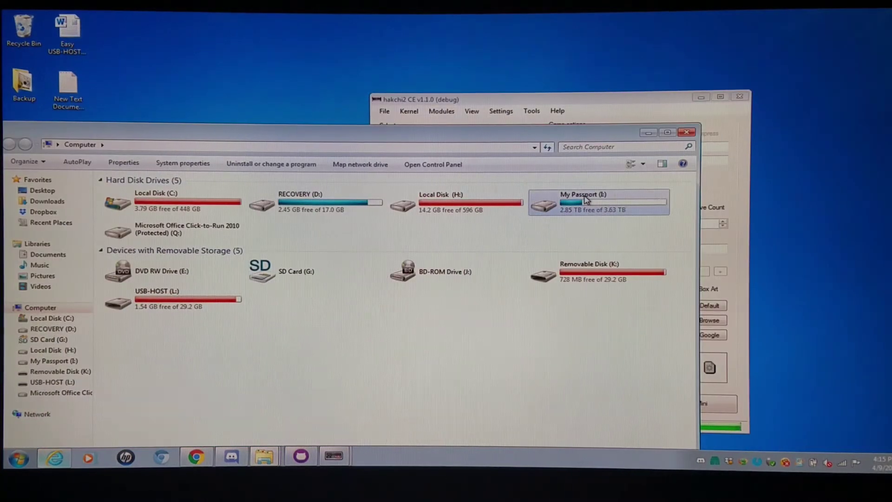
- Browse My Passport > hakchi2_CE_1.1.0 > user_mods > mess2016 dummy module > etc folders
double_click(583, 202)
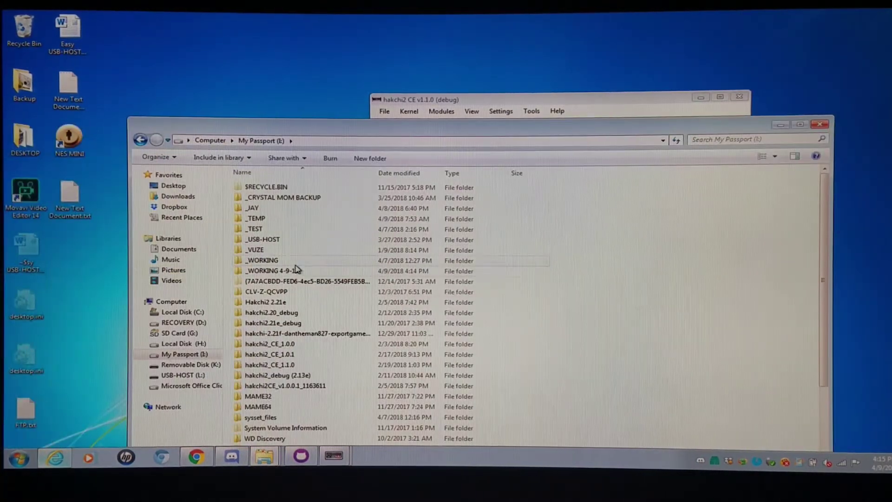
double_click(271, 364)
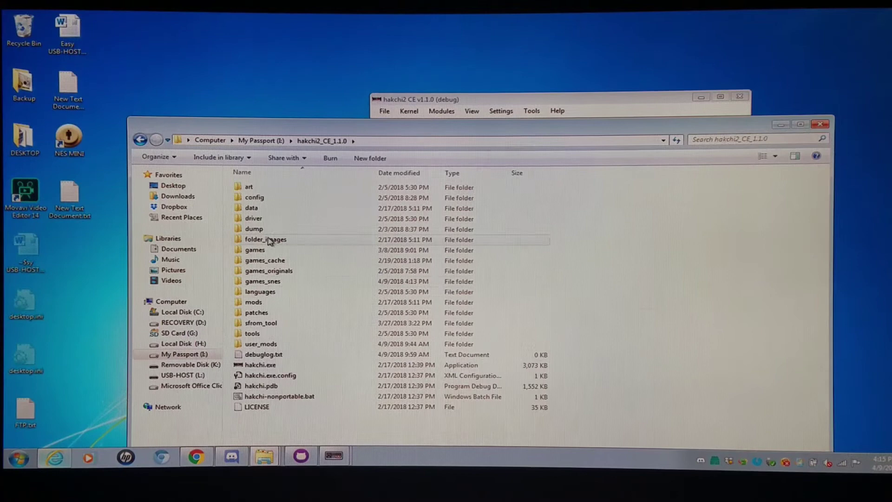
double_click(261, 344)
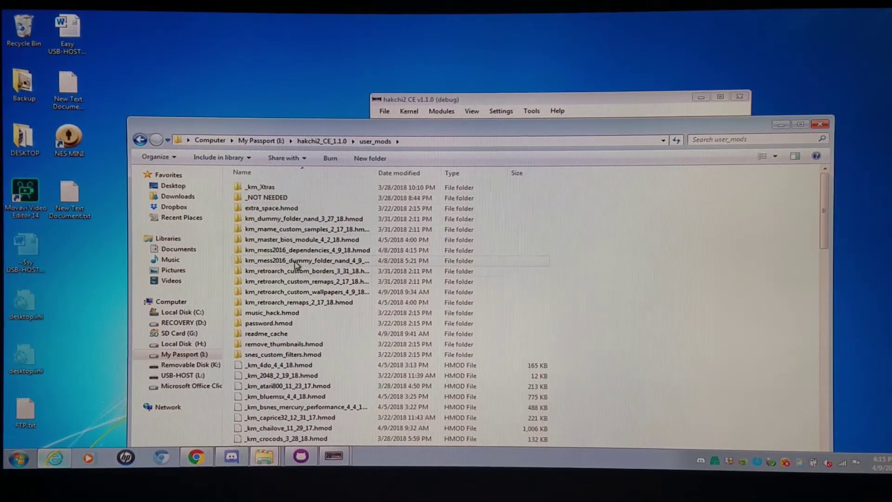
double_click(306, 260)
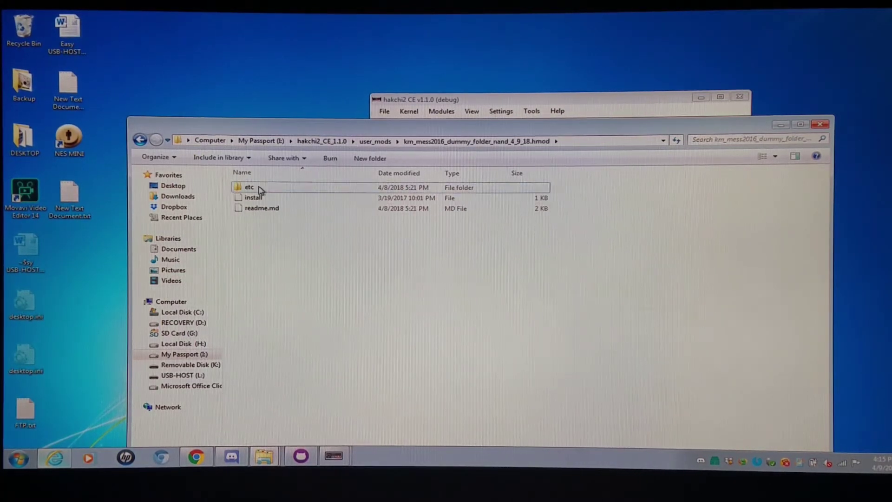
double_click(250, 187)
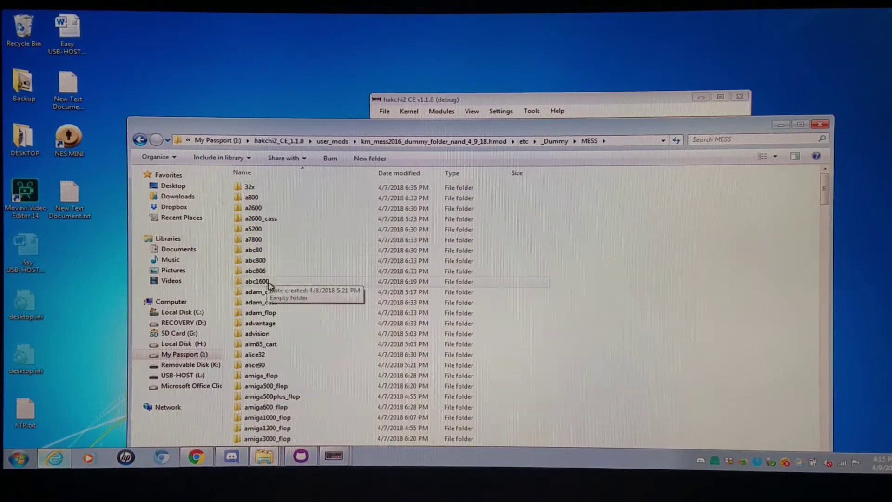
scroll("down", 3)
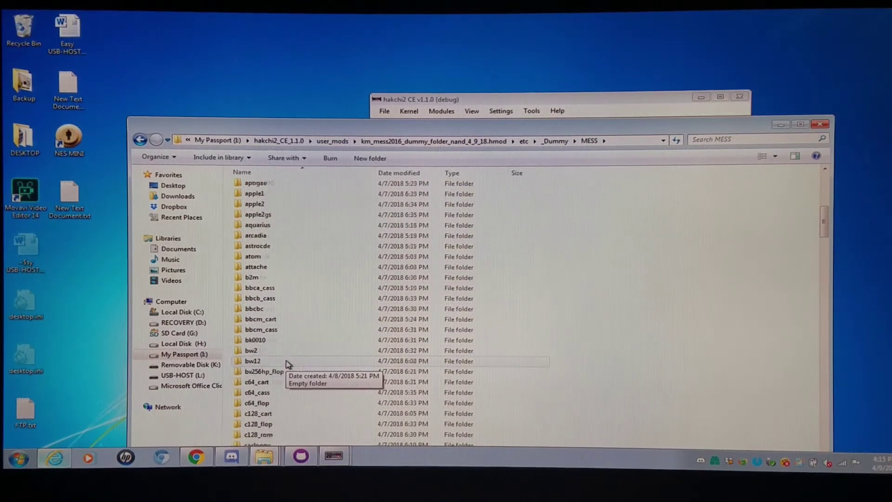
scroll("down", 3)
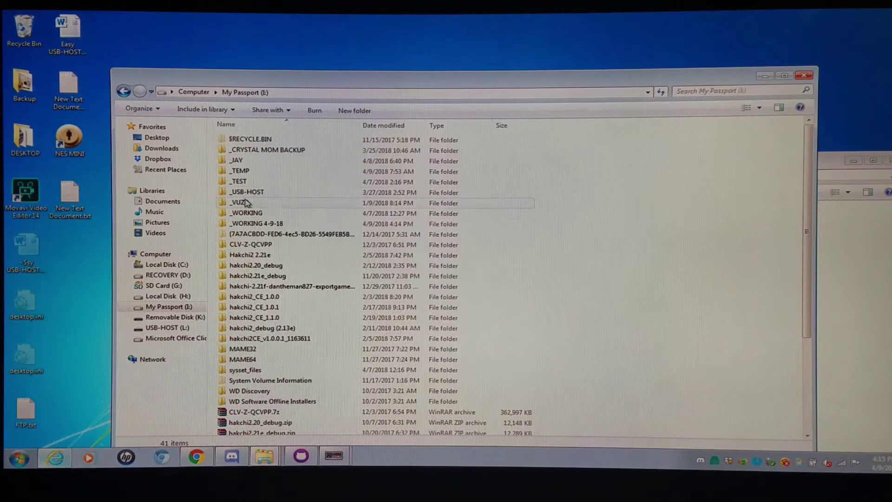
- In games_snes\CLV-Z-LANCU, remove cabbagep2.zip via Undo Copy, leaving coleco and images
double_click(253, 317)
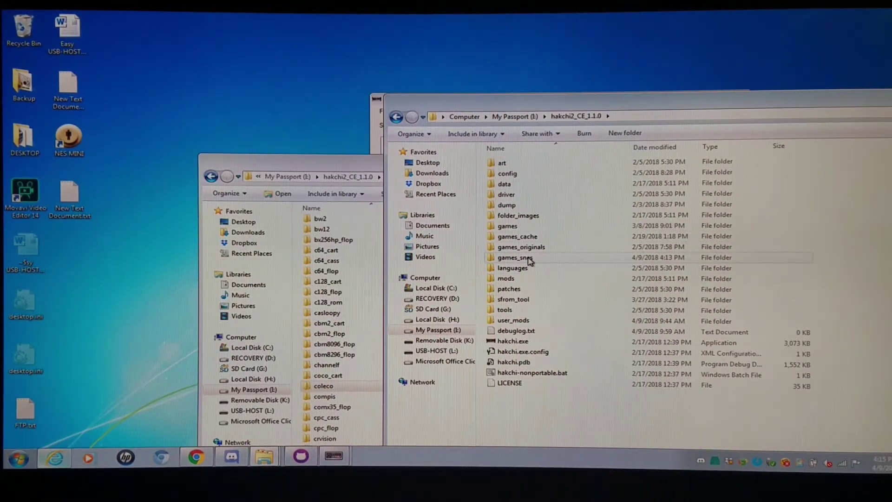
double_click(513, 258)
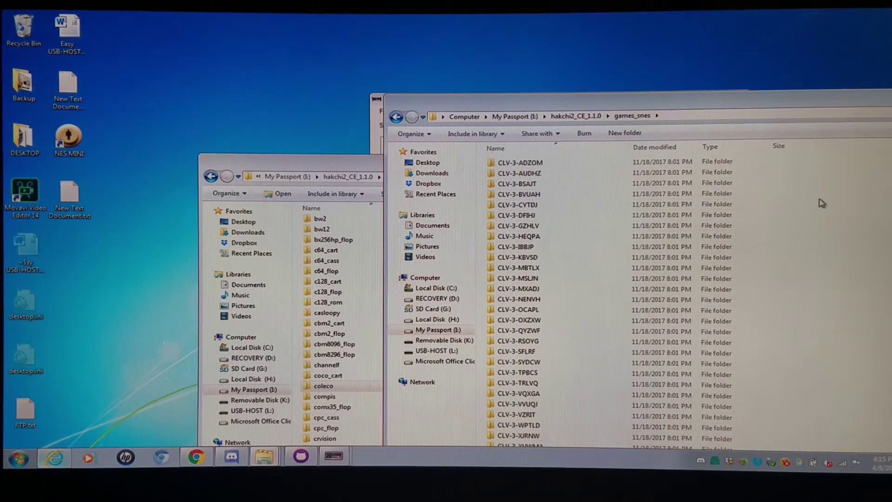
mouse_move(700, 262)
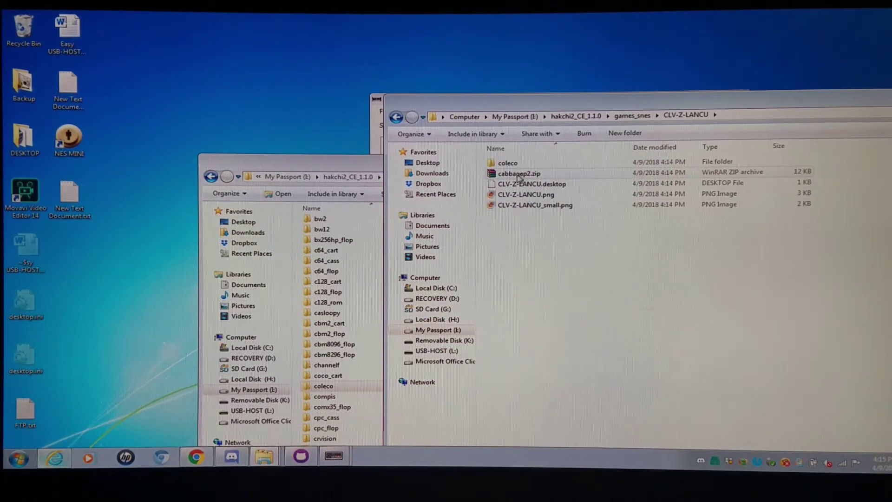
mouse_move(506, 162)
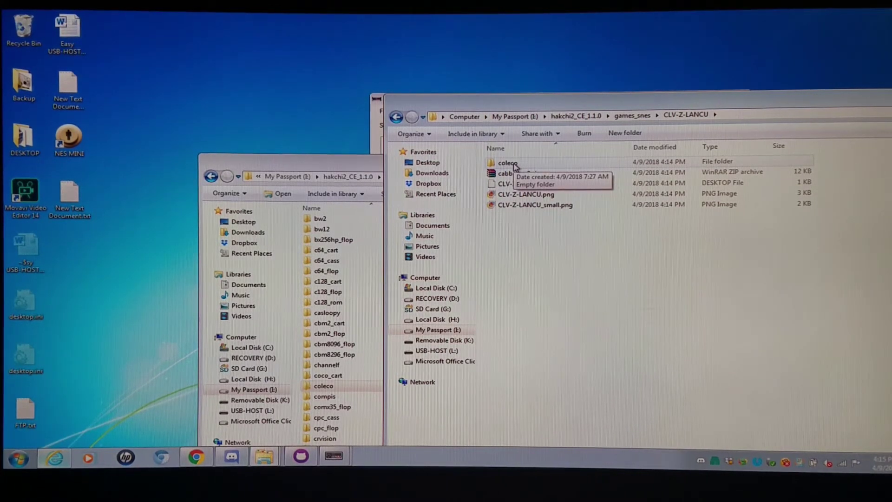
mouse_move(511, 164)
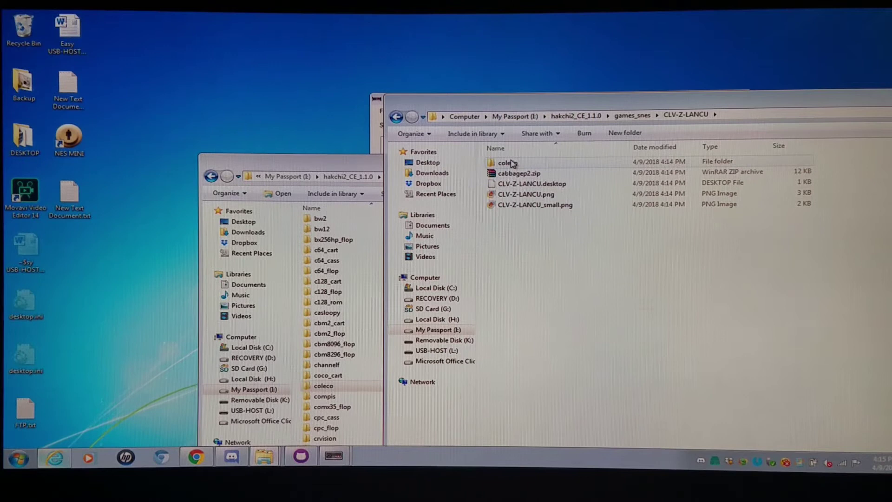
left_click(506, 163)
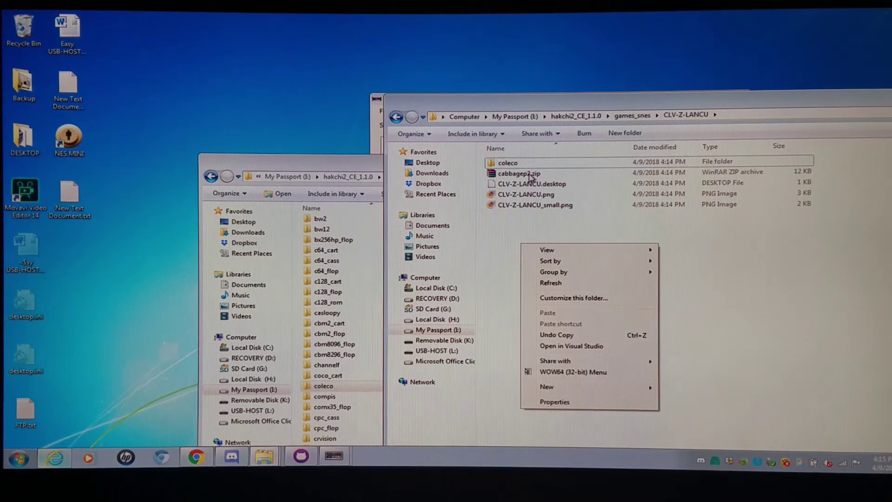
left_click(518, 173)
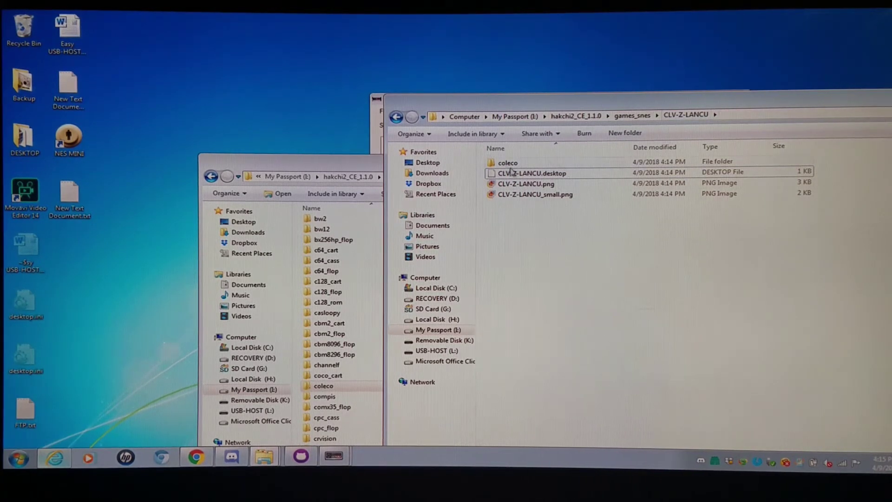
left_click(506, 162)
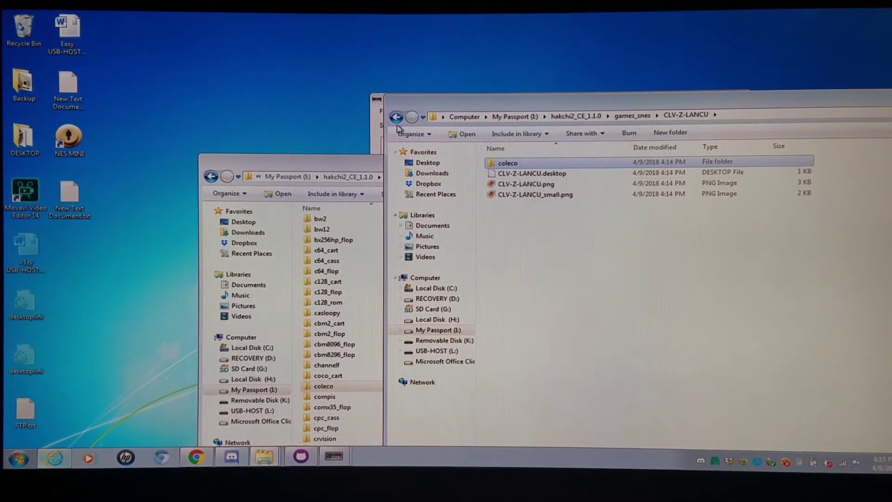
left_click(396, 117)
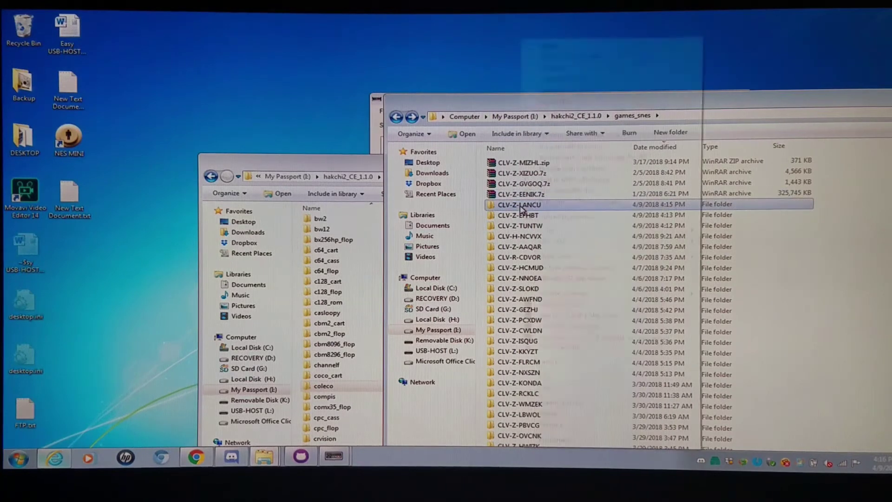
- Delete the CLV-Z-LANCU game folder to the Recycle Bin
key("Delete")
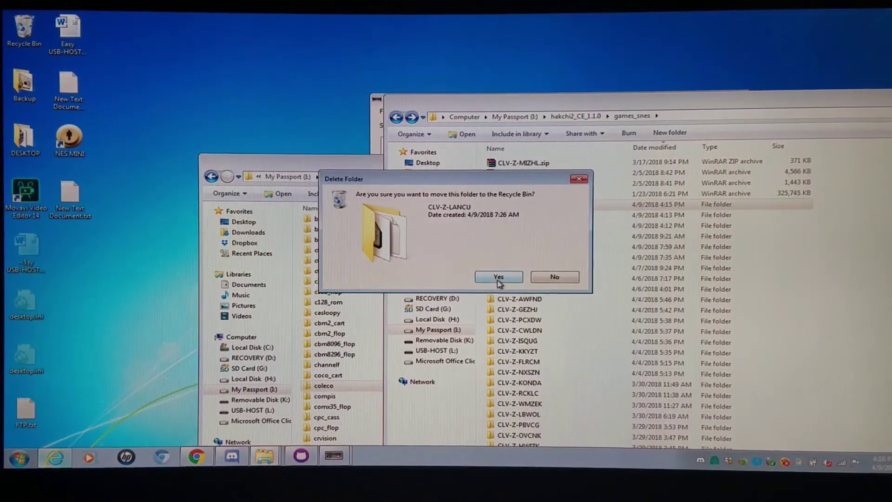
left_click(498, 277)
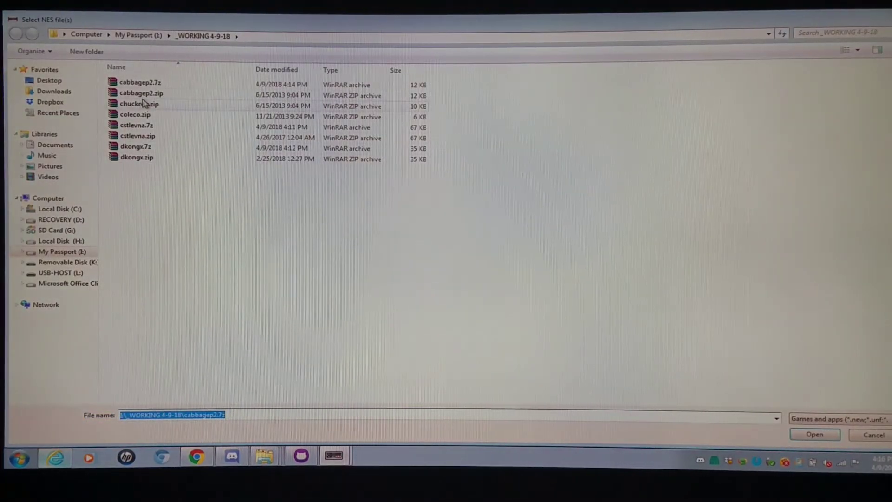
mouse_move(139, 93)
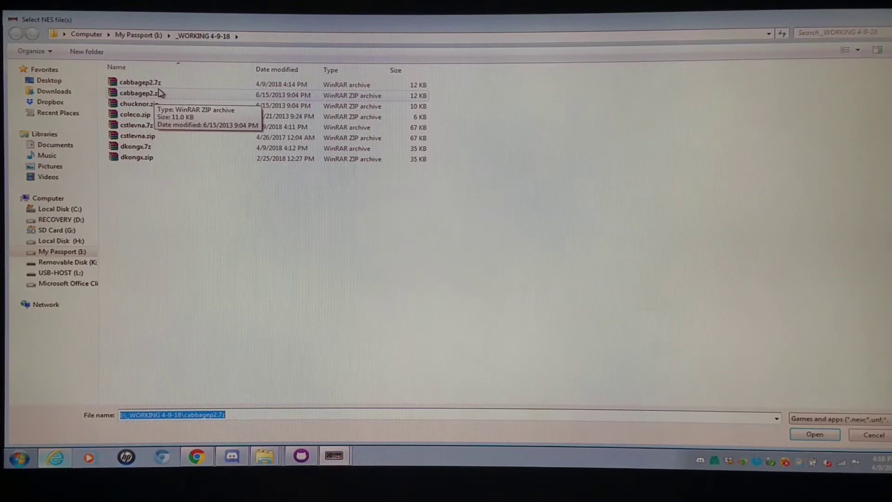
- Re-add cabbagep2.zip as a game and create a coleco folder inside CLV-Z-LANCU
left_click(815, 434)
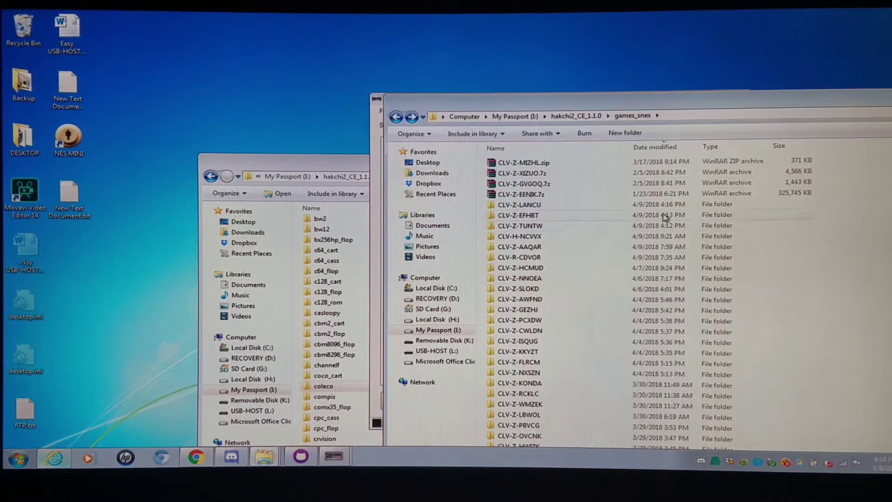
double_click(519, 205)
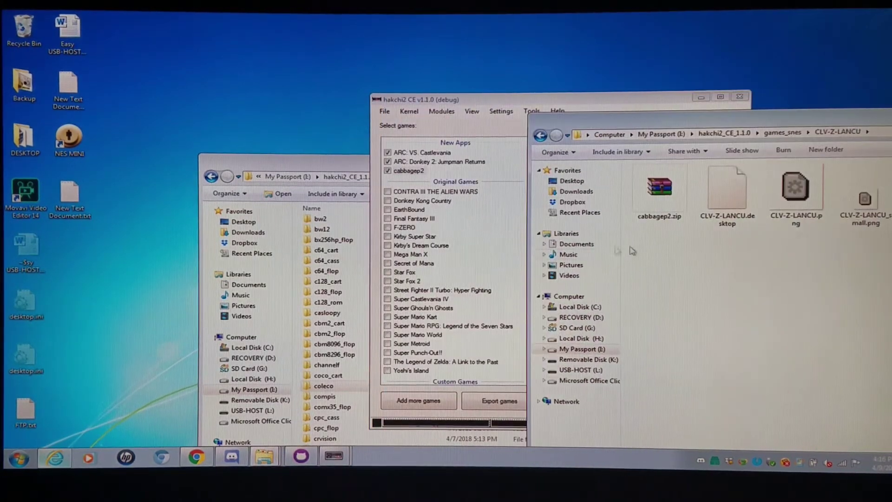
right_click(630, 250)
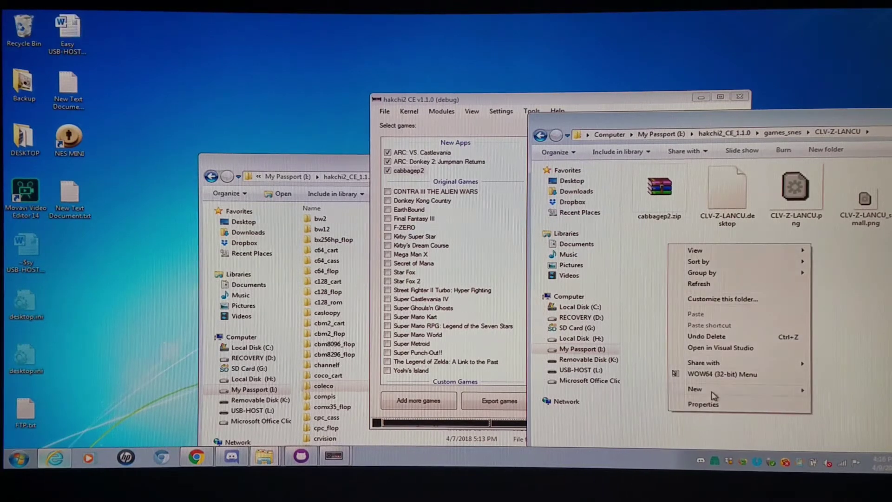
left_click(695, 389)
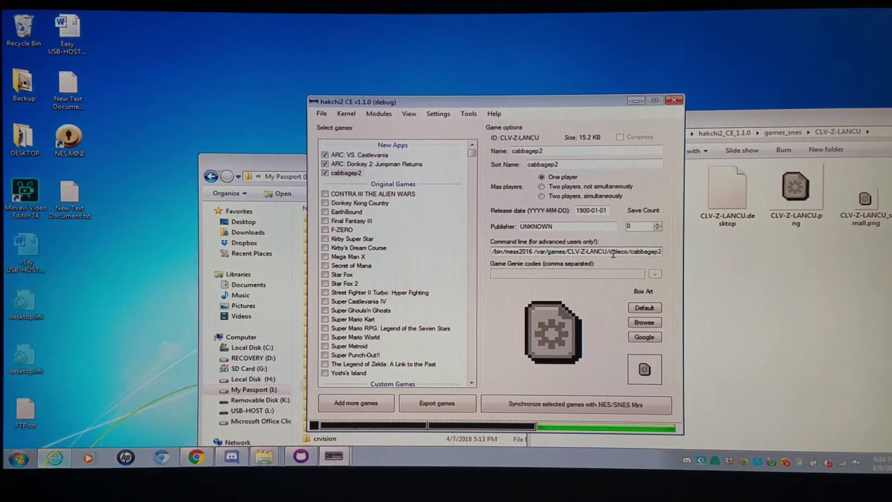
mouse_move(633, 260)
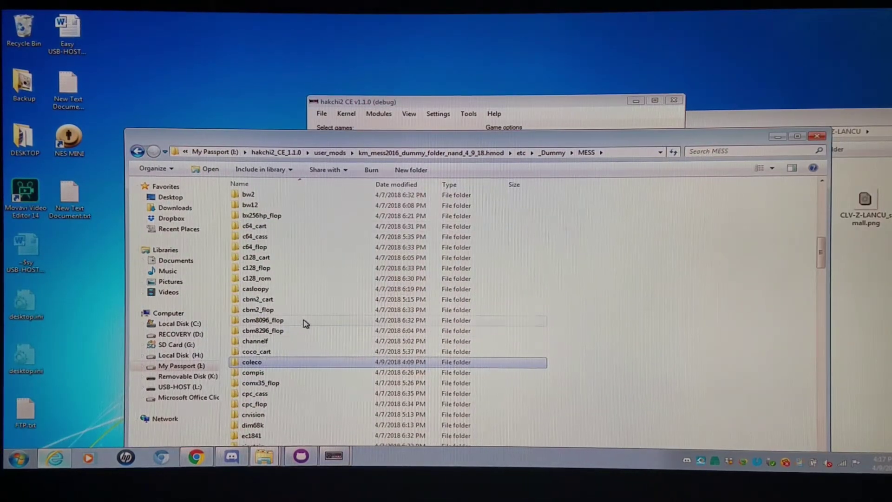
- Move cabbagep2.zip into the coleco subfolder of CLV-Z-LANCU
scroll("down", 3)
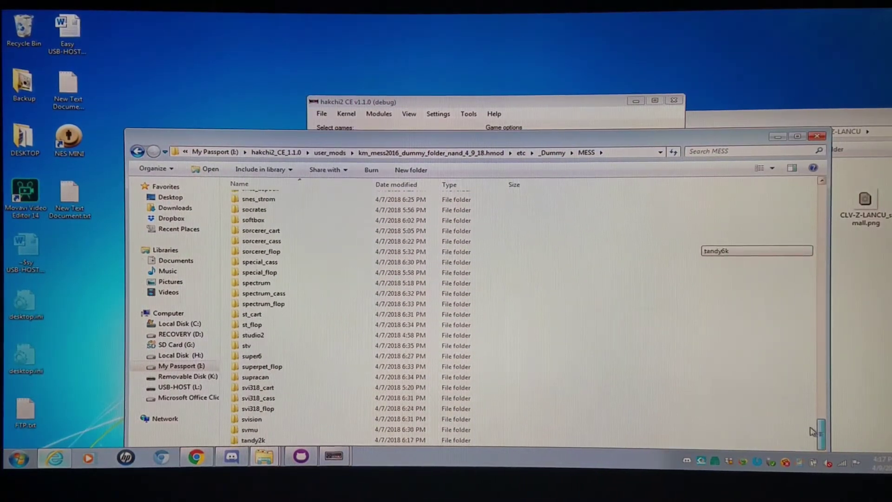
scroll("up", 3)
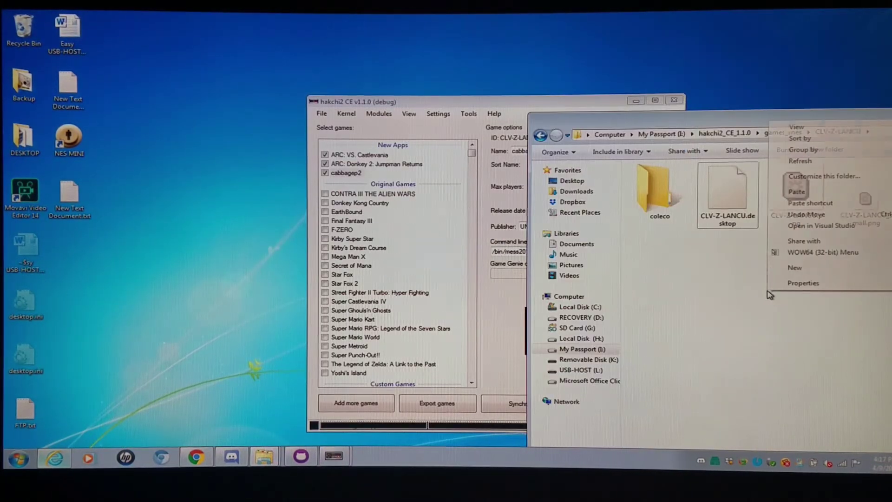
left_click(796, 190)
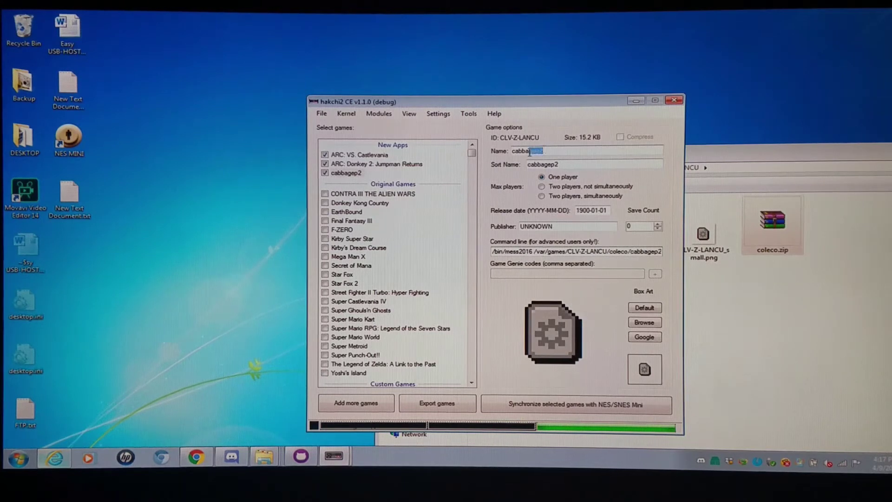
- Name the CLV-Z-LANCU entry 'coleco cabbage' and fetch its Cabbage Patch Kids box art
type("co")
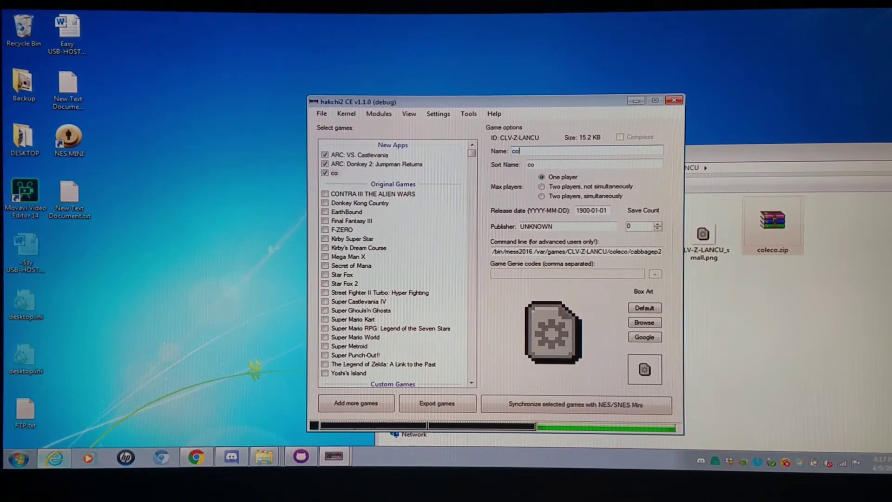
type("leco ca")
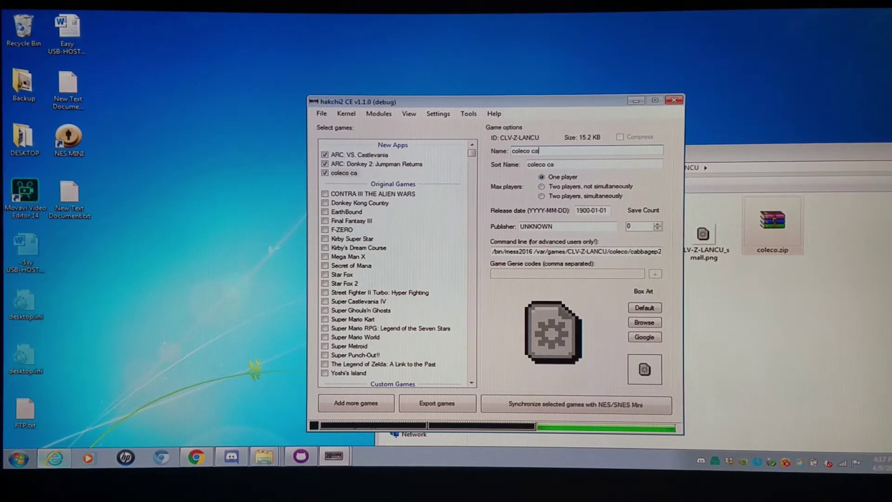
type("bbage kids in park")
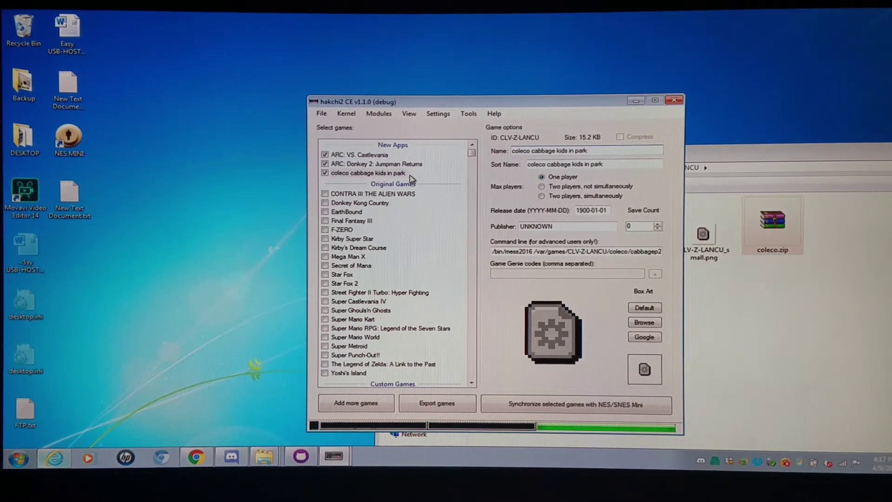
left_click(644, 337)
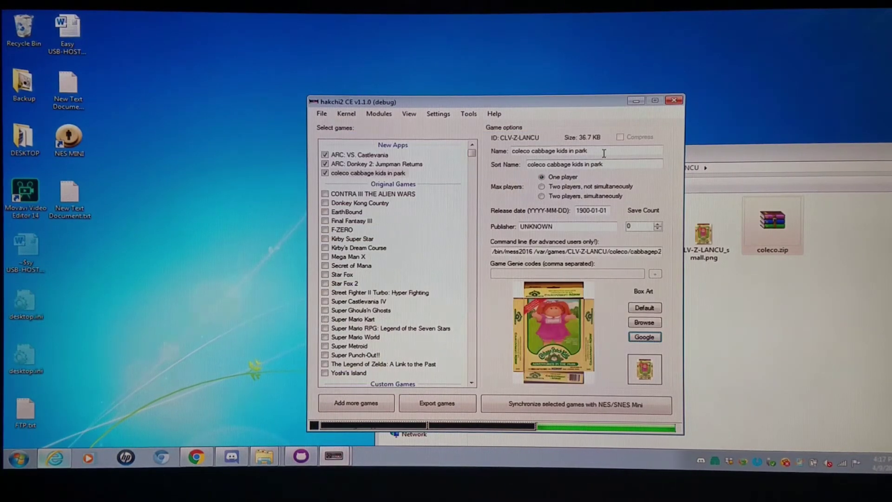
- Rename the entry from MESS 201 to 'MESS: COL: Cabbage Patch Kids'
type("MES")
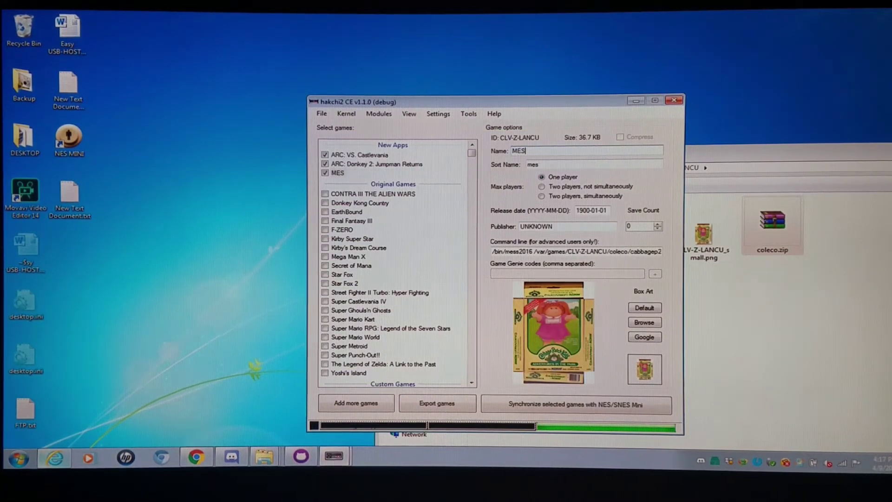
type("S 201")
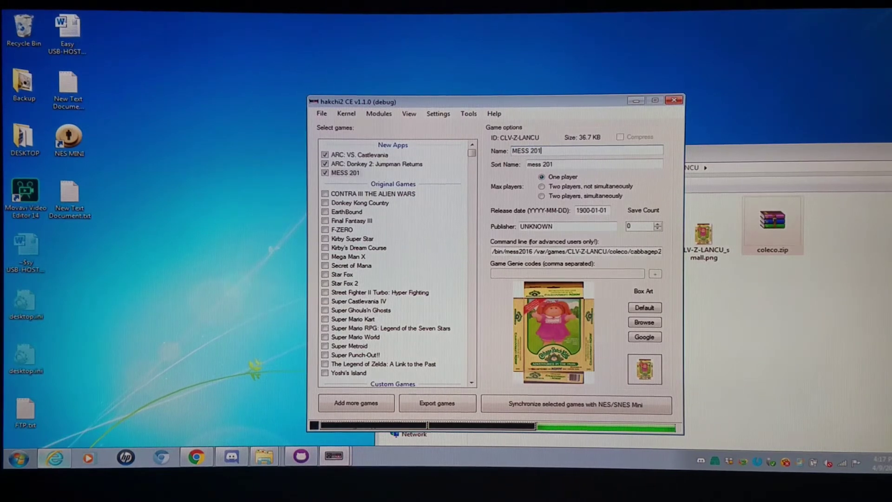
type("6:")
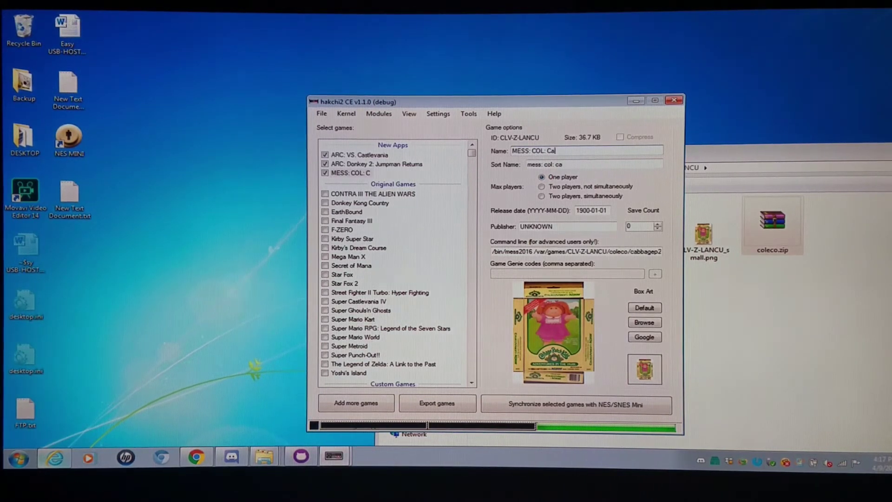
type("bbage K")
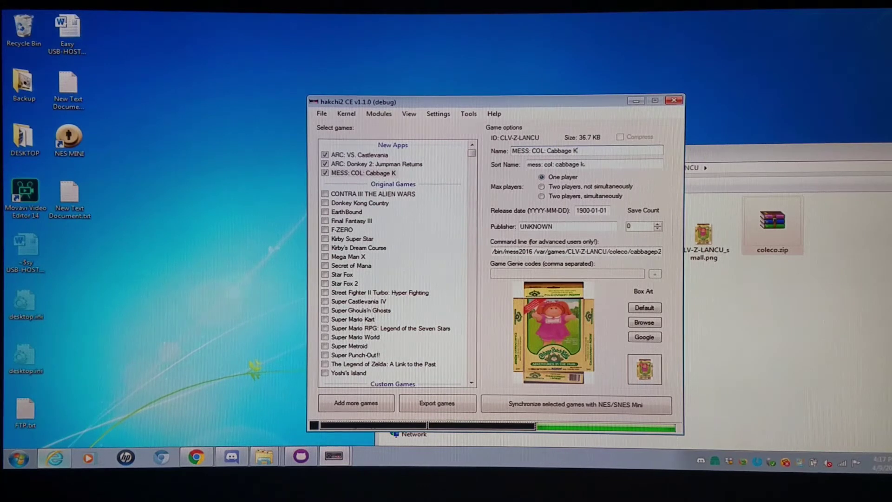
type("ids")
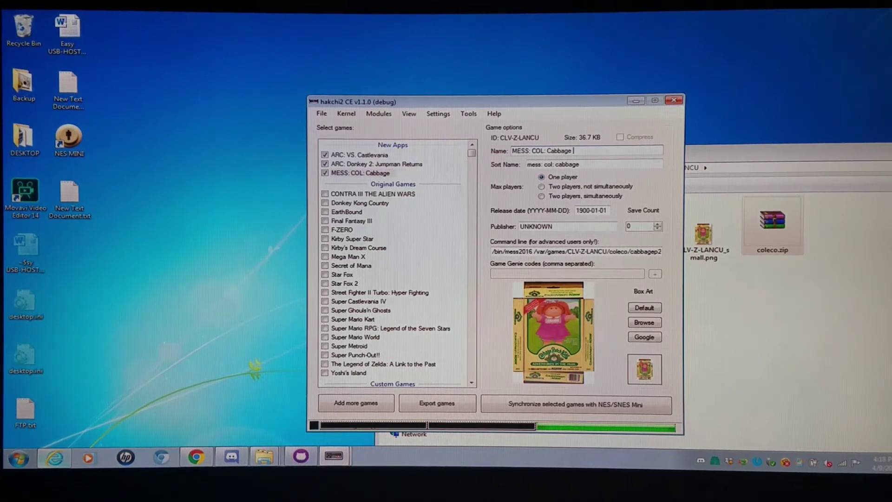
type("Patch Kids: Adventures in the Park")
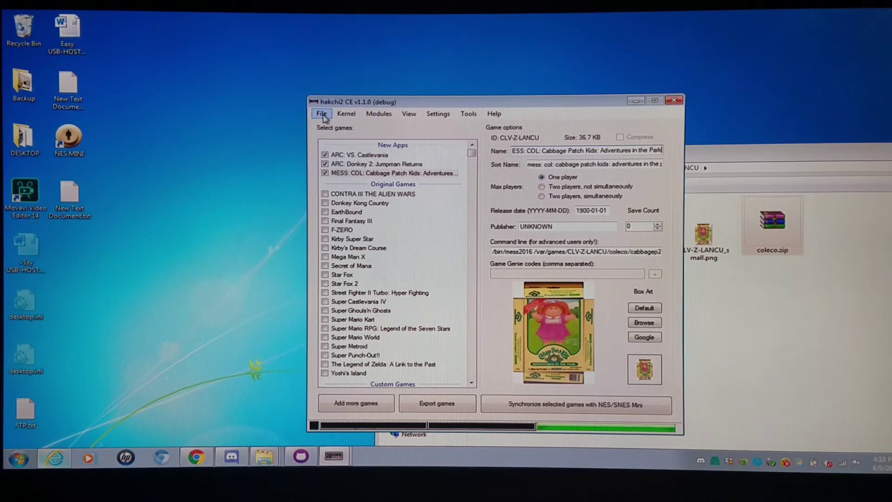
- Look through the File and Tools menus, then review Donkey Kong 2 and Cabbage Patch Kids settings
left_click(320, 113)
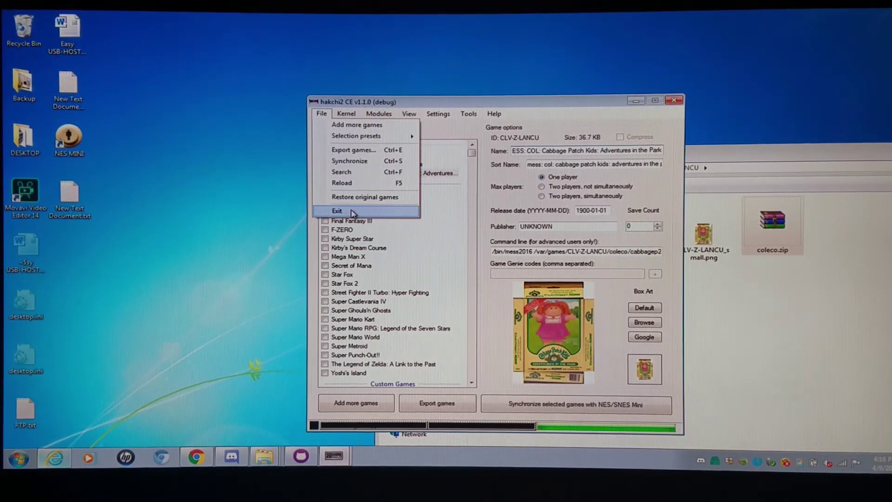
left_click(469, 114)
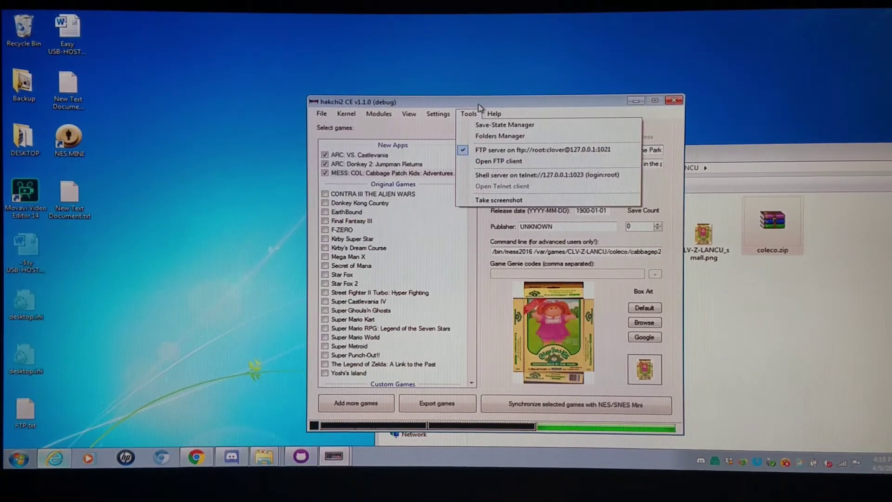
left_click(375, 163)
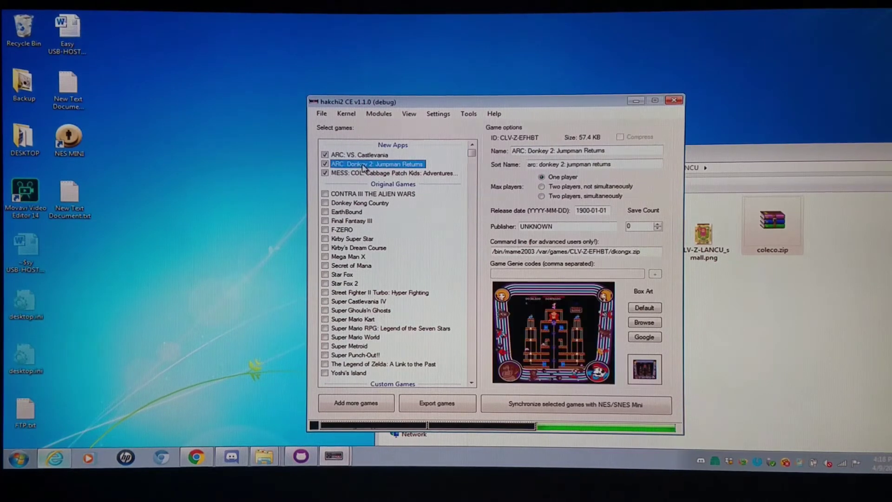
left_click(393, 173)
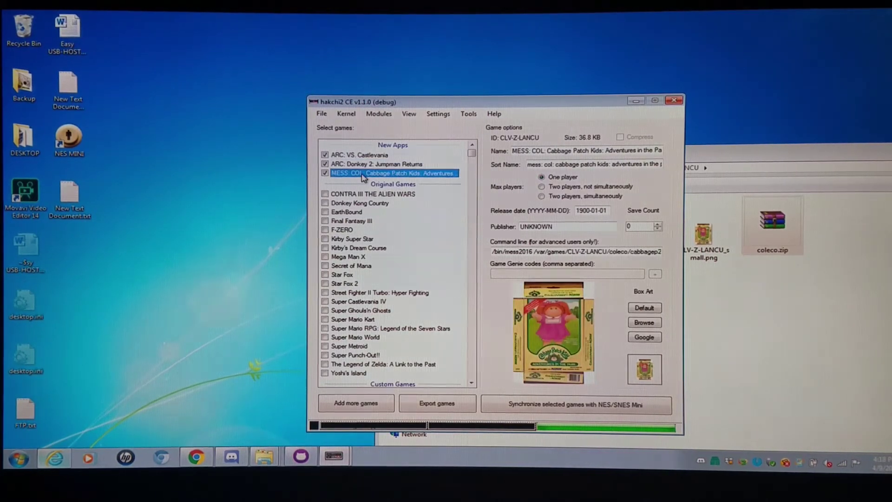
- Review VS. Castlevania and Cabbage Patch Kids box art, then close hakchi2 CE
left_click(359, 155)
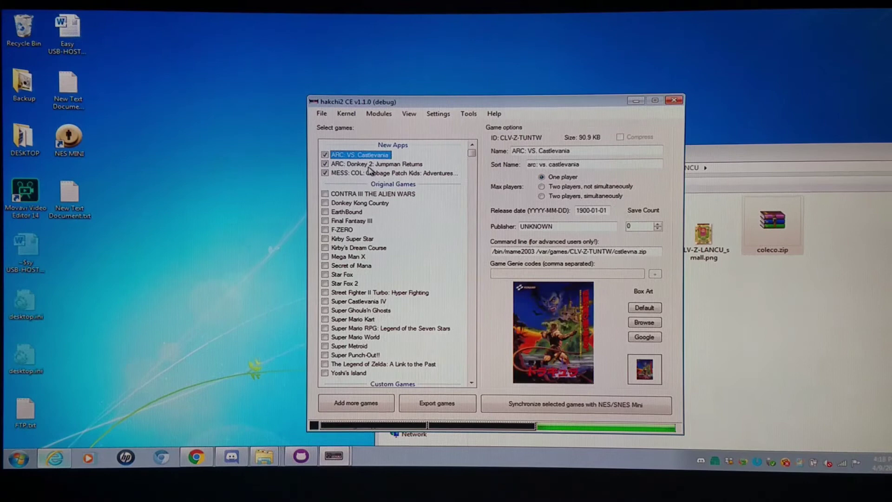
left_click(393, 173)
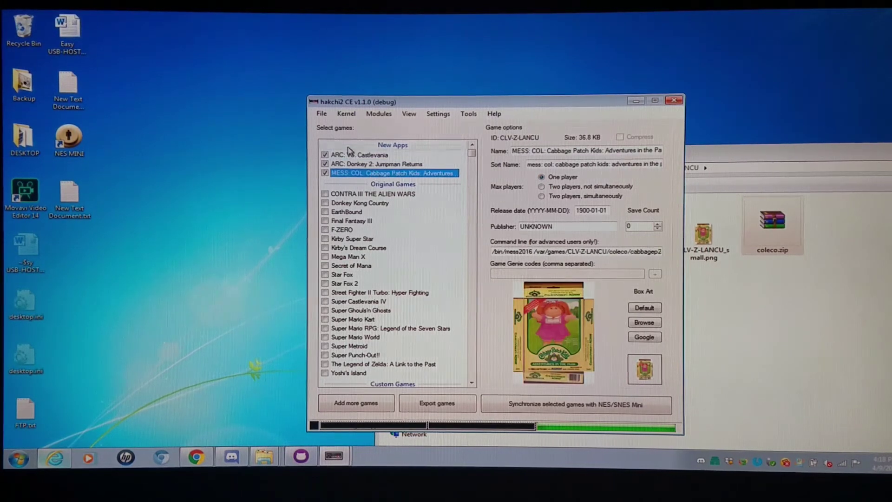
left_click(322, 113)
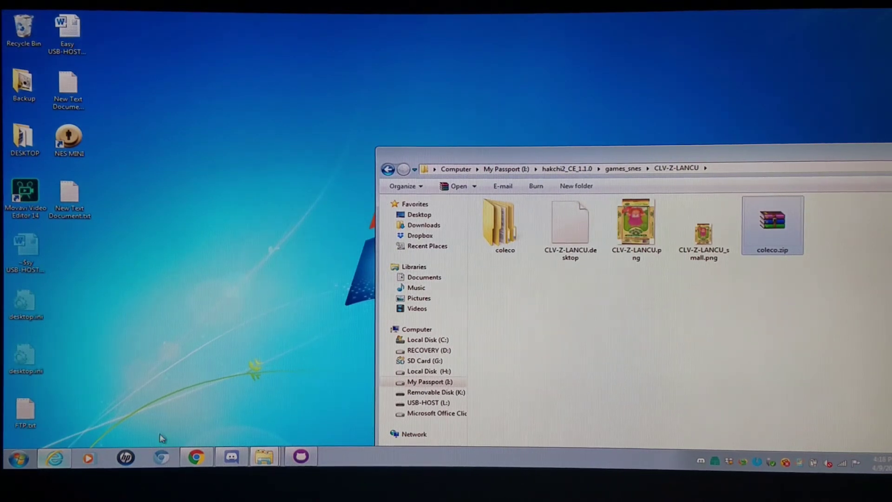
- Browse into the CLV-Z-EFHBT and CLV-Z-LANCU folders in games_snes to check their contents
left_click(17, 457)
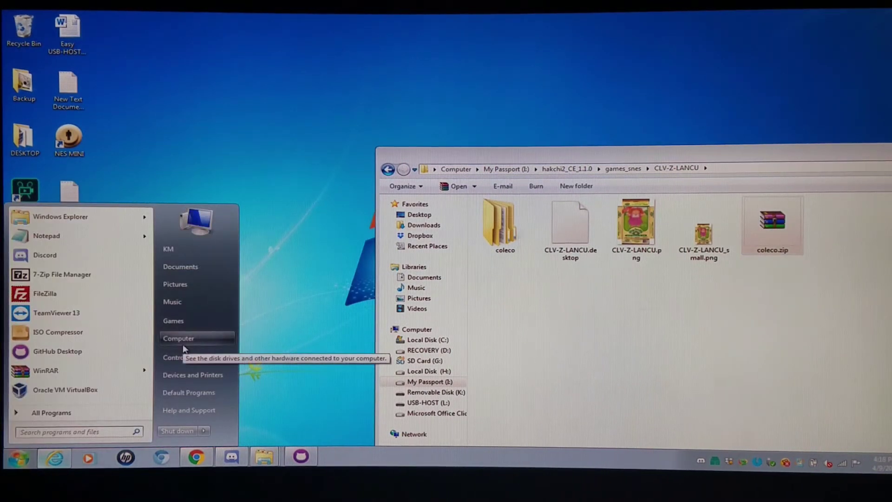
left_click(389, 169)
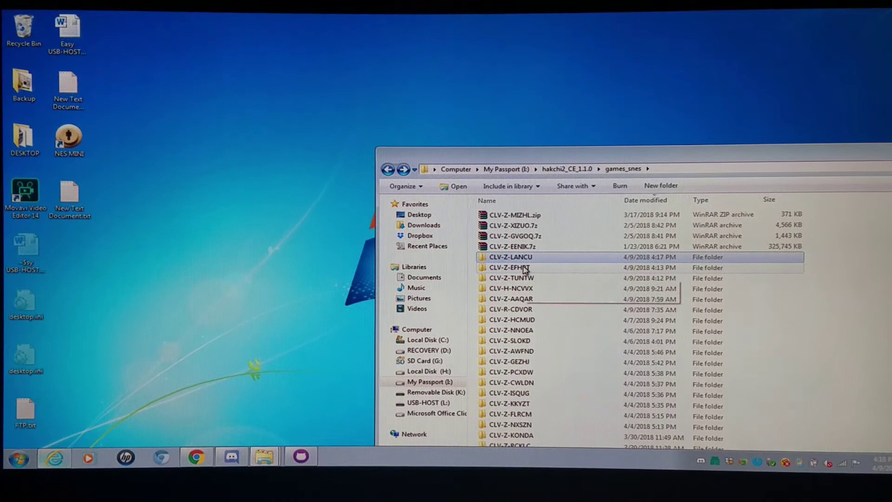
double_click(510, 268)
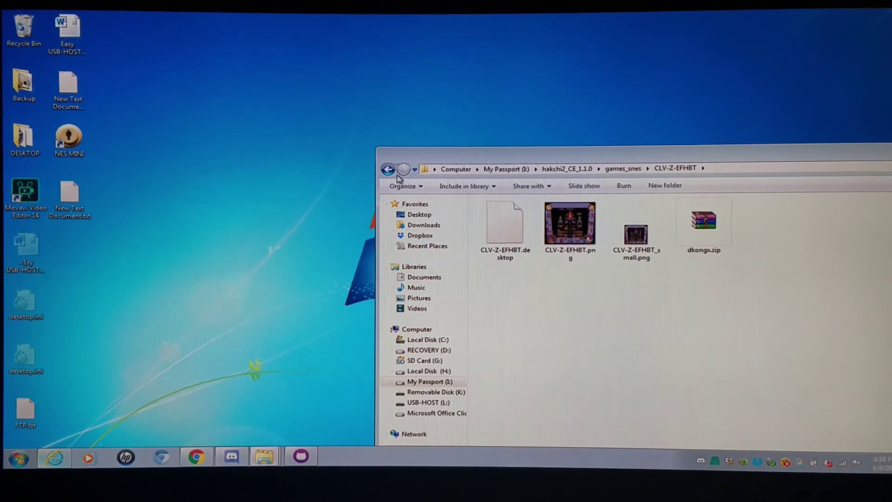
left_click(389, 169)
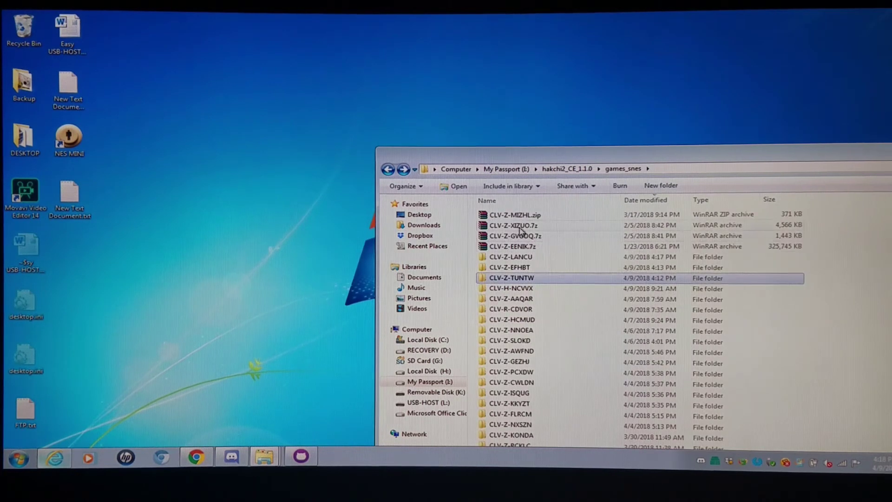
double_click(510, 257)
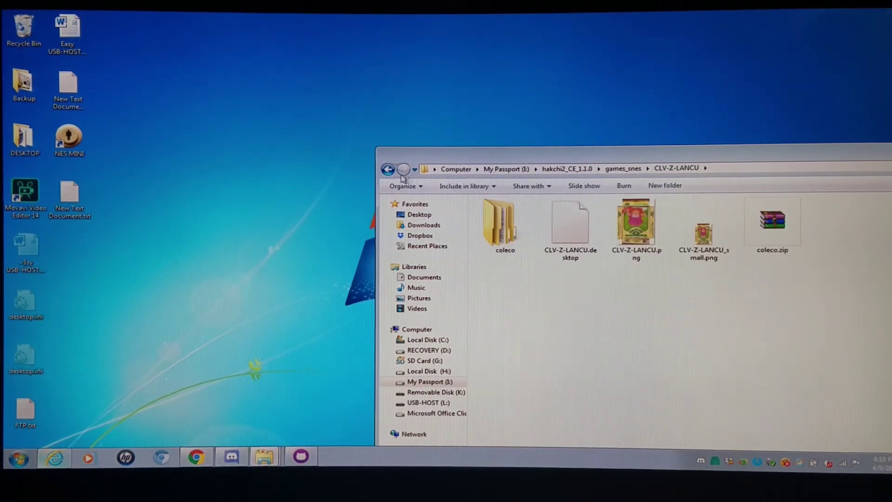
- Copy the new game folders and paste them into hakchi > games on Removable Disk (K:)
left_click(389, 168)
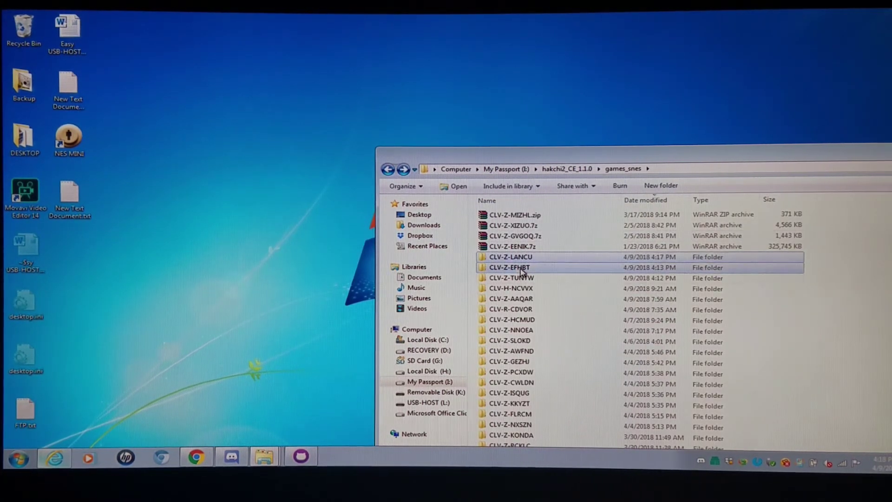
right_click(506, 268)
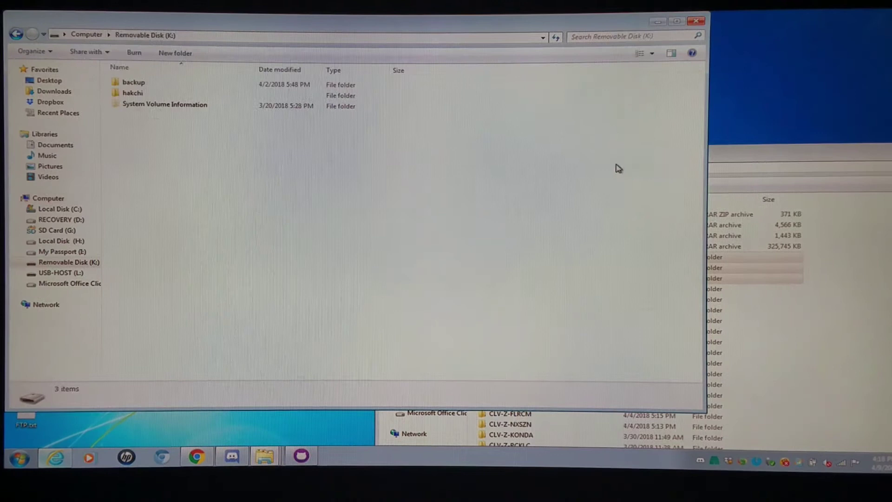
double_click(133, 93)
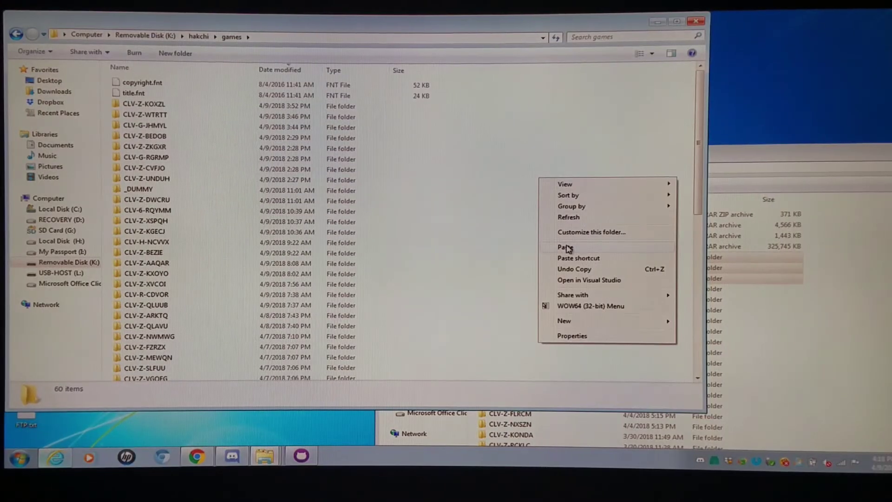
left_click(566, 247)
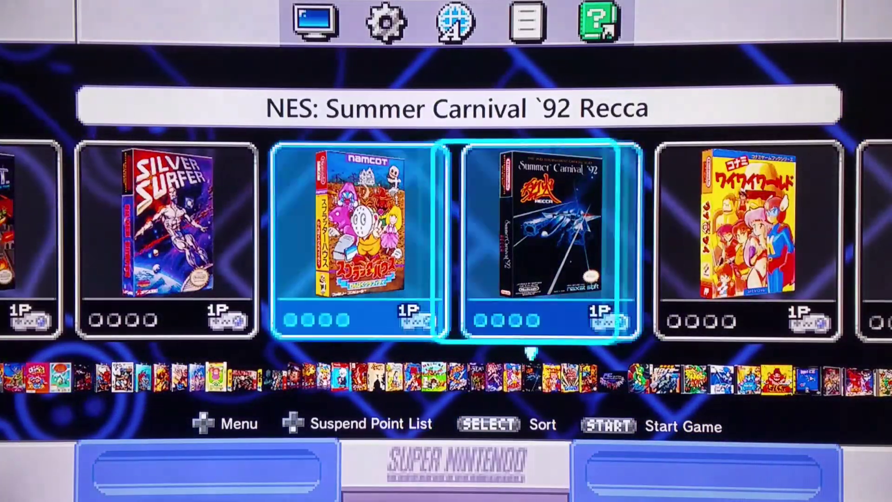
- Scroll right through the SNES Classic carousel past NES, PSP and MD titles to Cabbage Patch Kids
scroll("right", 3)
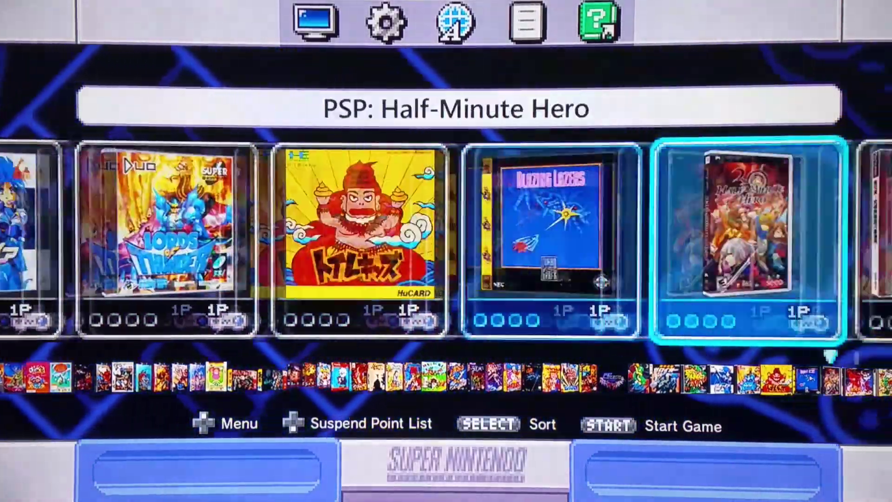
scroll("right", 3)
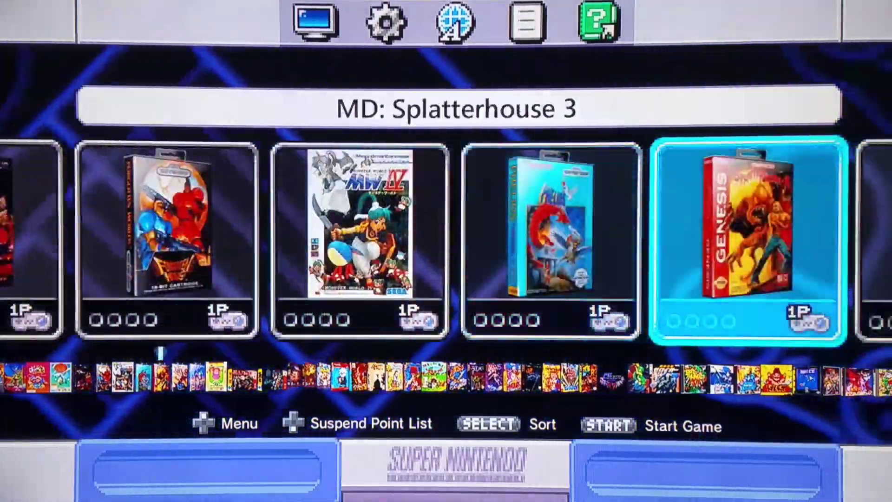
scroll("right", 3)
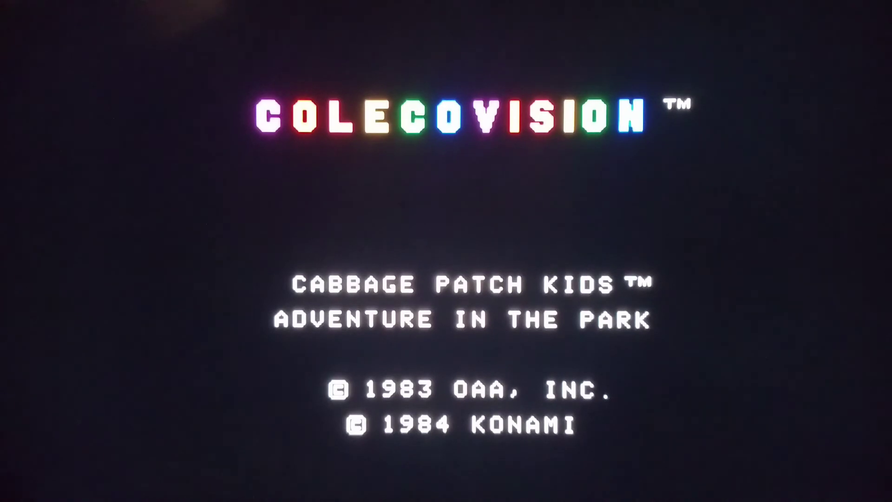
- In MESS Input (this Machine), map Coleco keypad 1 to the joystick's R button
key("Tab")
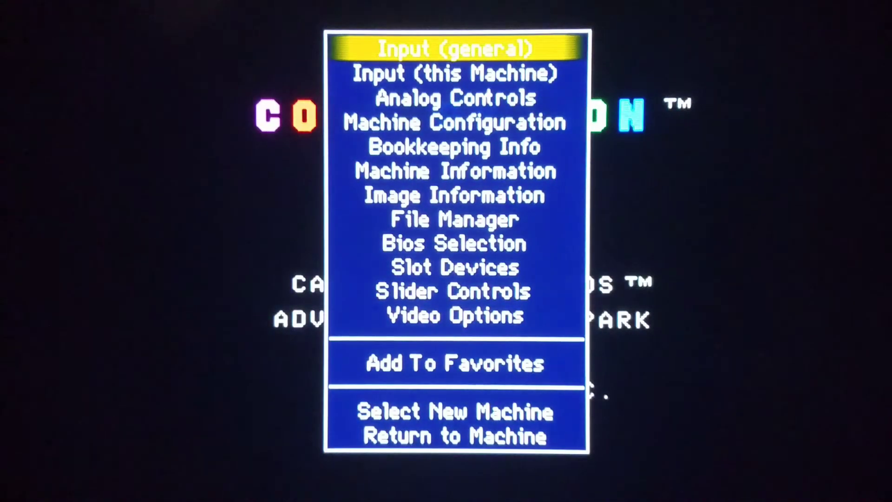
key("Down")
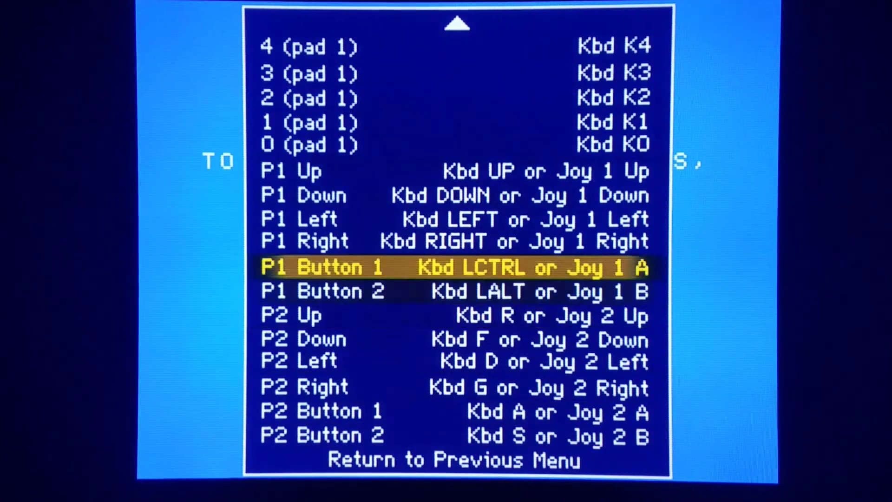
key("up")
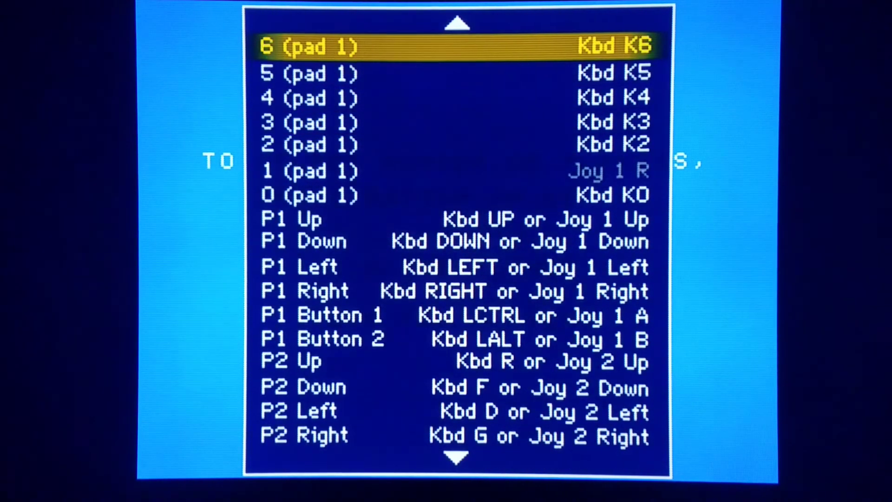
scroll("up", 3)
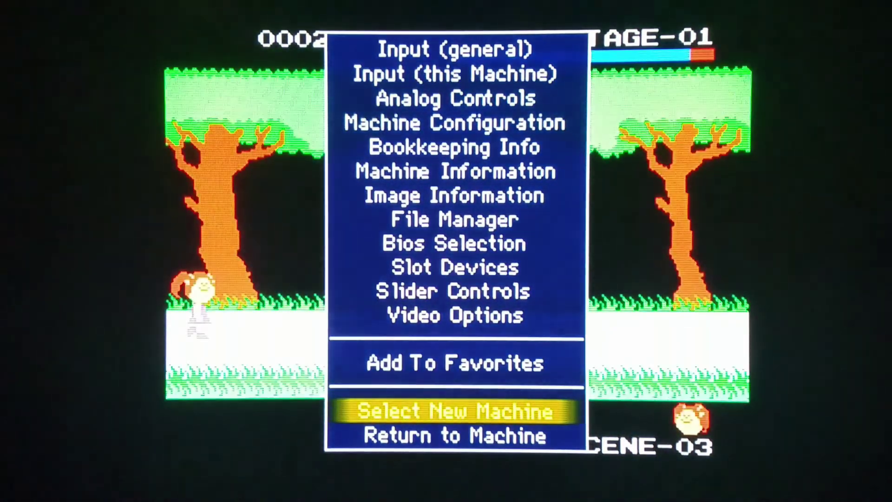
- Choose Select New Machine and scroll the 2353-machine list down to Champion 2711
left_click(454, 412)
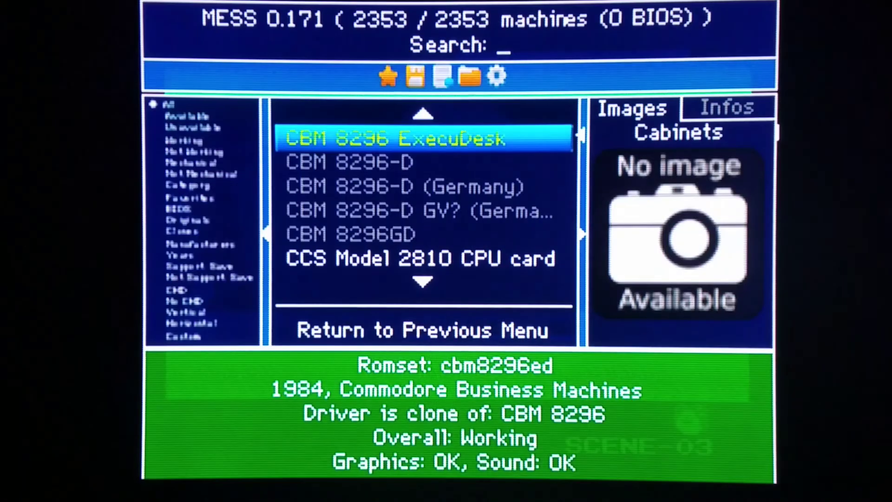
scroll("down", 3)
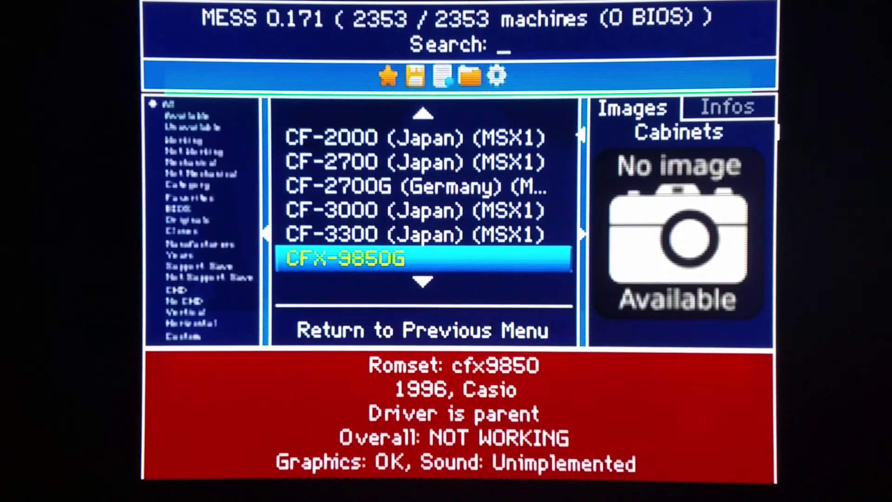
scroll("down", 3)
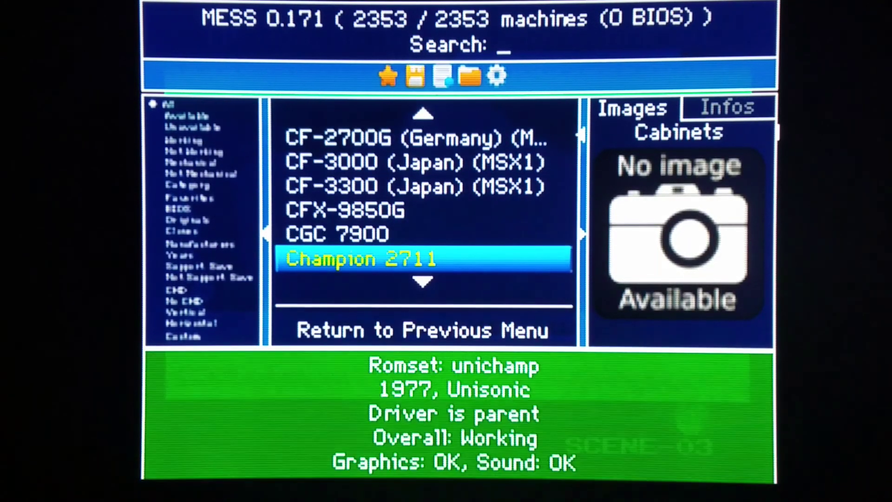